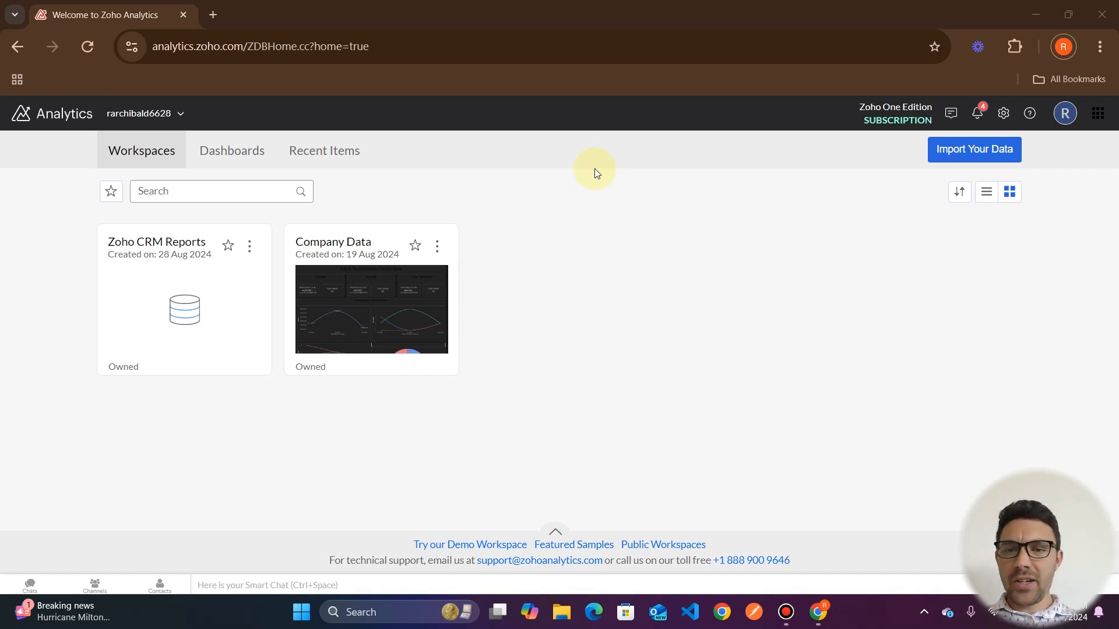
pyautogui.moveTo(598, 318)
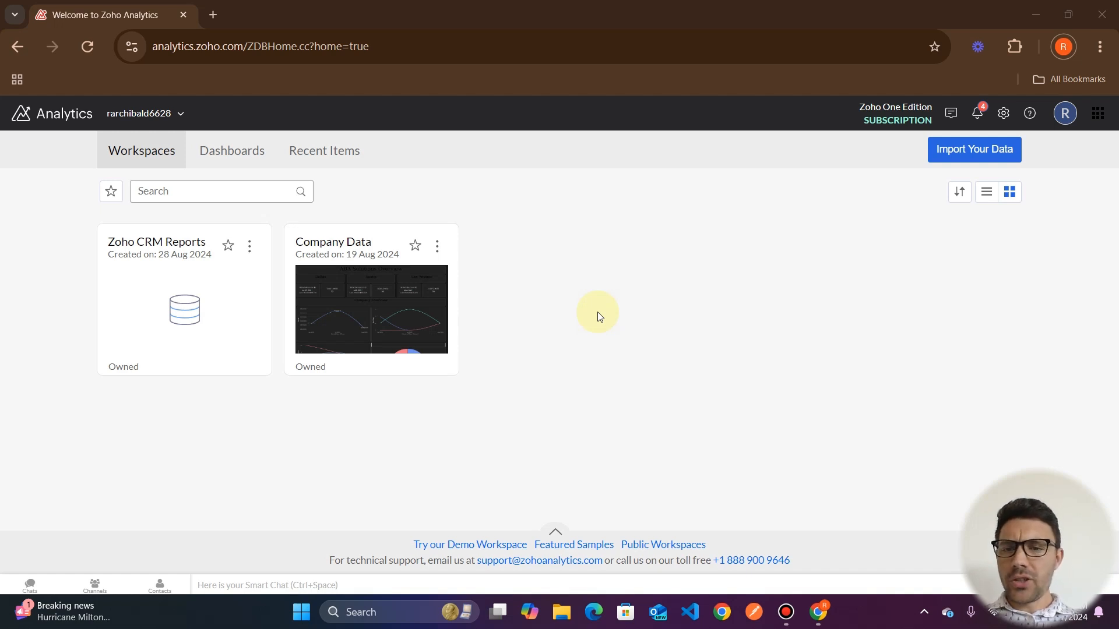
# - Open the Company Data workspace and go to its Data Sources list under More
pyautogui.click(214, 191)
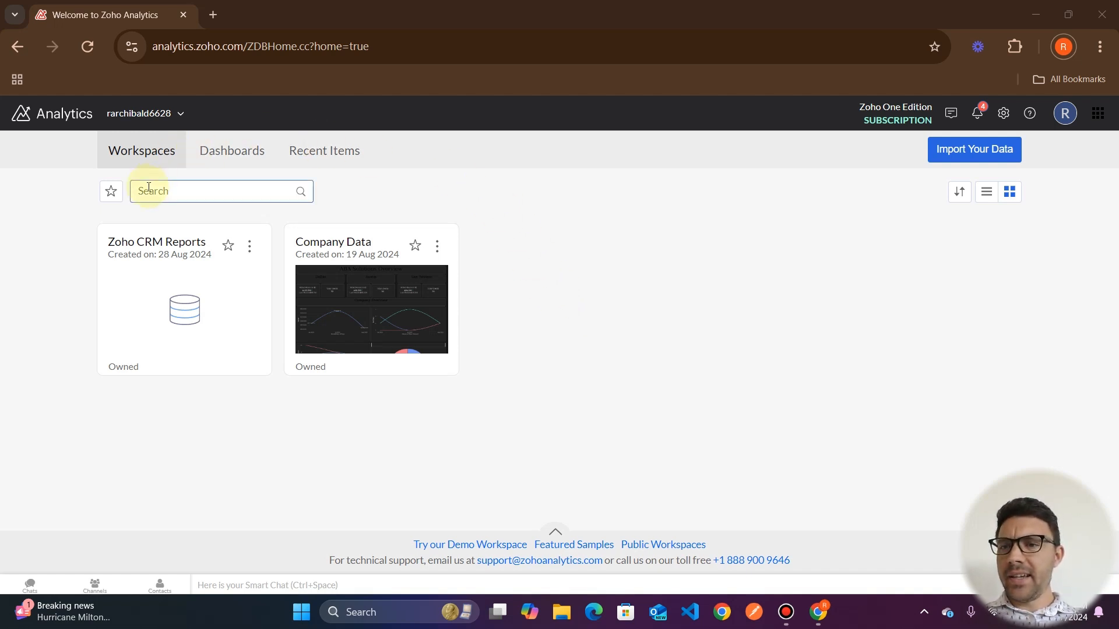
pyautogui.moveTo(364, 294)
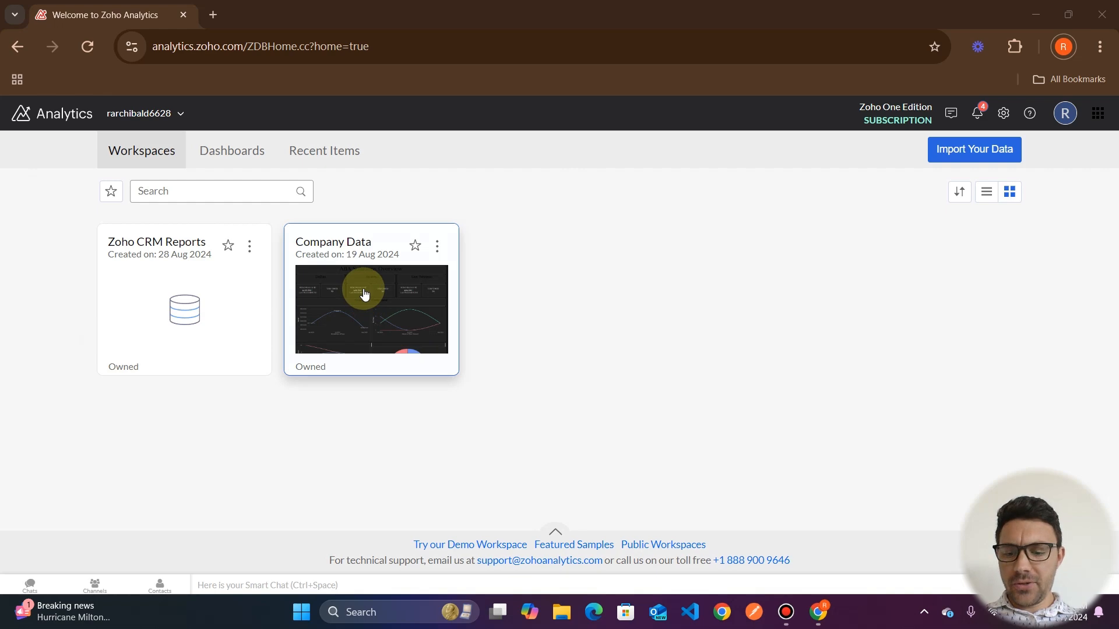
pyautogui.click(371, 308)
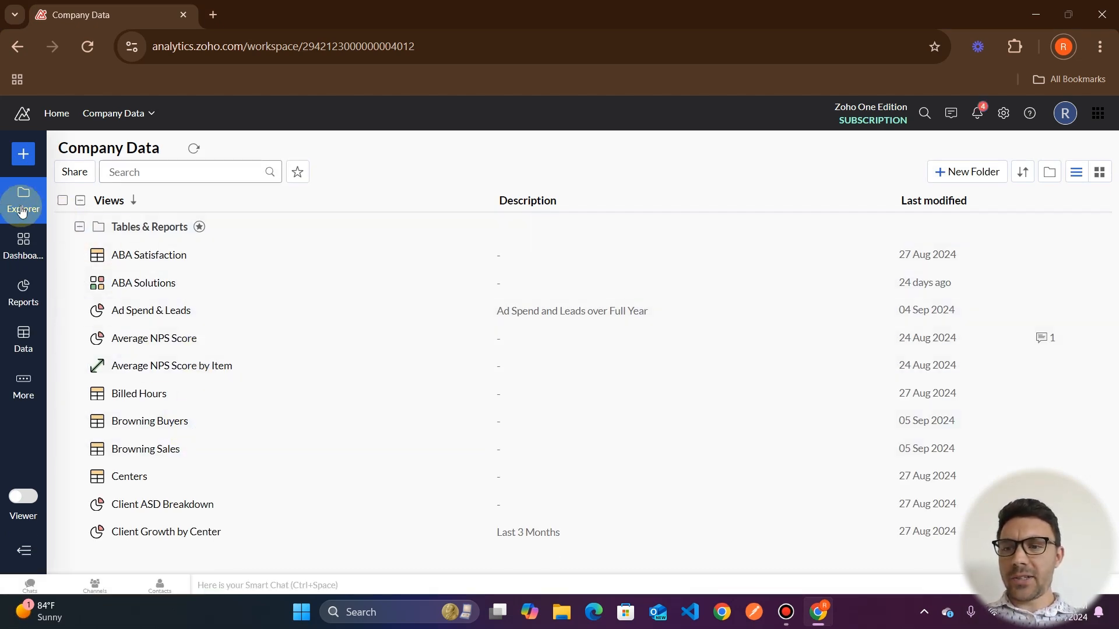
pyautogui.moveTo(192, 394)
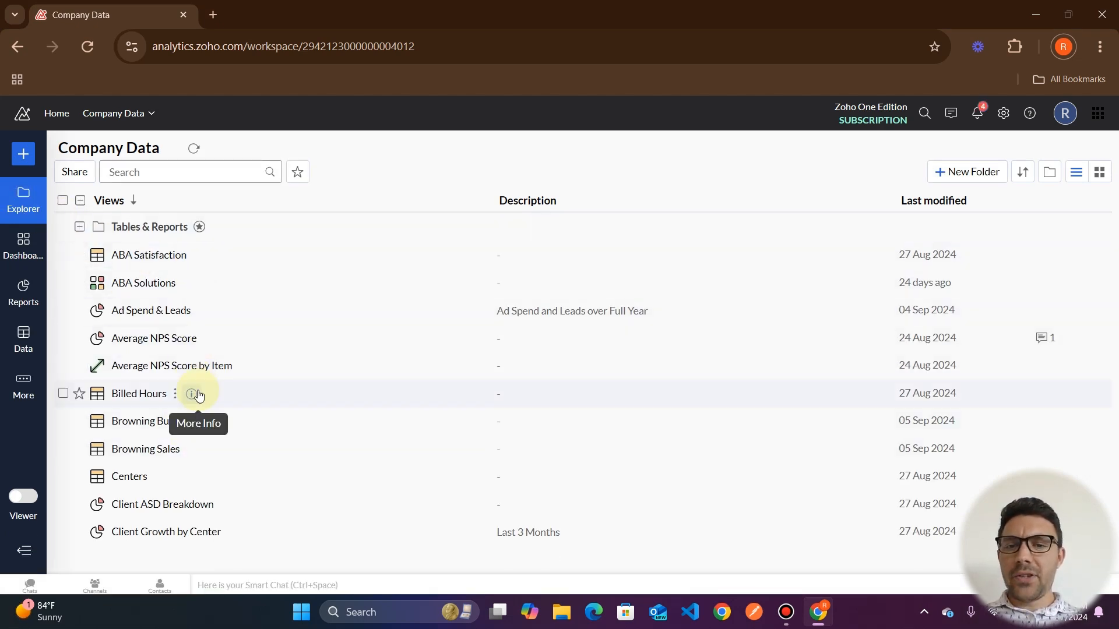
pyautogui.moveTo(175, 353)
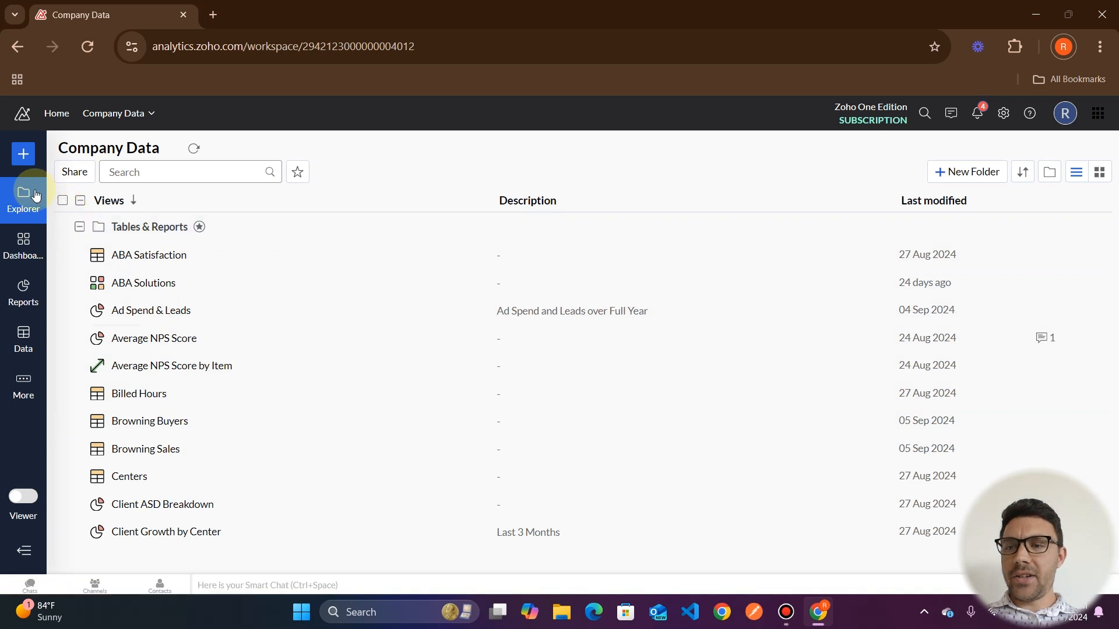
pyautogui.moveTo(165, 337)
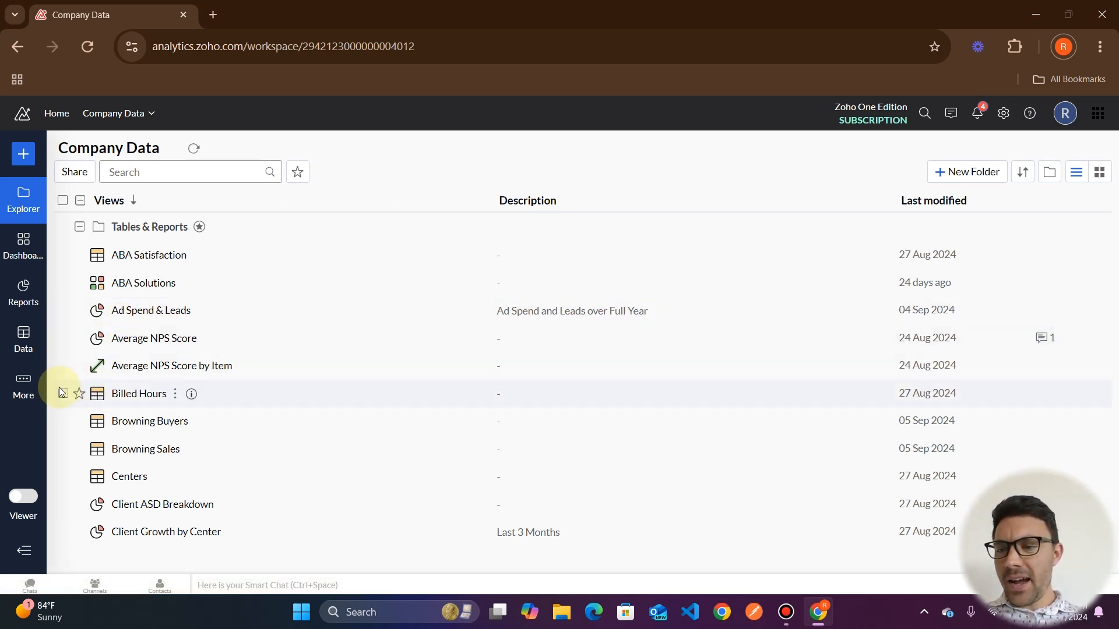
pyautogui.moveTo(23, 349)
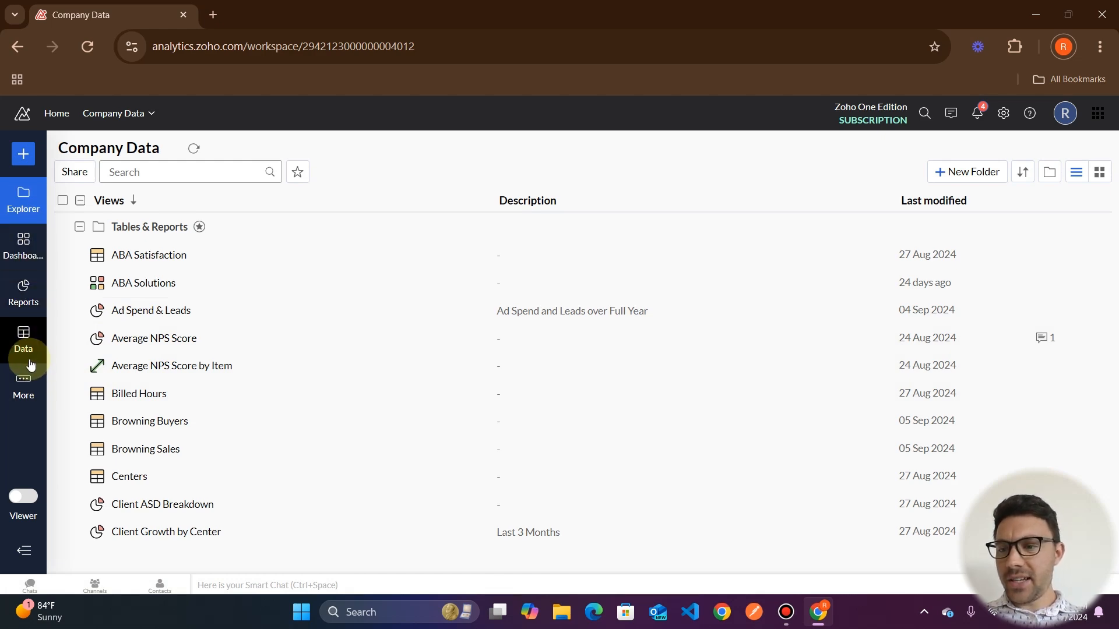
pyautogui.click(23, 389)
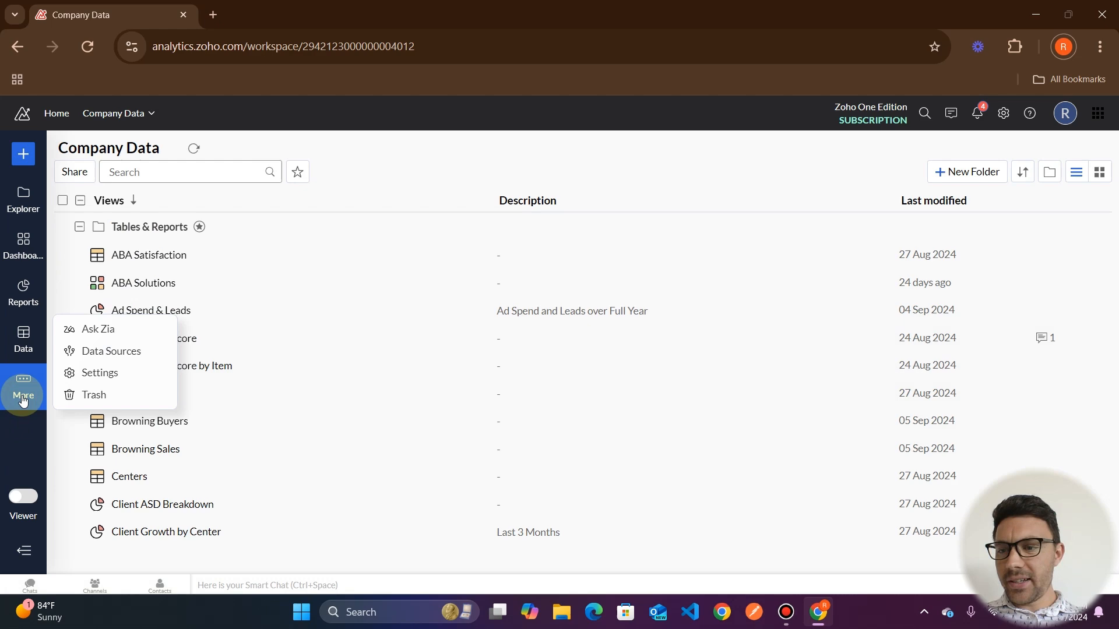
pyautogui.click(112, 350)
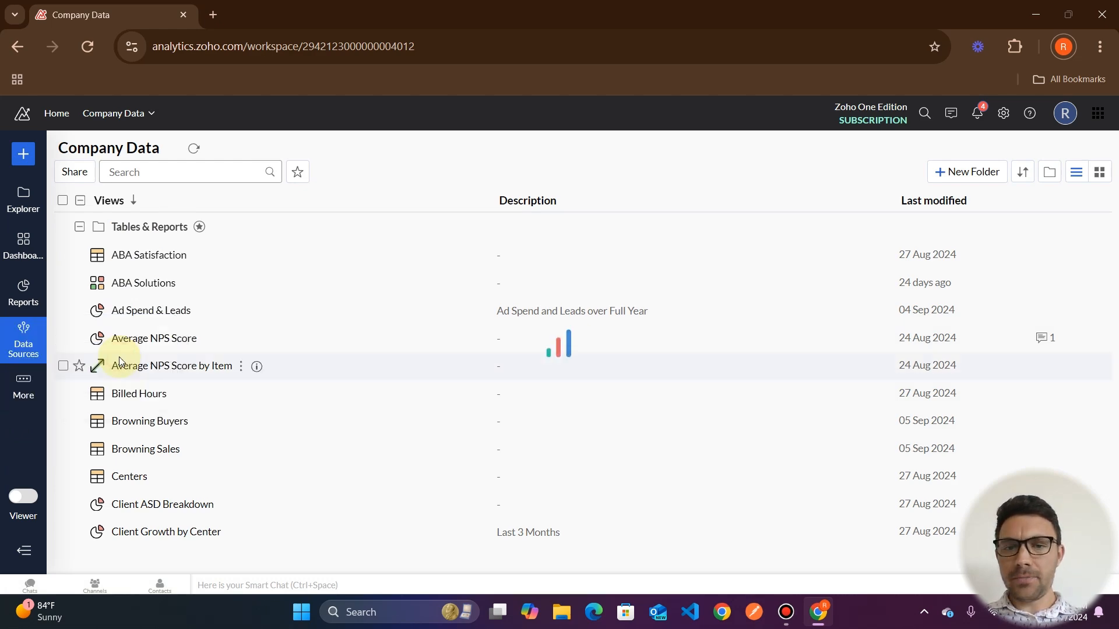
pyautogui.click(23, 340)
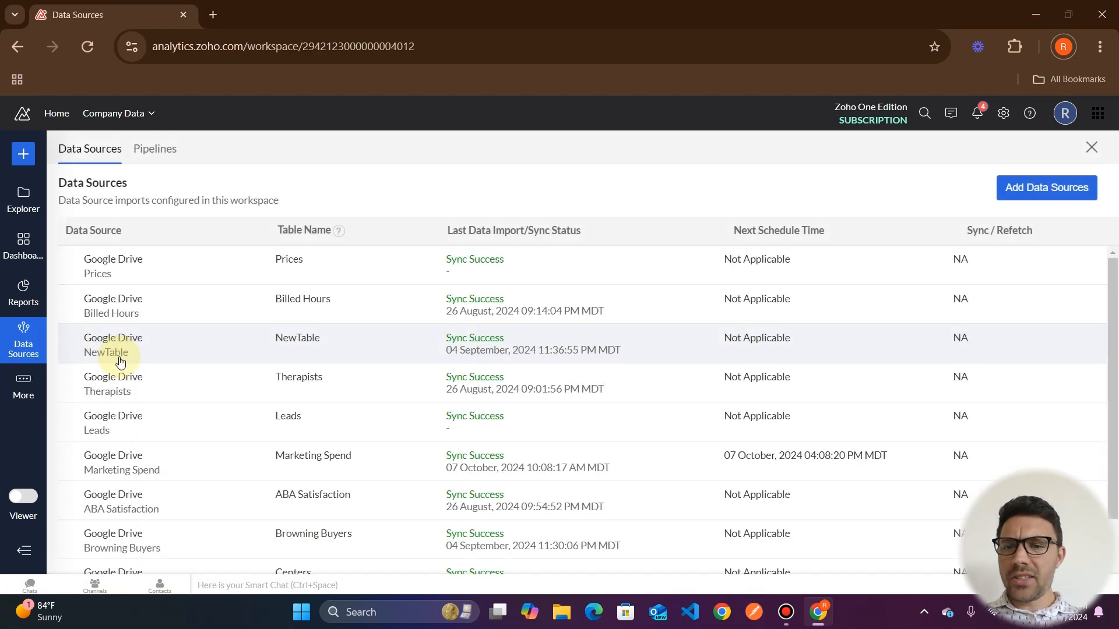
pyautogui.moveTo(661, 532)
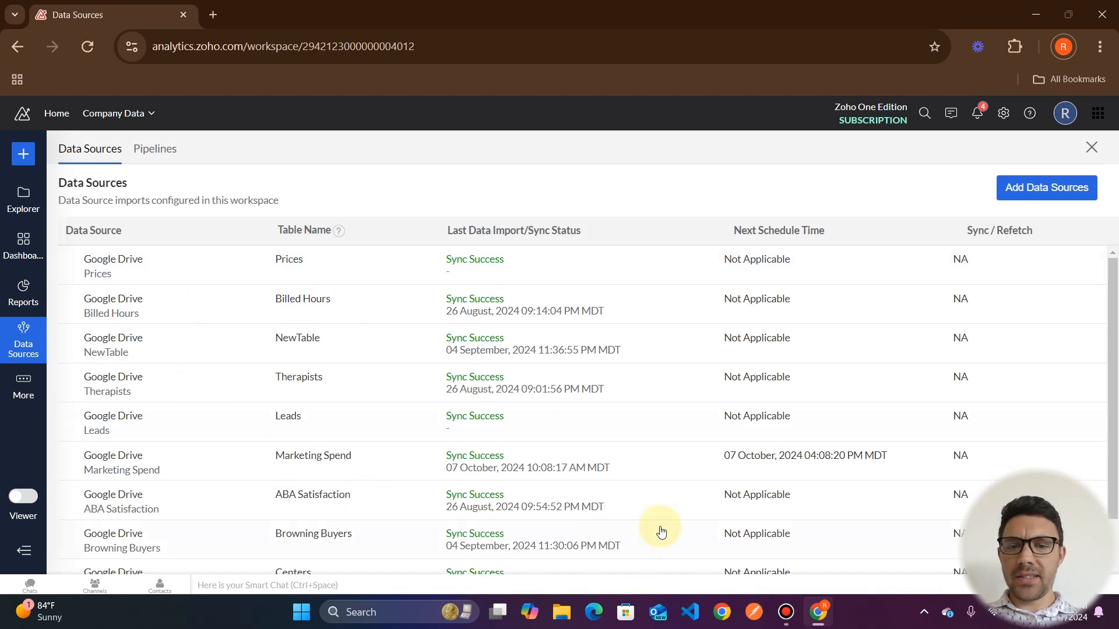
pyautogui.moveTo(202, 228)
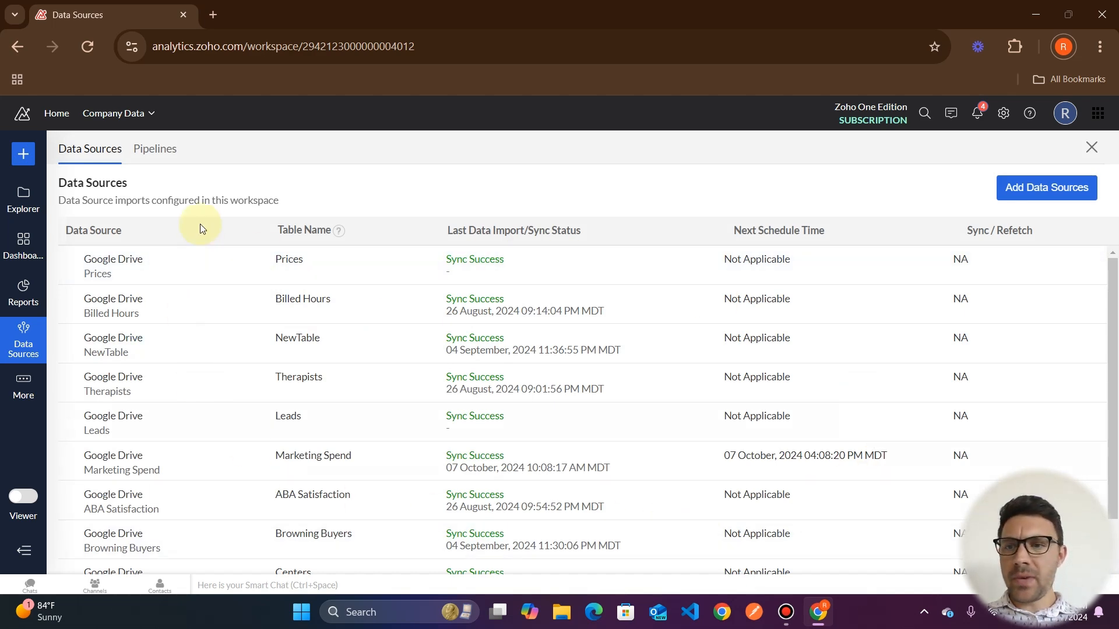
pyautogui.moveTo(181, 188)
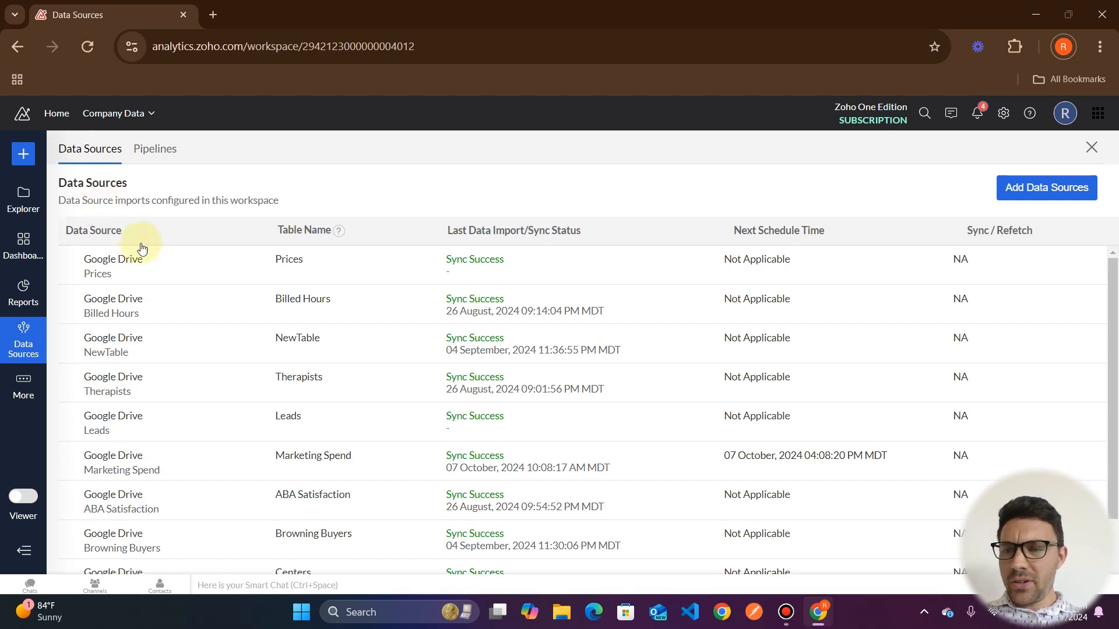
pyautogui.moveTo(148, 462)
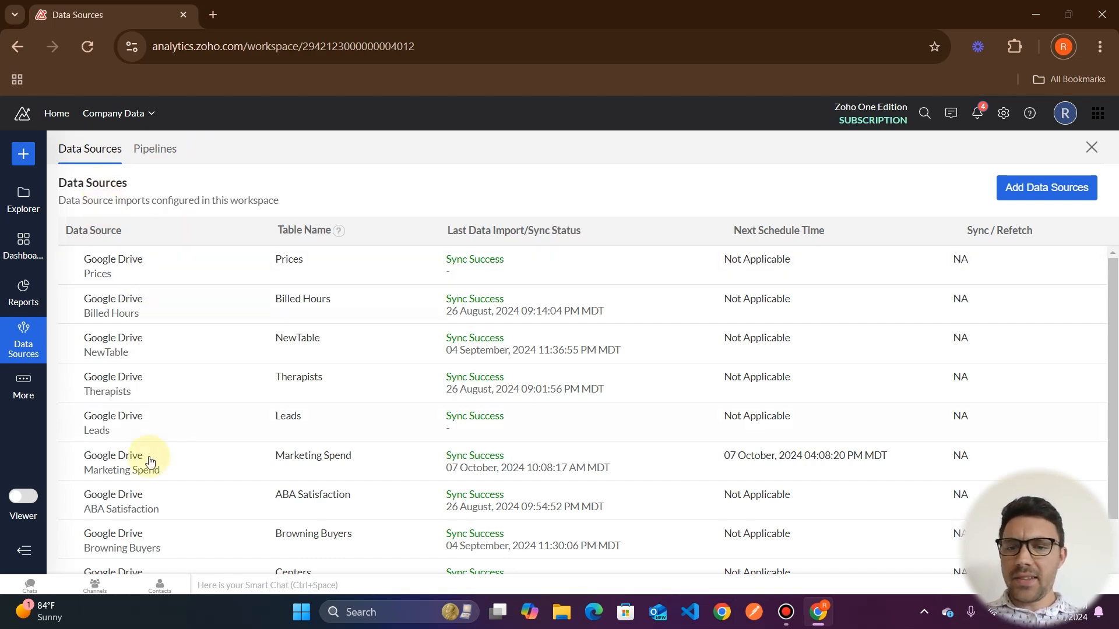
pyautogui.moveTo(638, 357)
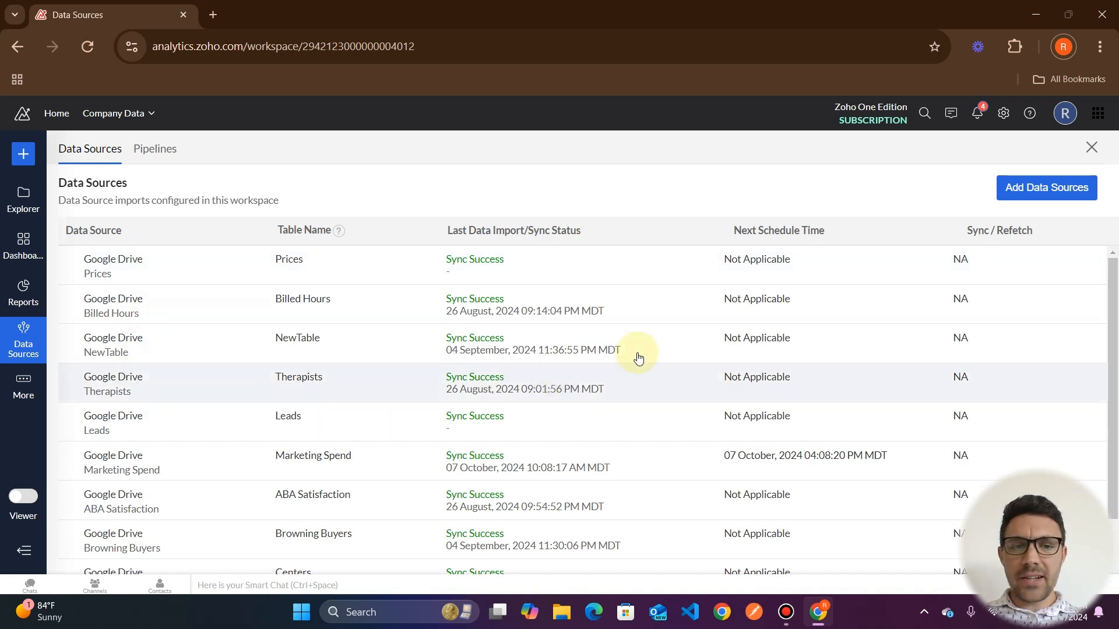
pyautogui.moveTo(468, 328)
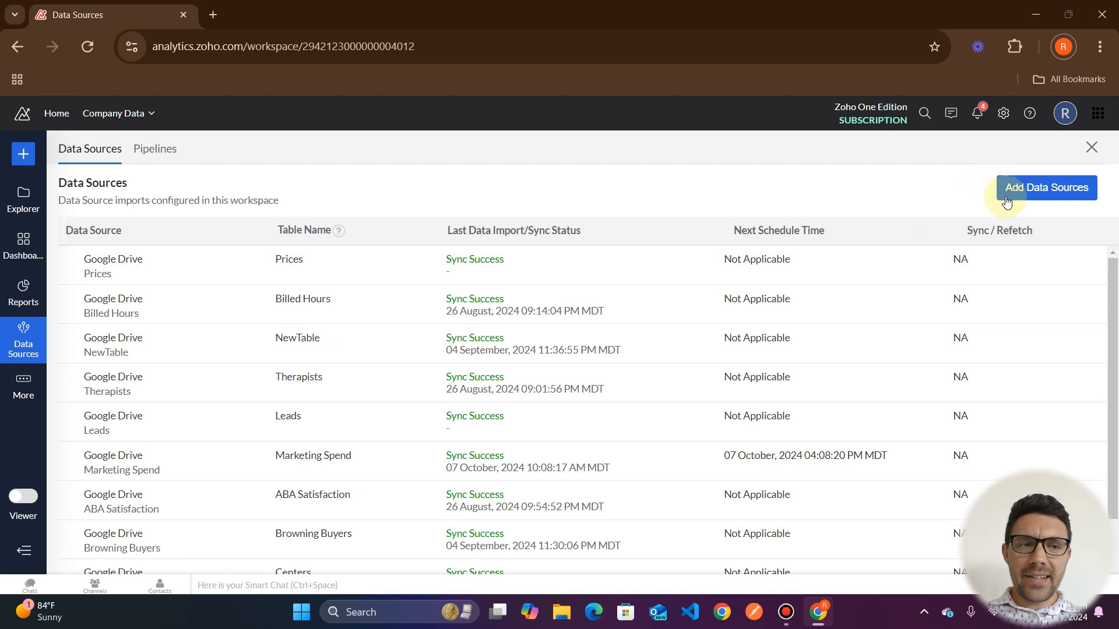
pyautogui.moveTo(321, 296)
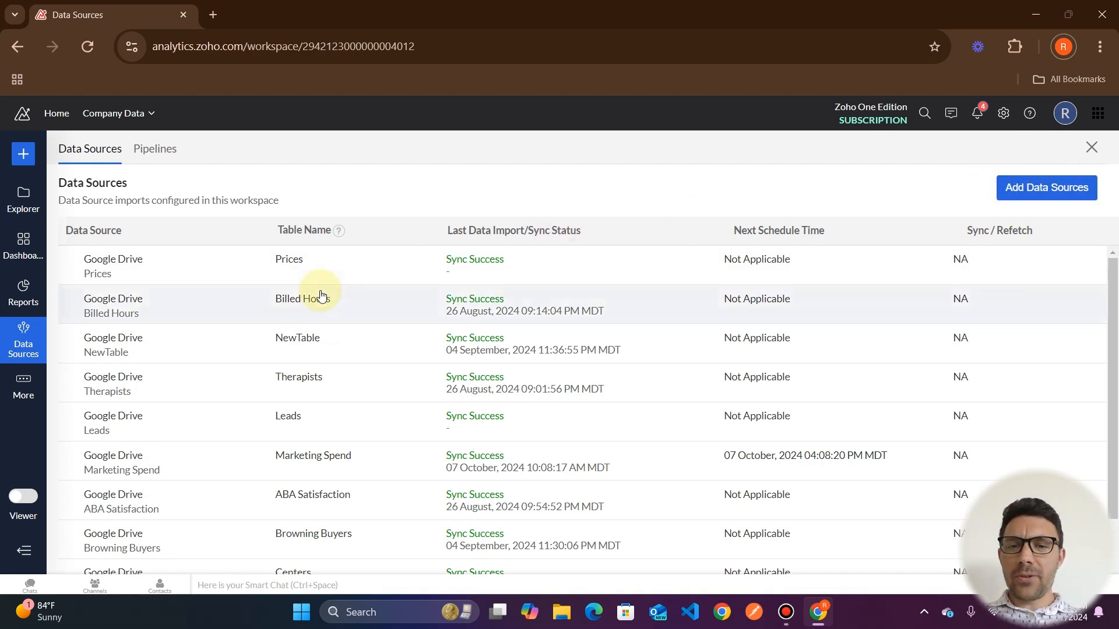
pyautogui.moveTo(149, 282)
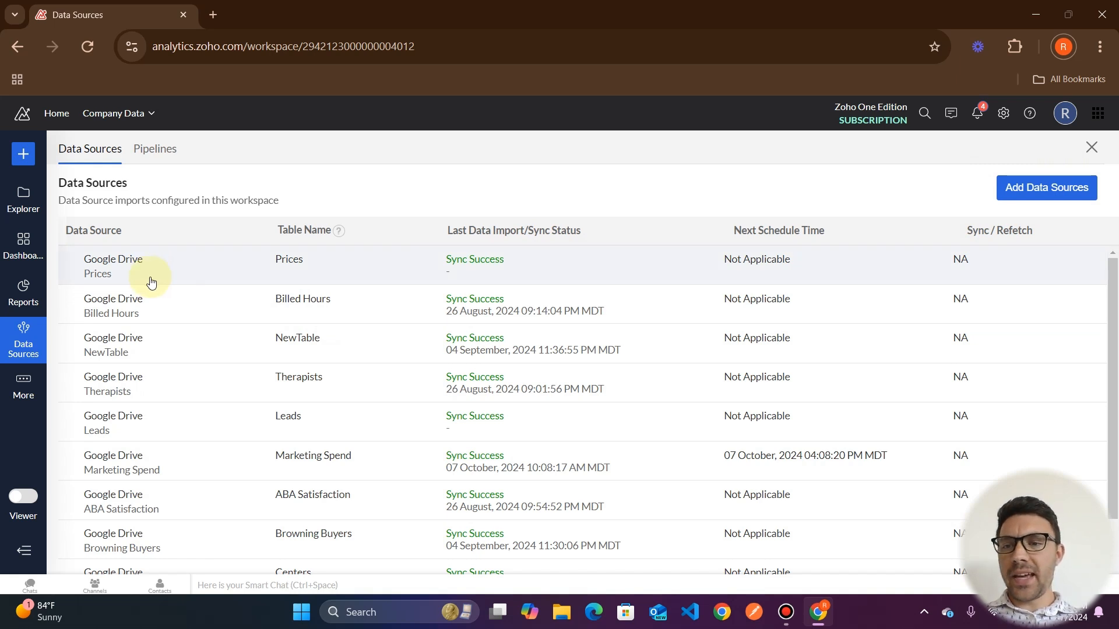
pyautogui.moveTo(490, 301)
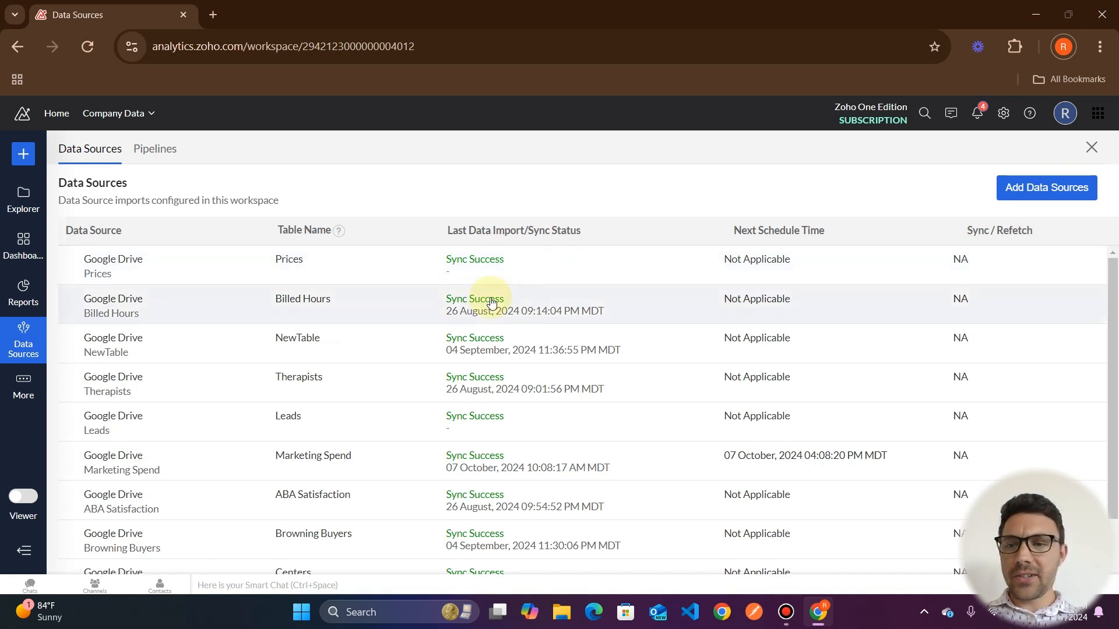
pyautogui.moveTo(122, 284)
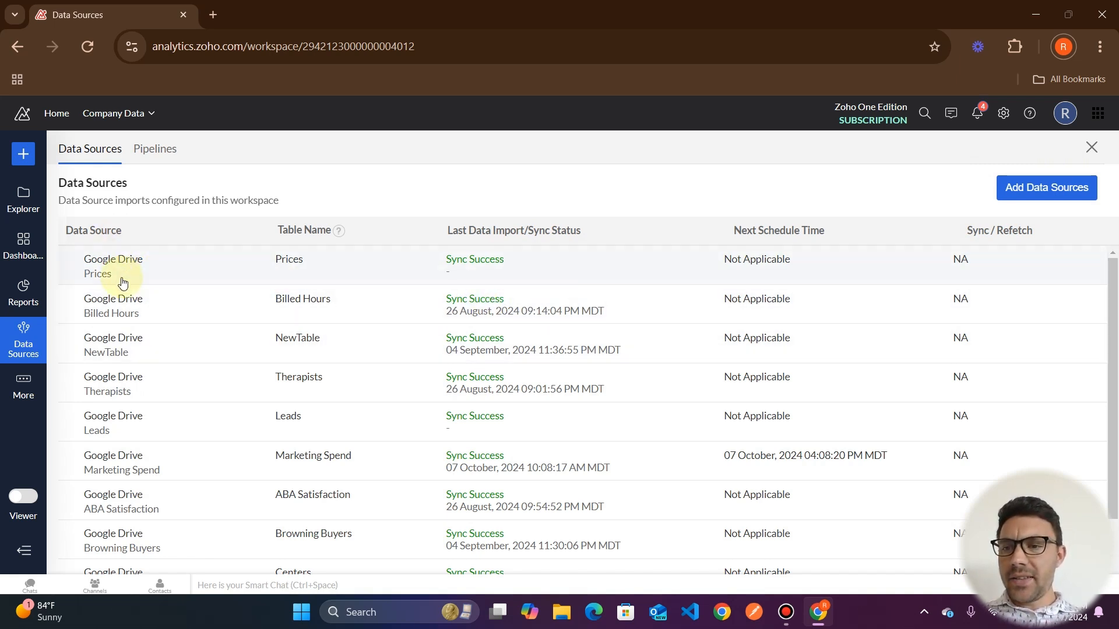
pyautogui.moveTo(135, 471)
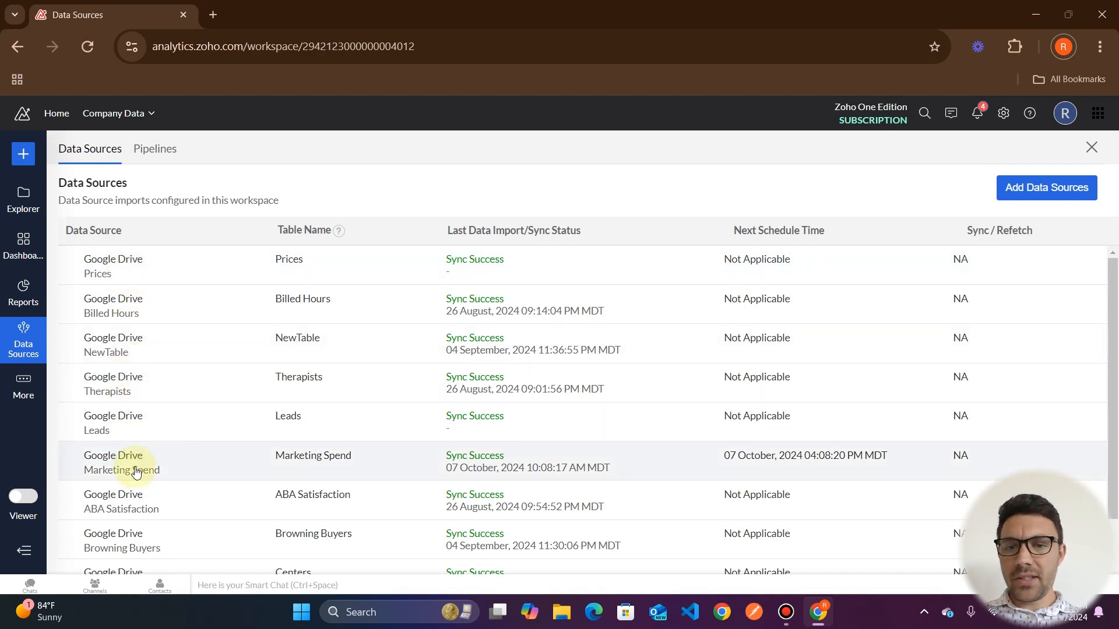
pyautogui.moveTo(131, 365)
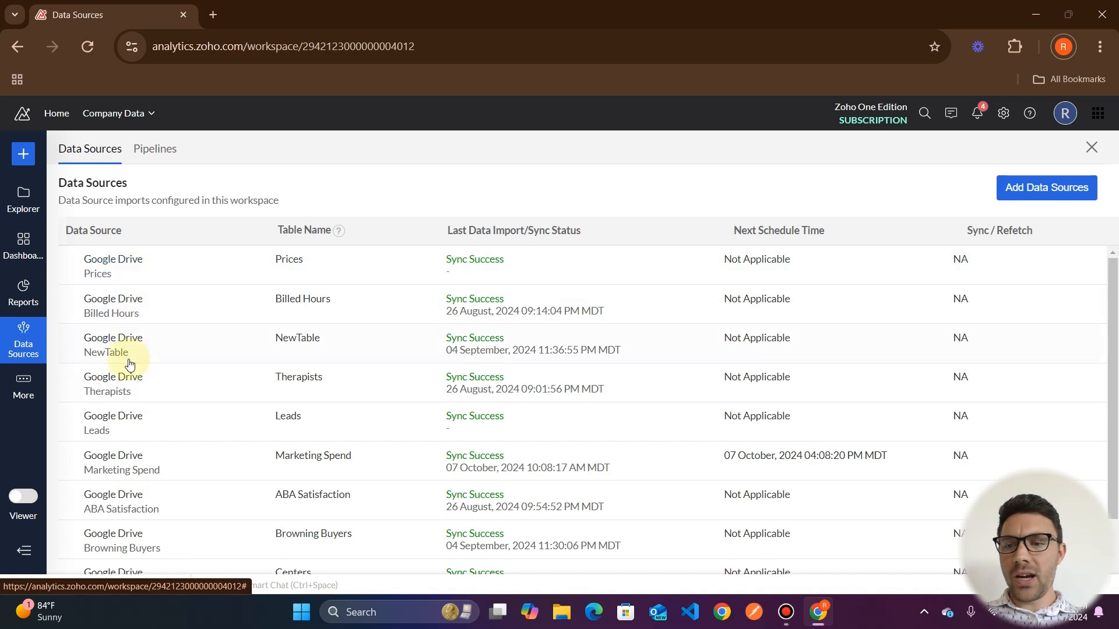
pyautogui.moveTo(128, 332)
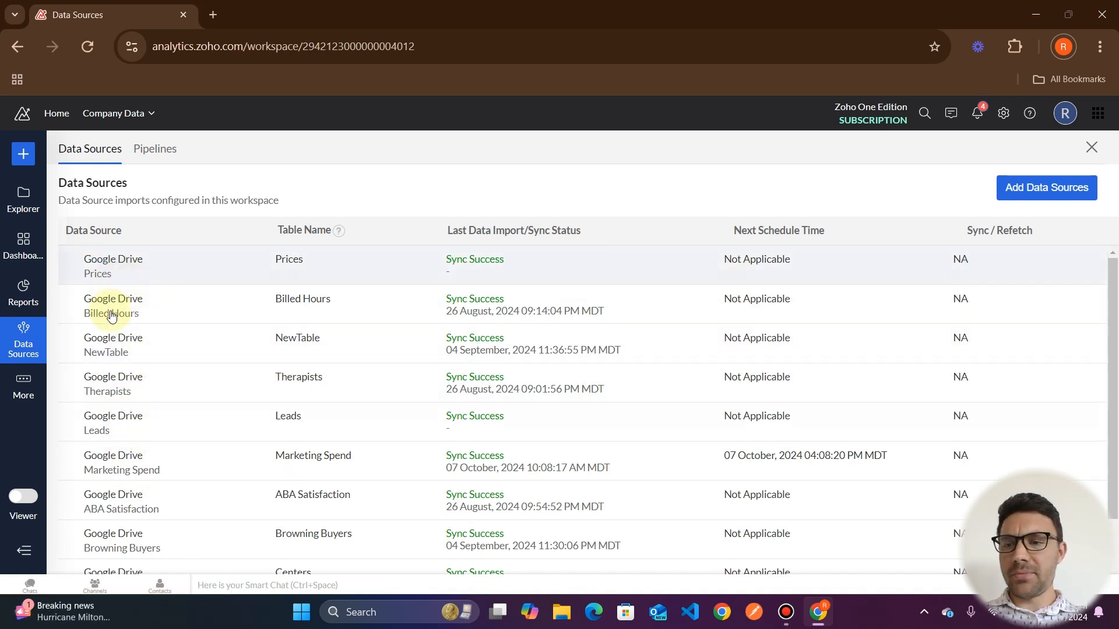
pyautogui.moveTo(143, 326)
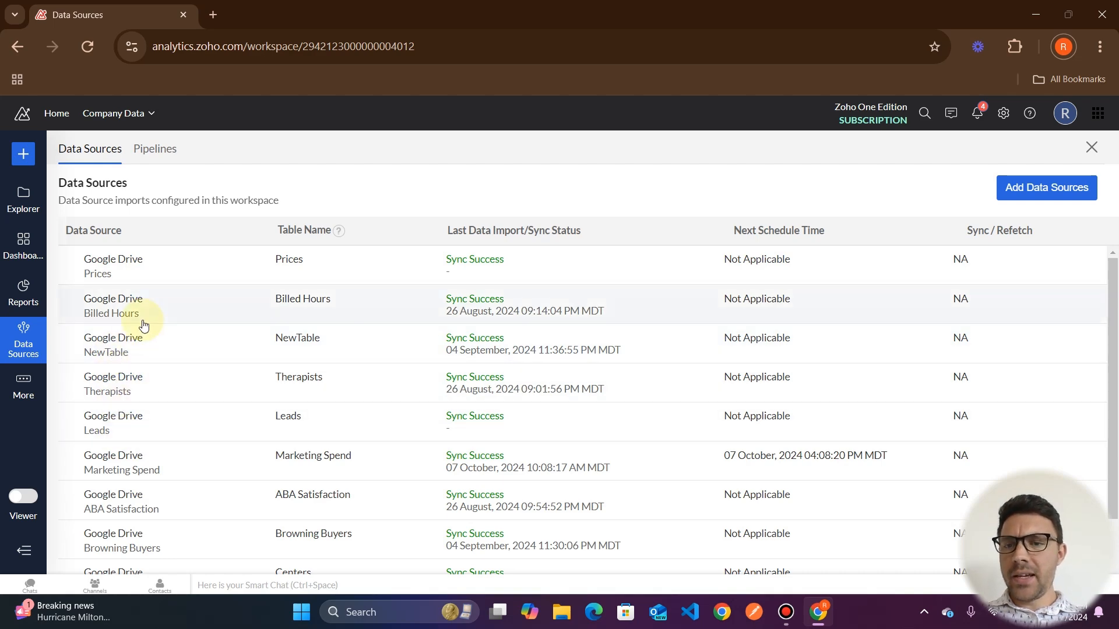
pyautogui.moveTo(304, 317)
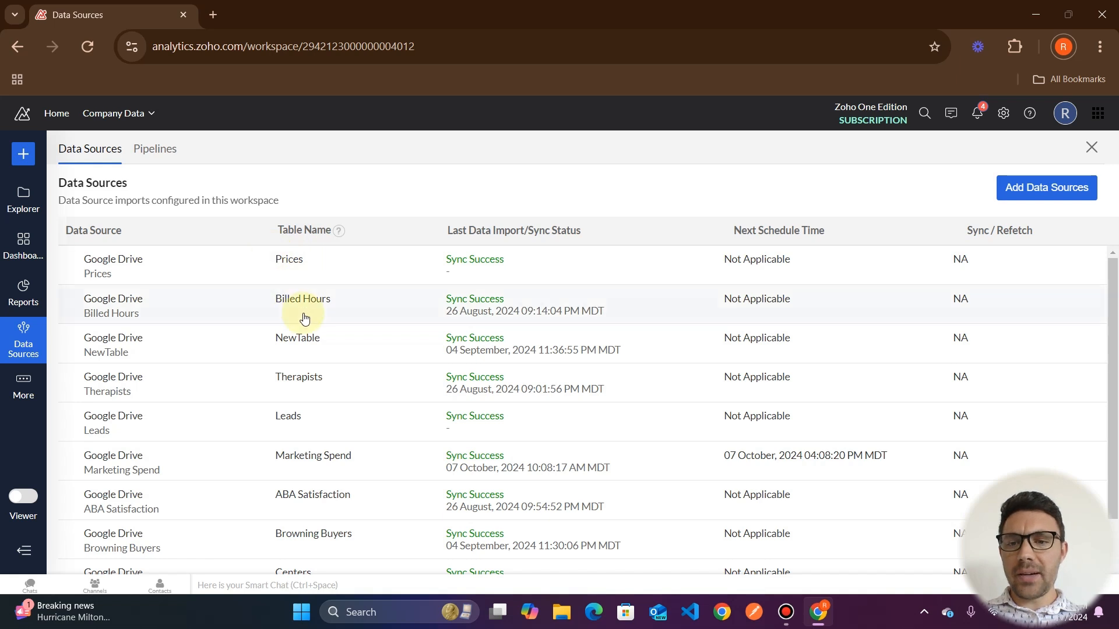
pyautogui.moveTo(312, 275)
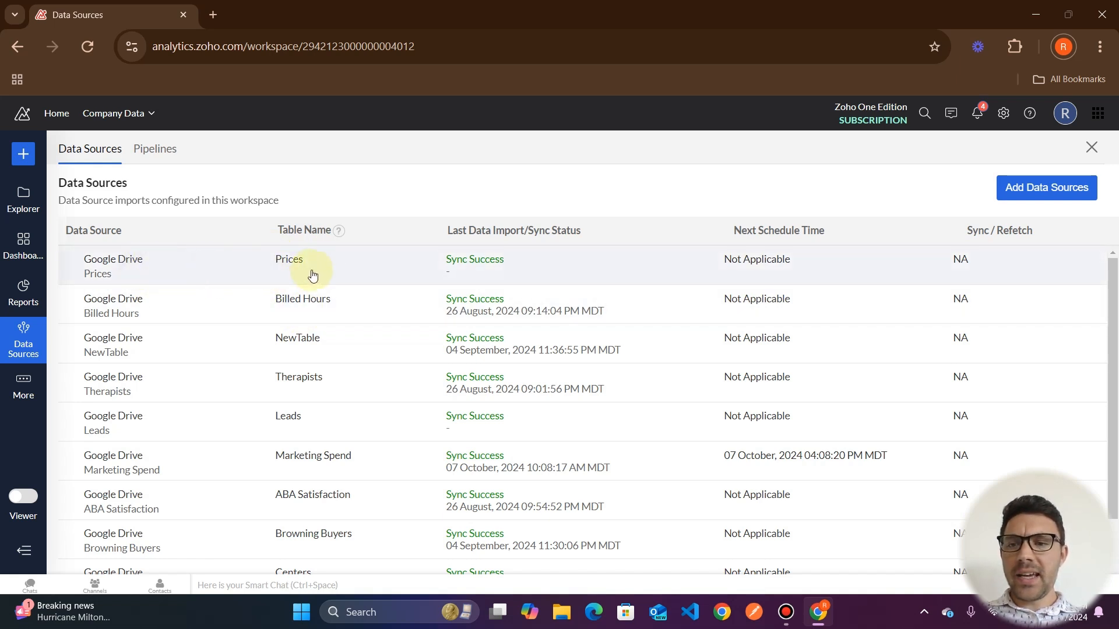
pyautogui.moveTo(97, 265)
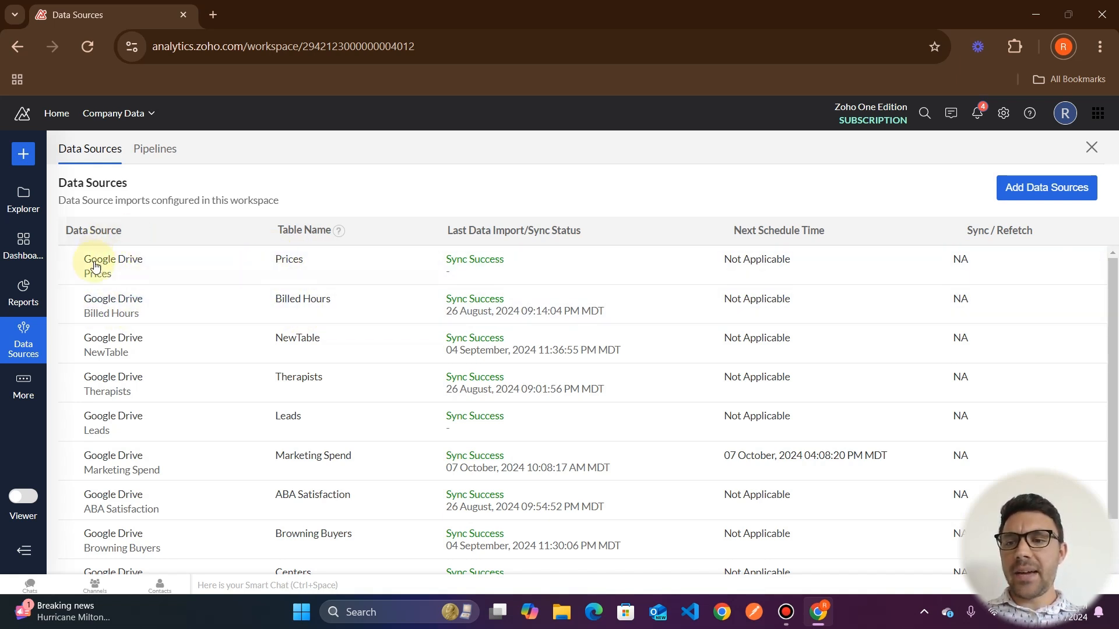
pyautogui.moveTo(105, 287)
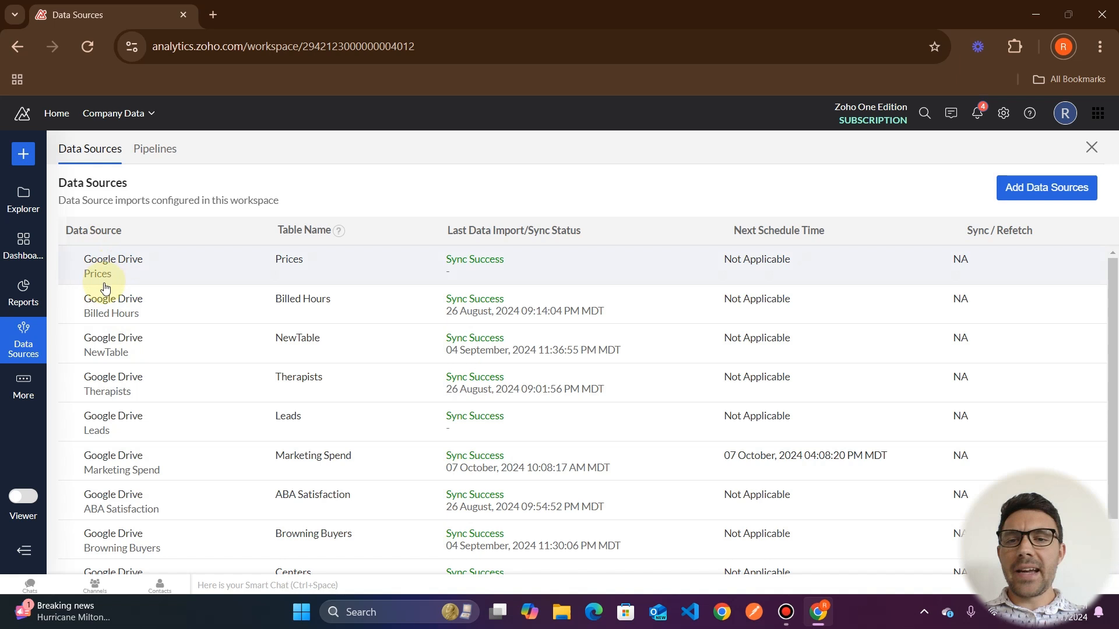
pyautogui.moveTo(243, 281)
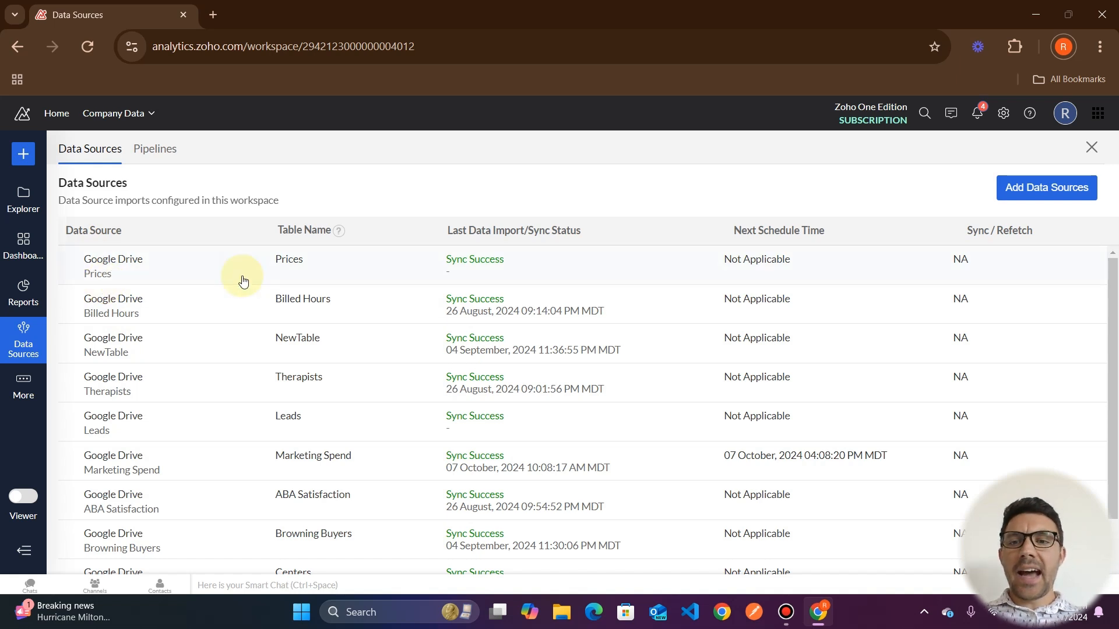
pyautogui.moveTo(331, 258)
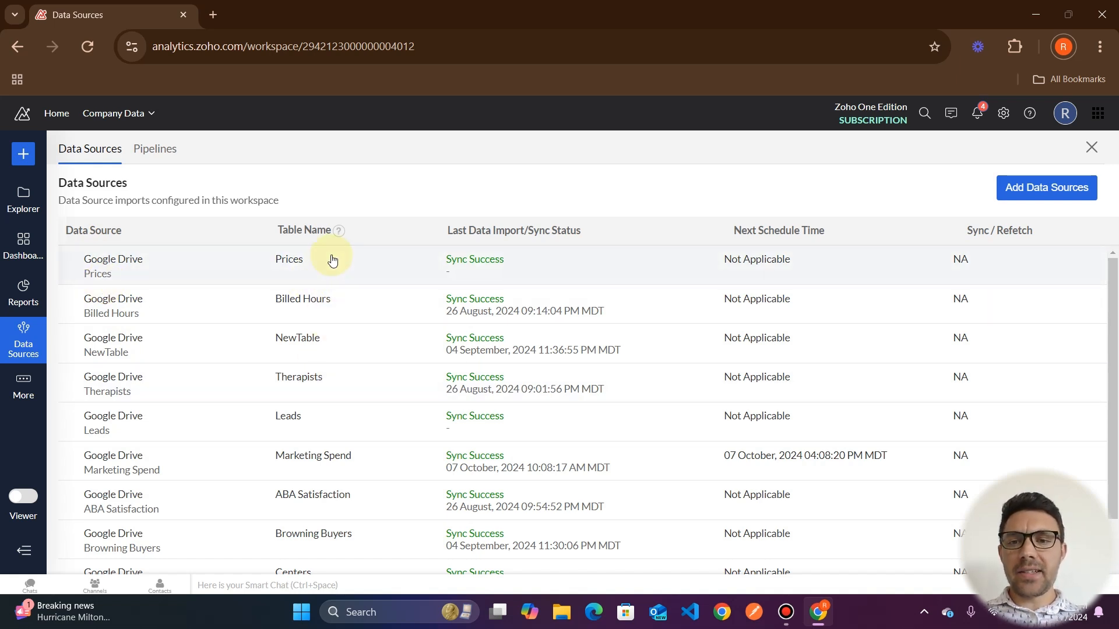
pyautogui.moveTo(290, 329)
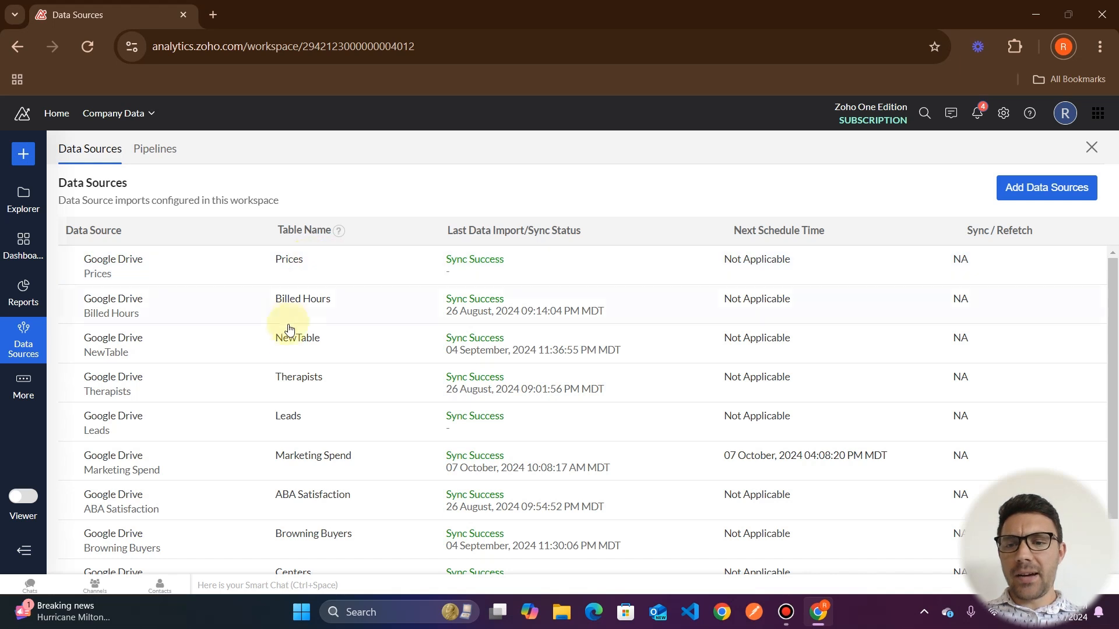
pyautogui.moveTo(292, 346)
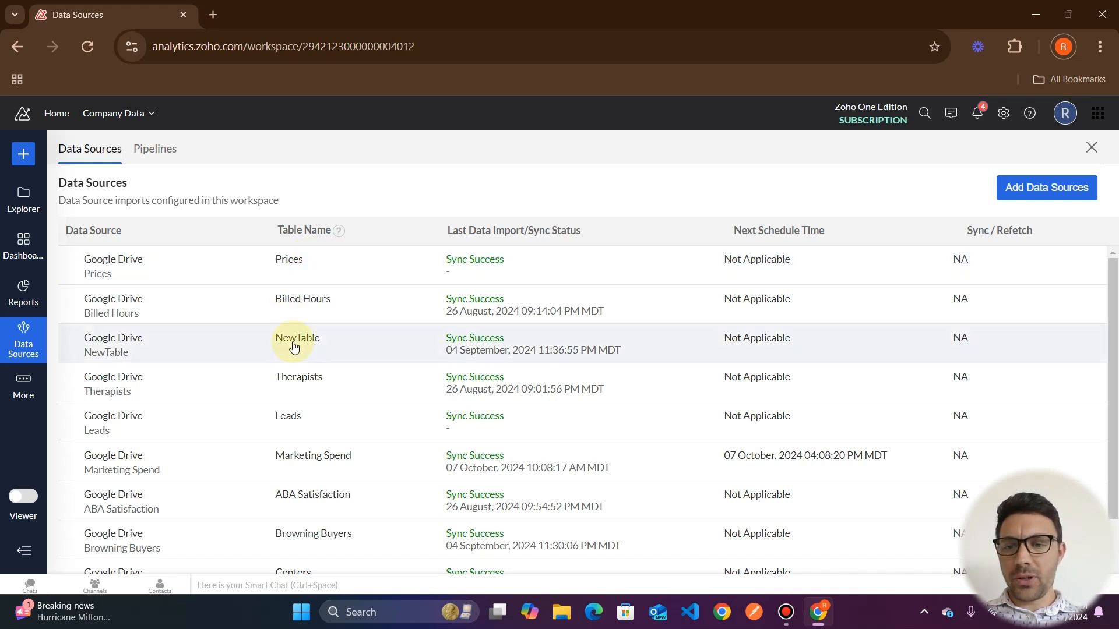
pyautogui.moveTo(134, 277)
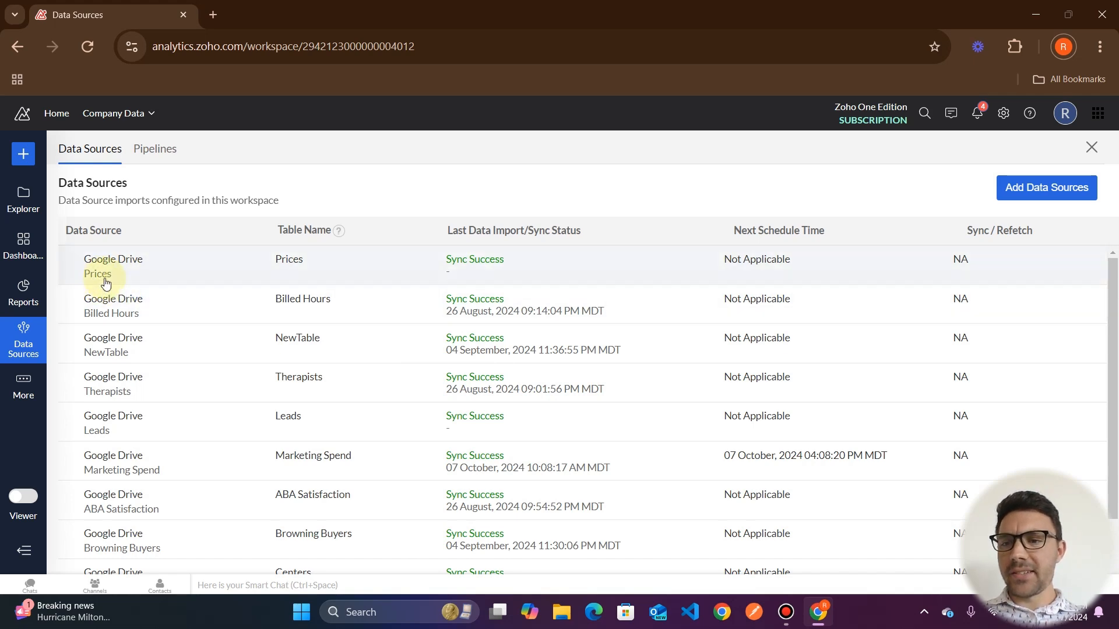
pyautogui.moveTo(118, 313)
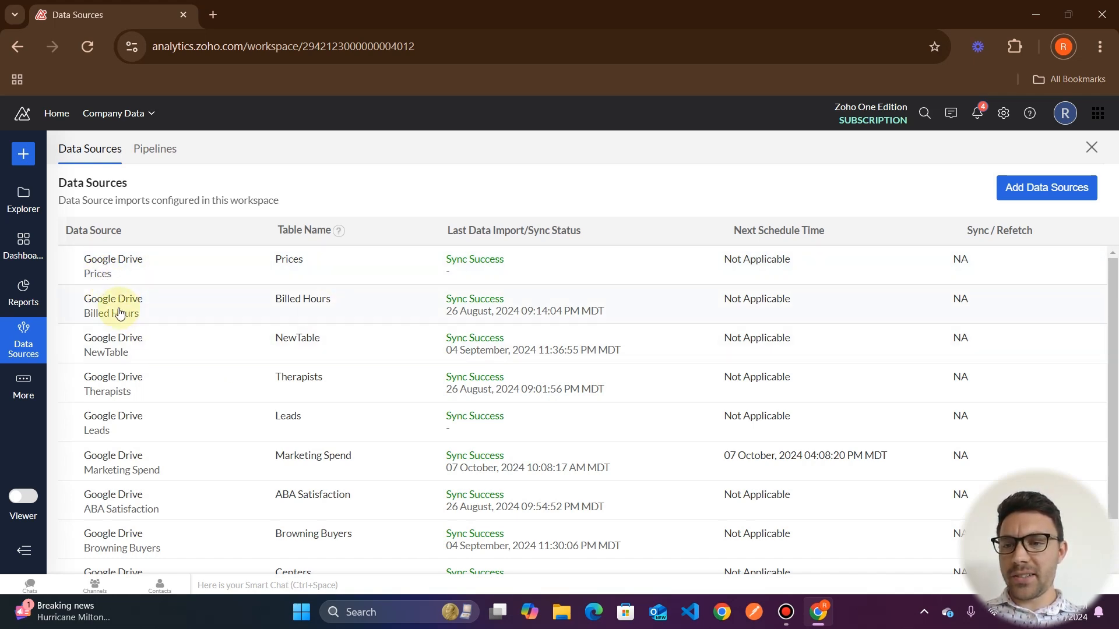
pyautogui.moveTo(327, 315)
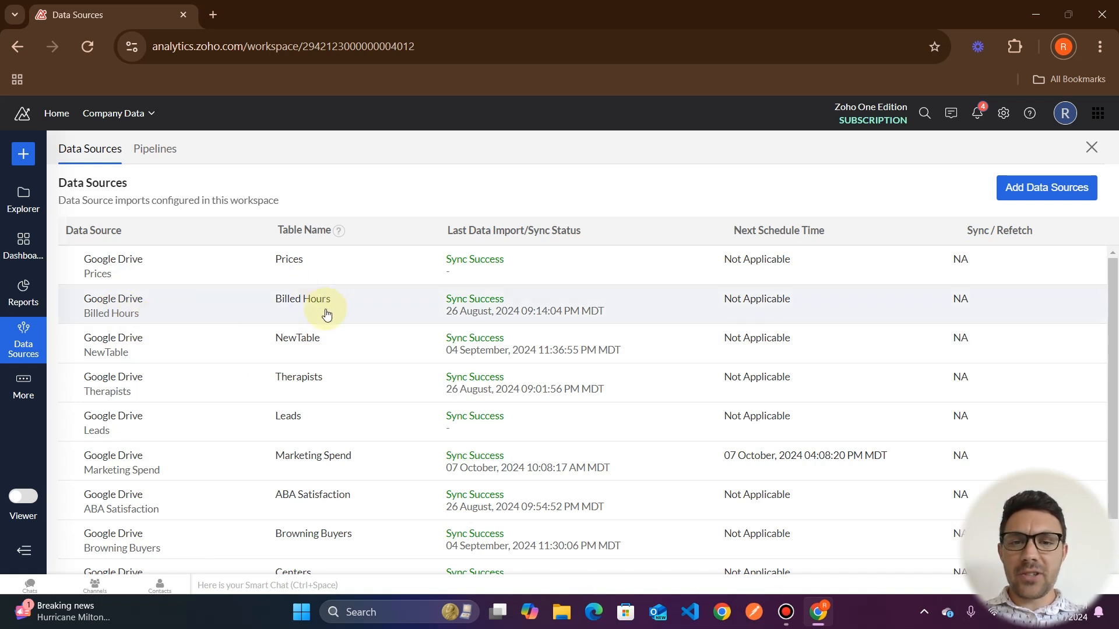
pyautogui.moveTo(517, 311)
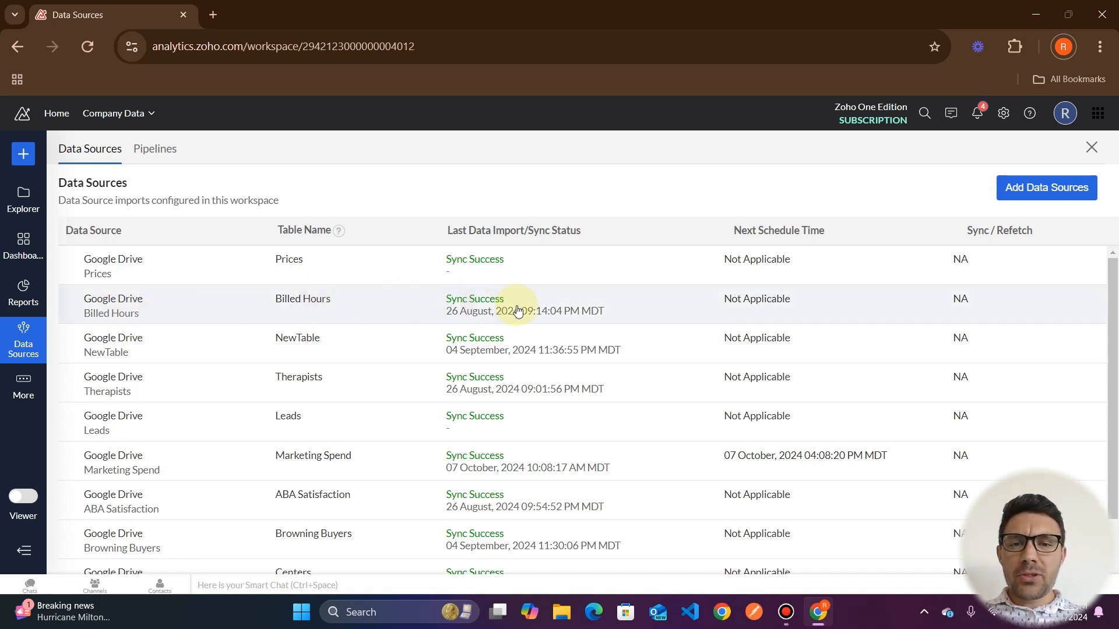
pyautogui.moveTo(553, 262)
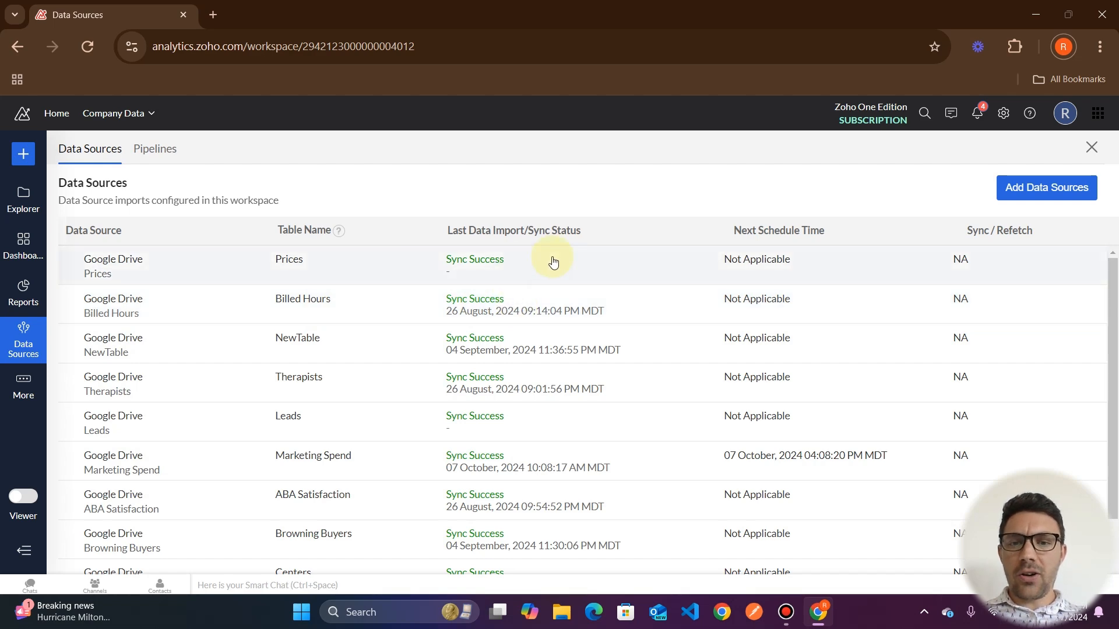
pyautogui.moveTo(534, 244)
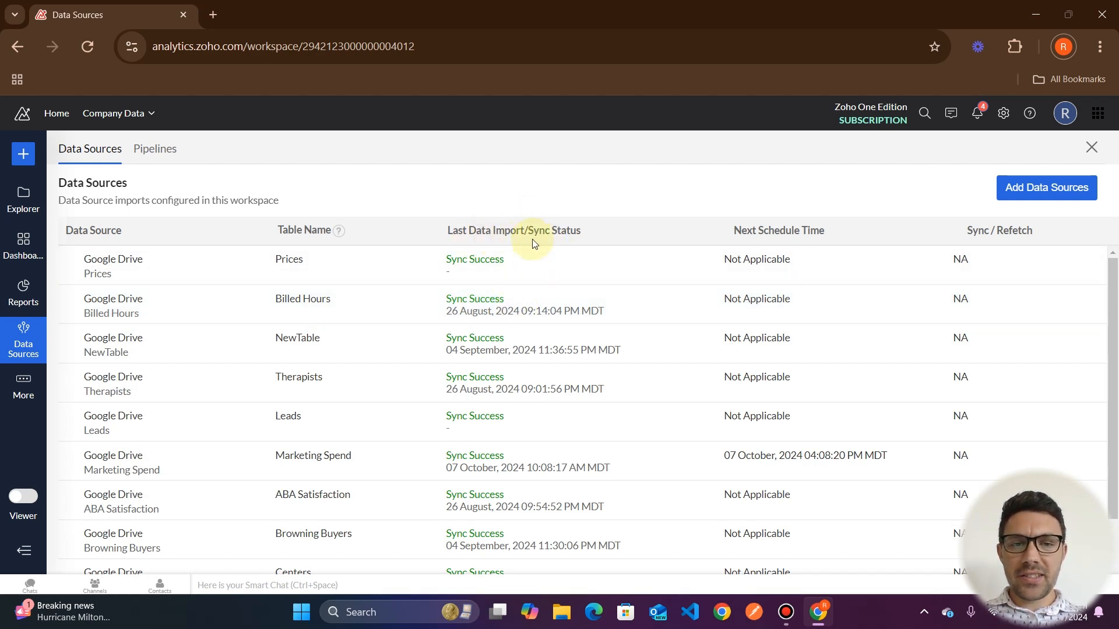
pyautogui.moveTo(780, 251)
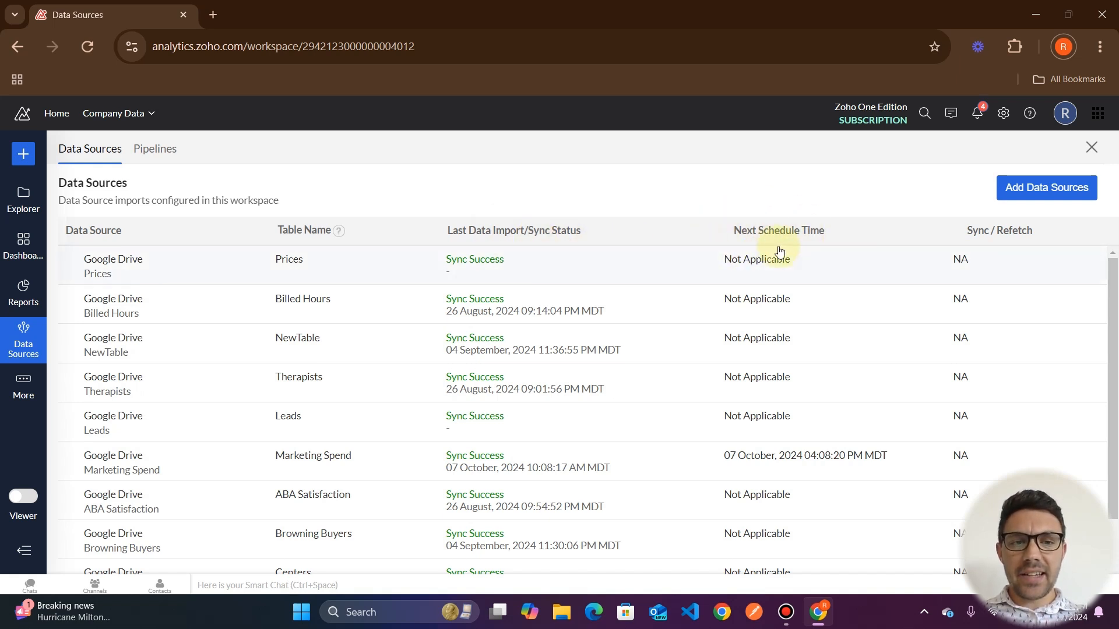
pyautogui.moveTo(498, 267)
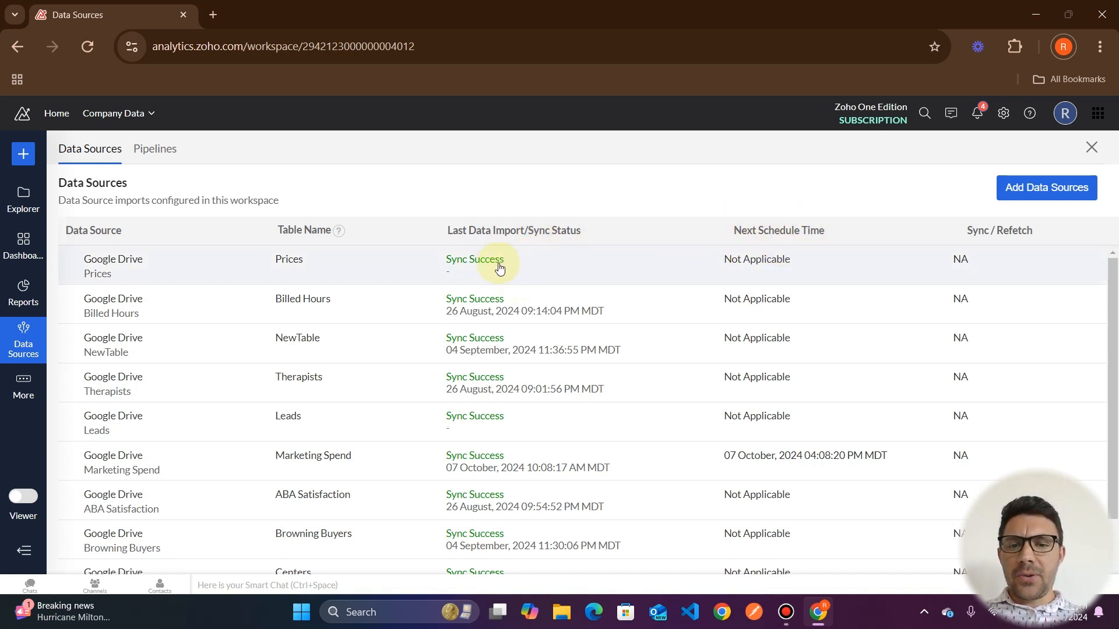
pyautogui.moveTo(486, 266)
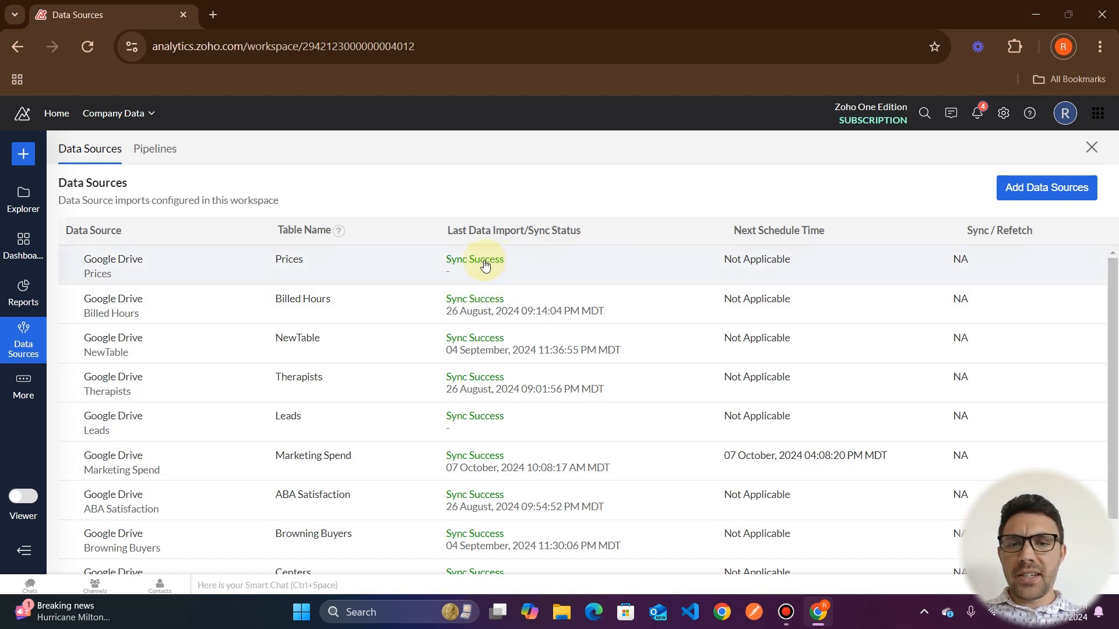
# - Scroll the Data Sources list to bring the Google Drive – Prices row into view
pyautogui.scroll(-3)
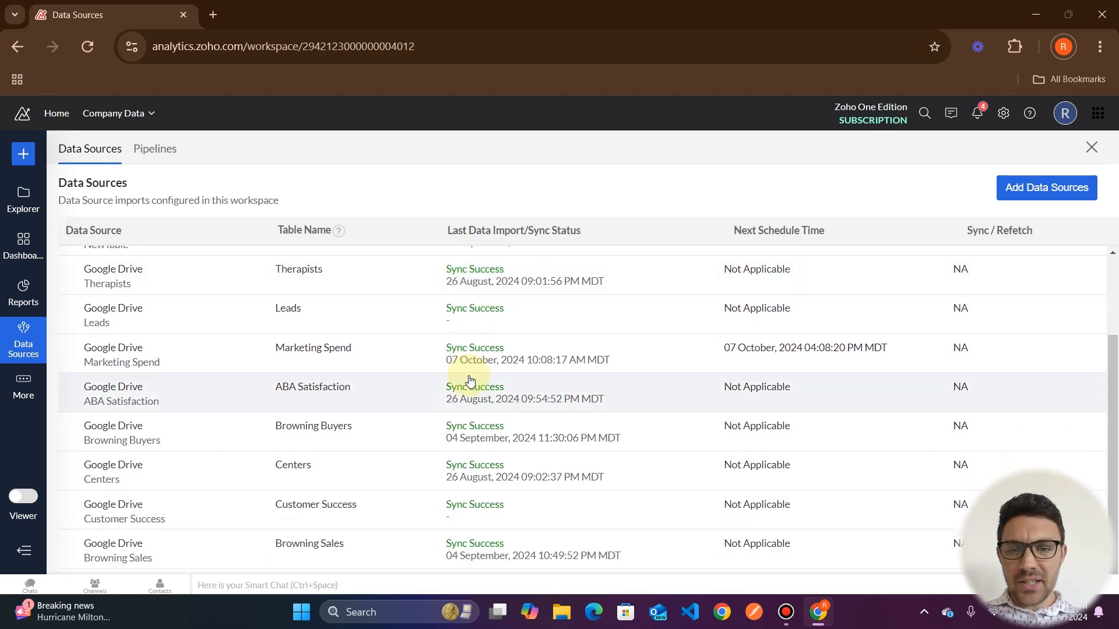
pyautogui.scroll(3)
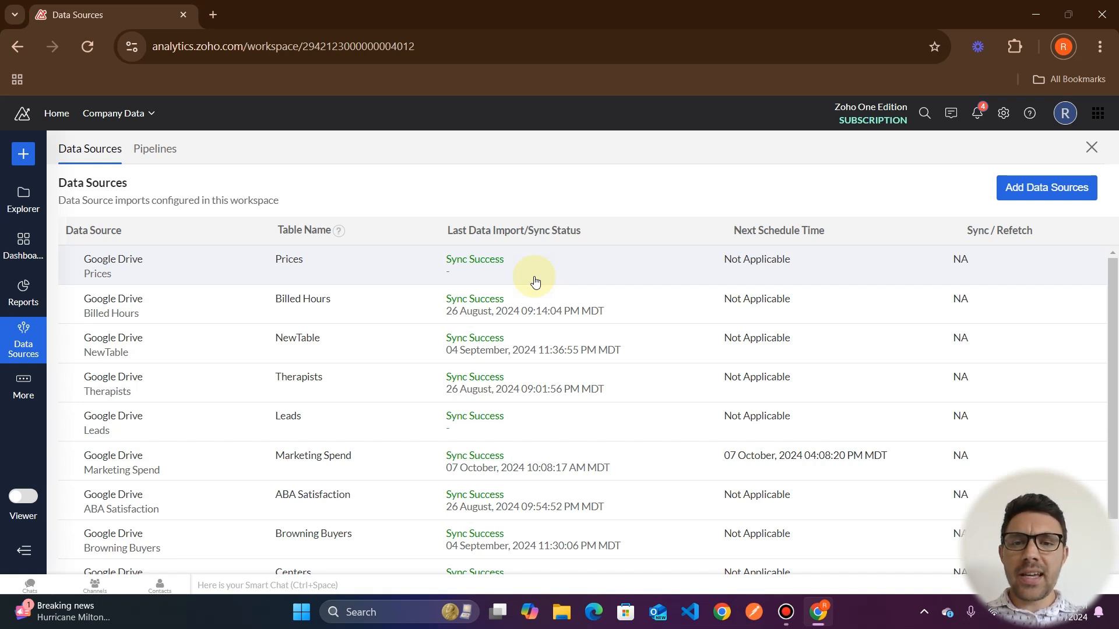
pyautogui.moveTo(560, 279)
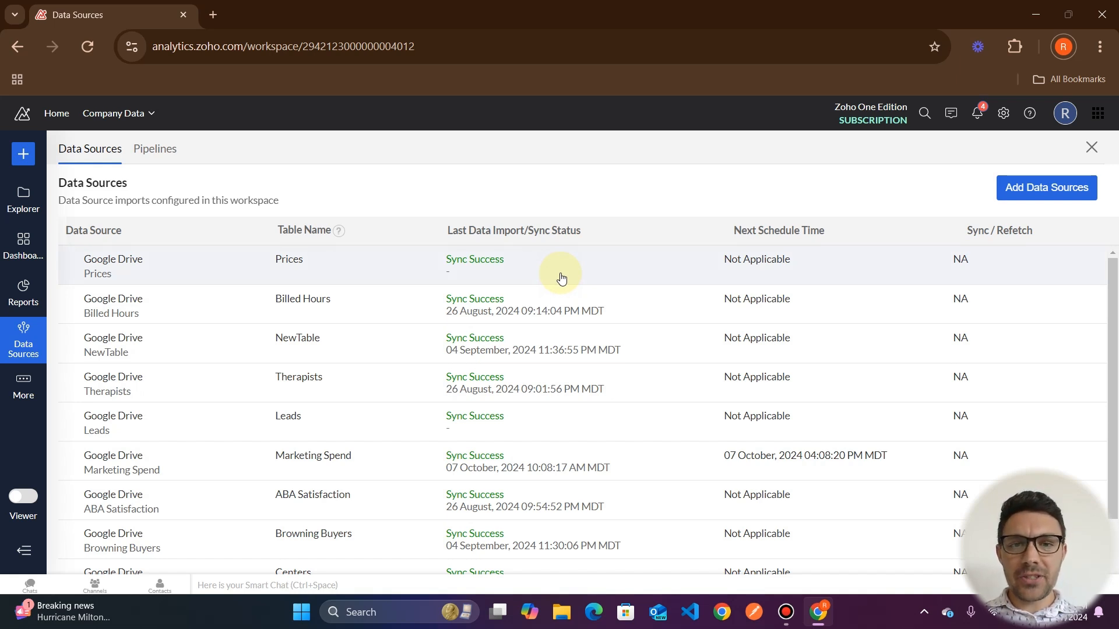
pyautogui.moveTo(497, 384)
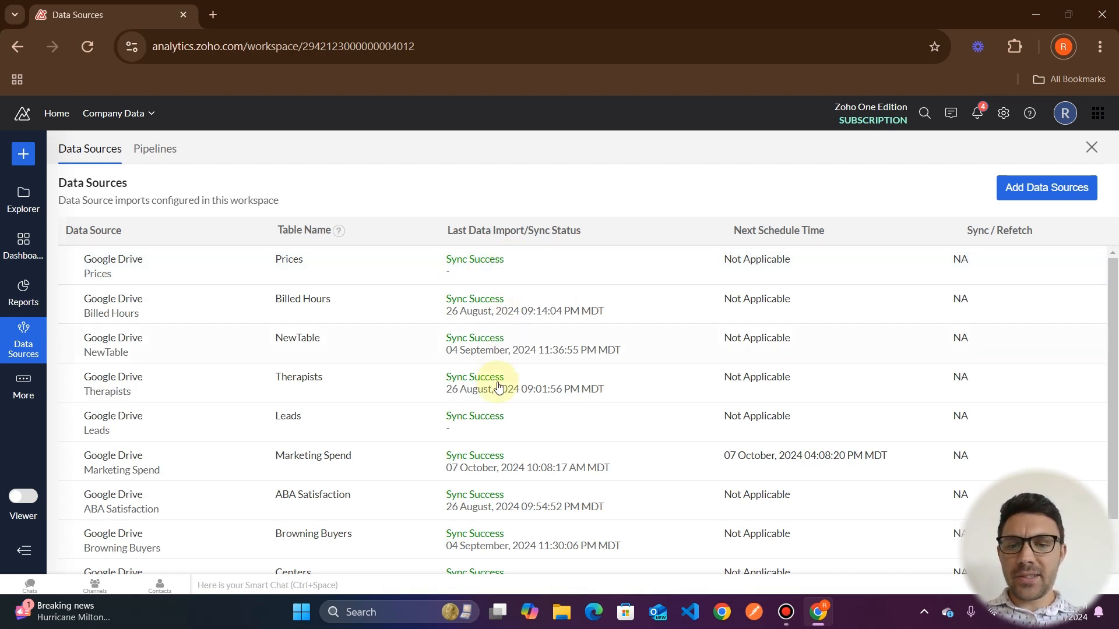
pyautogui.scroll(-3)
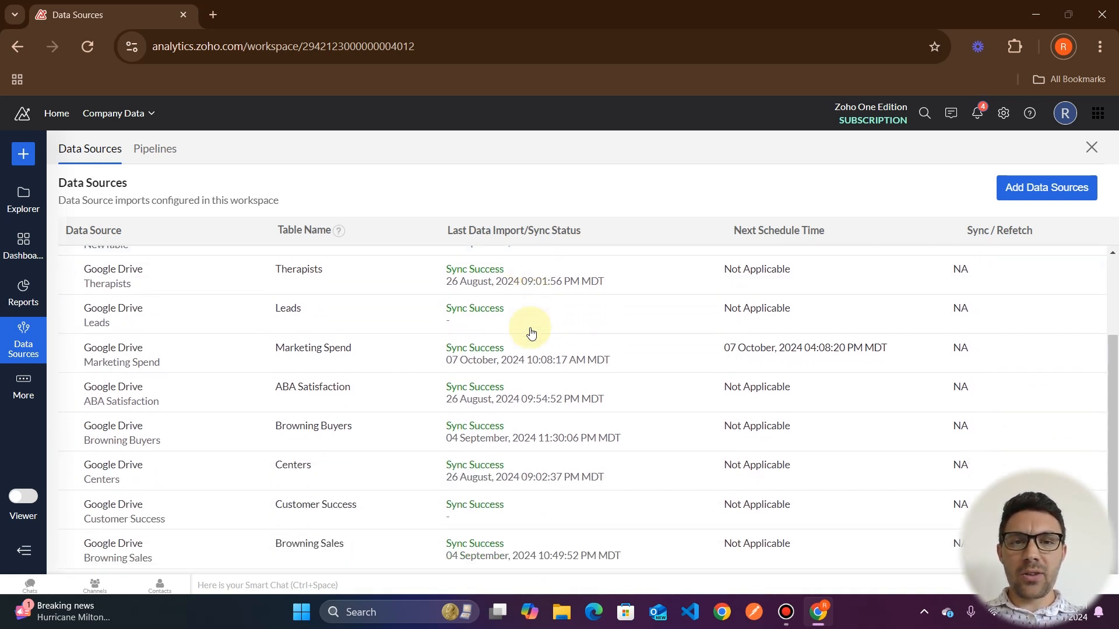
pyautogui.scroll(3)
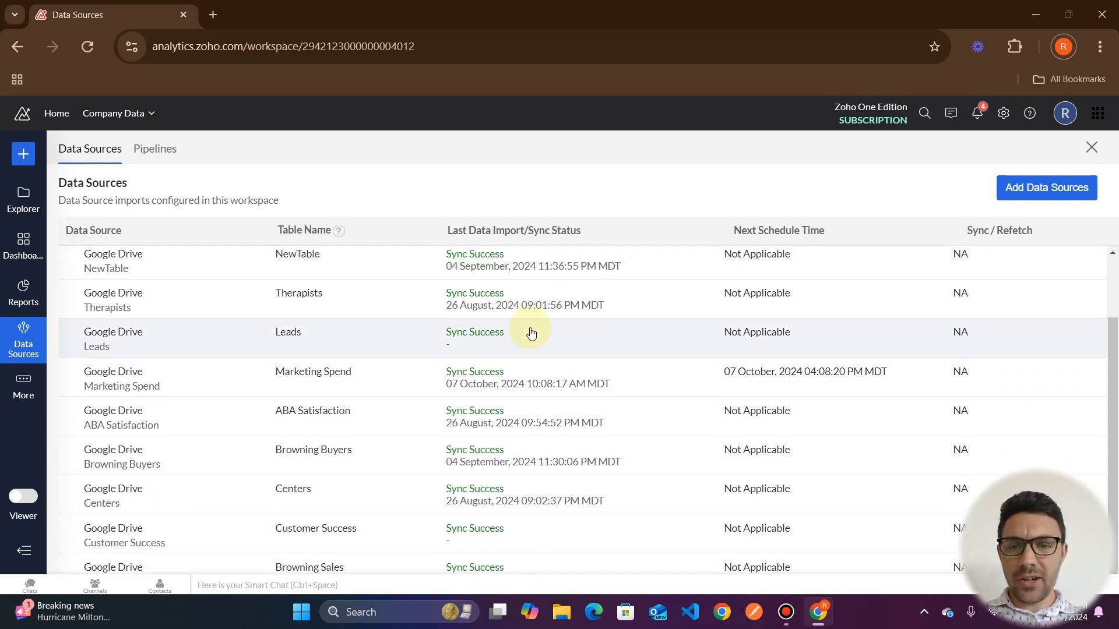
pyautogui.scroll(3)
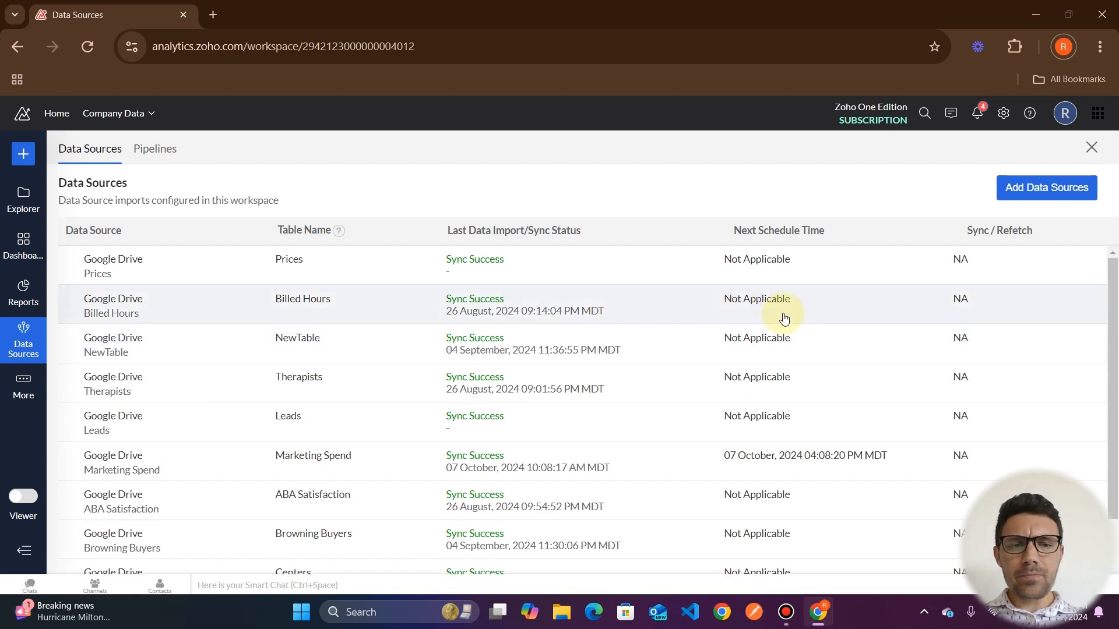
pyautogui.scroll(-3)
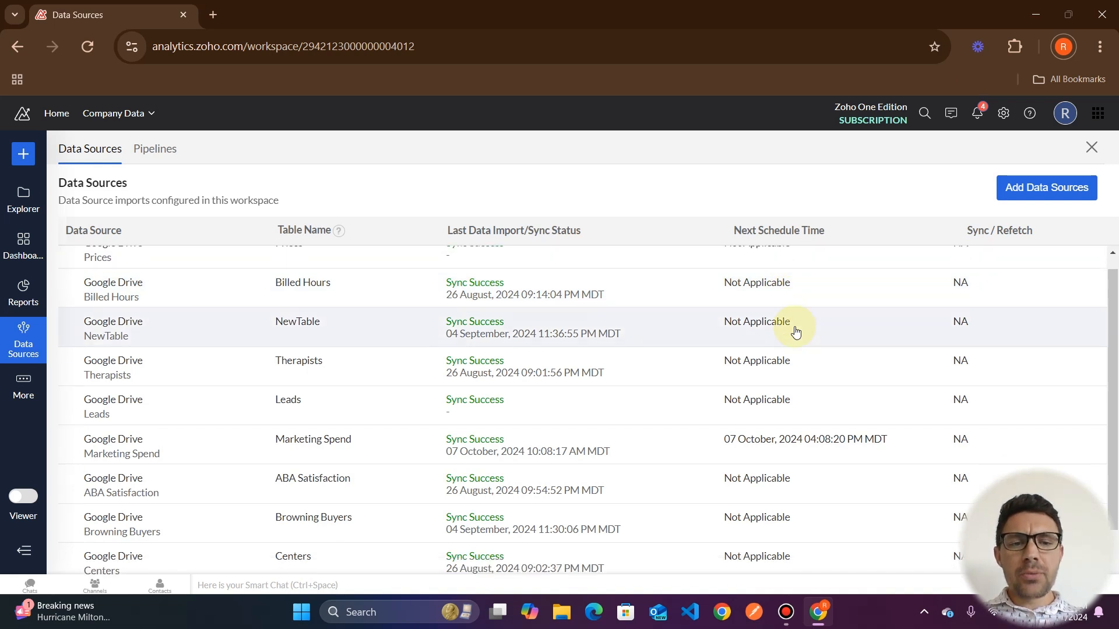
pyautogui.scroll(-3)
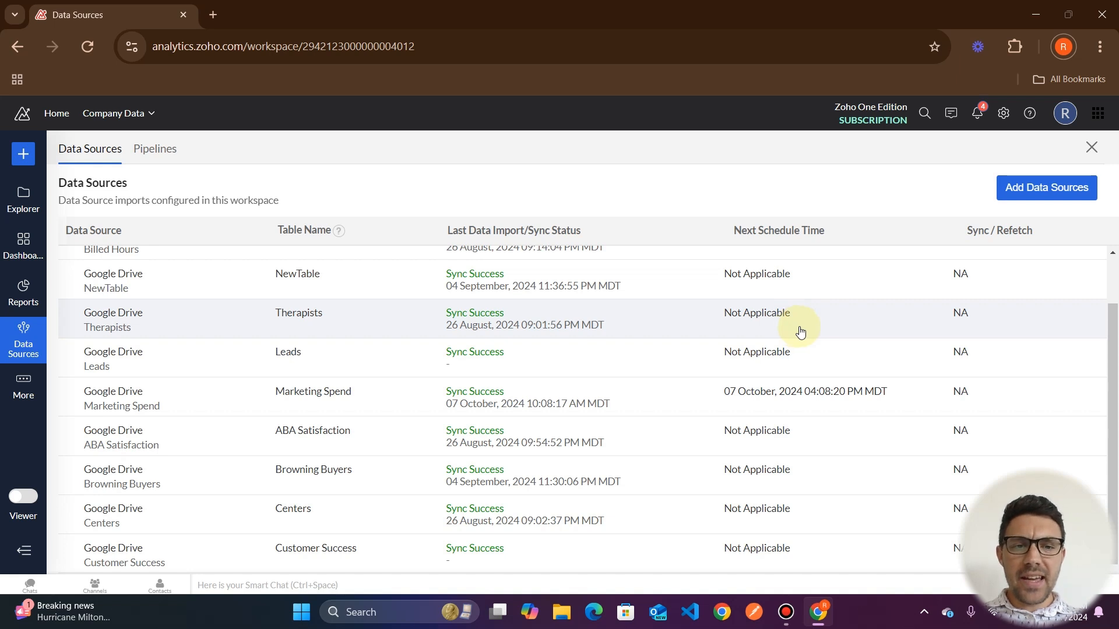
pyautogui.scroll(3)
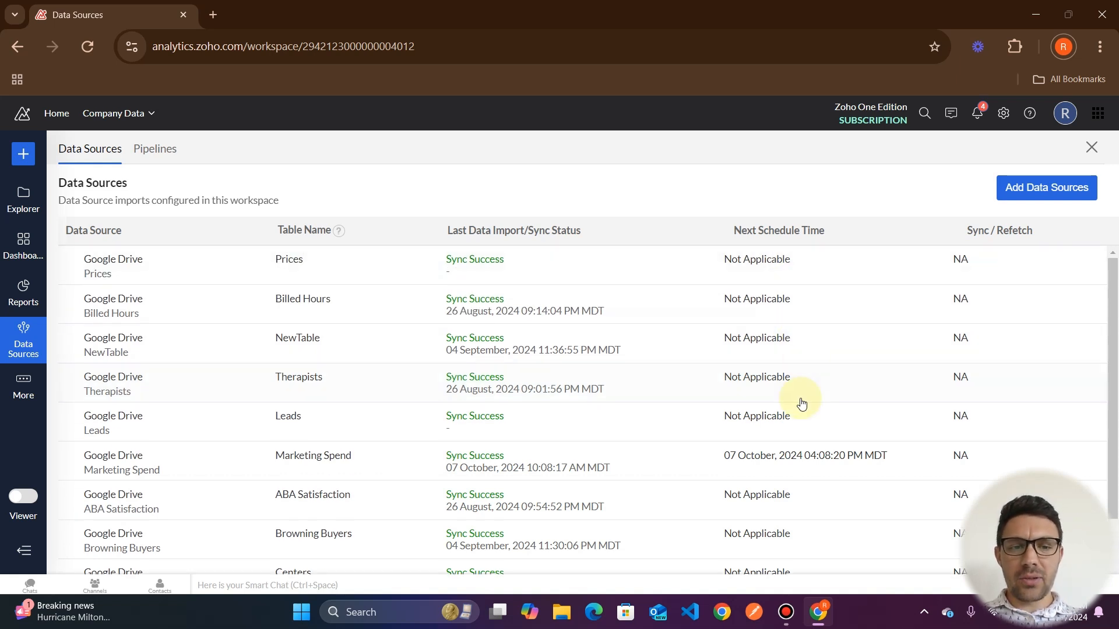
pyautogui.scroll(-3)
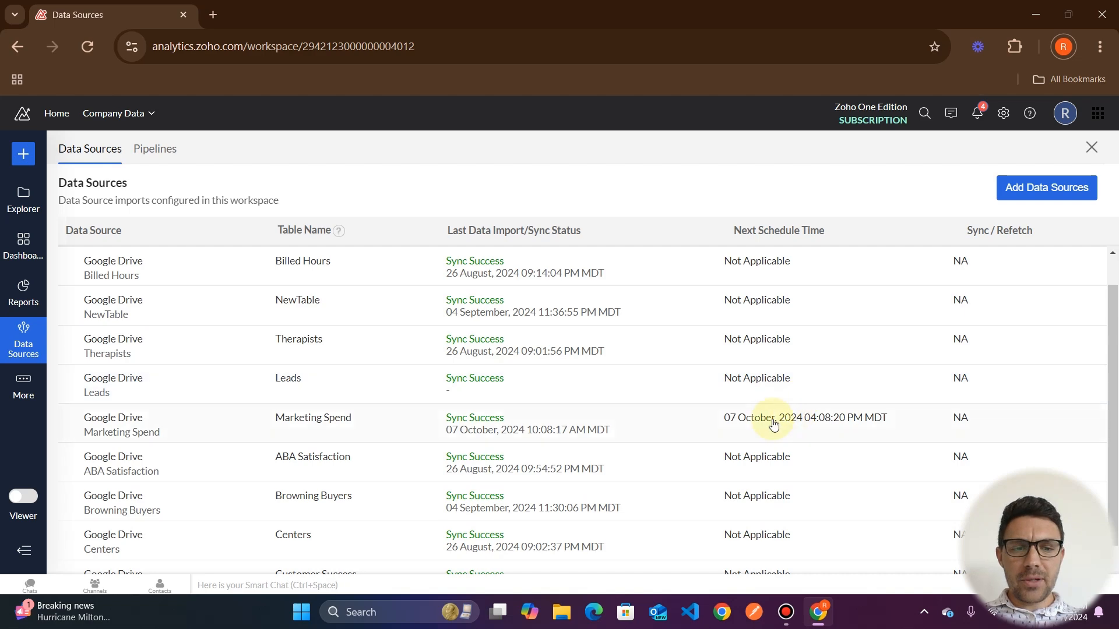
pyautogui.moveTo(798, 374)
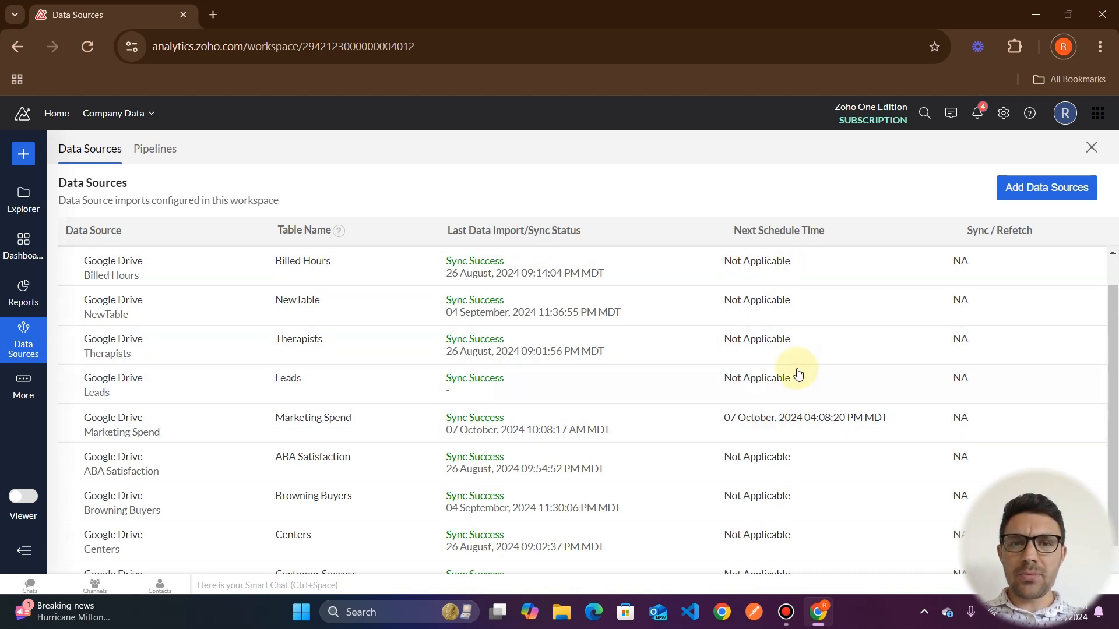
pyautogui.moveTo(799, 382)
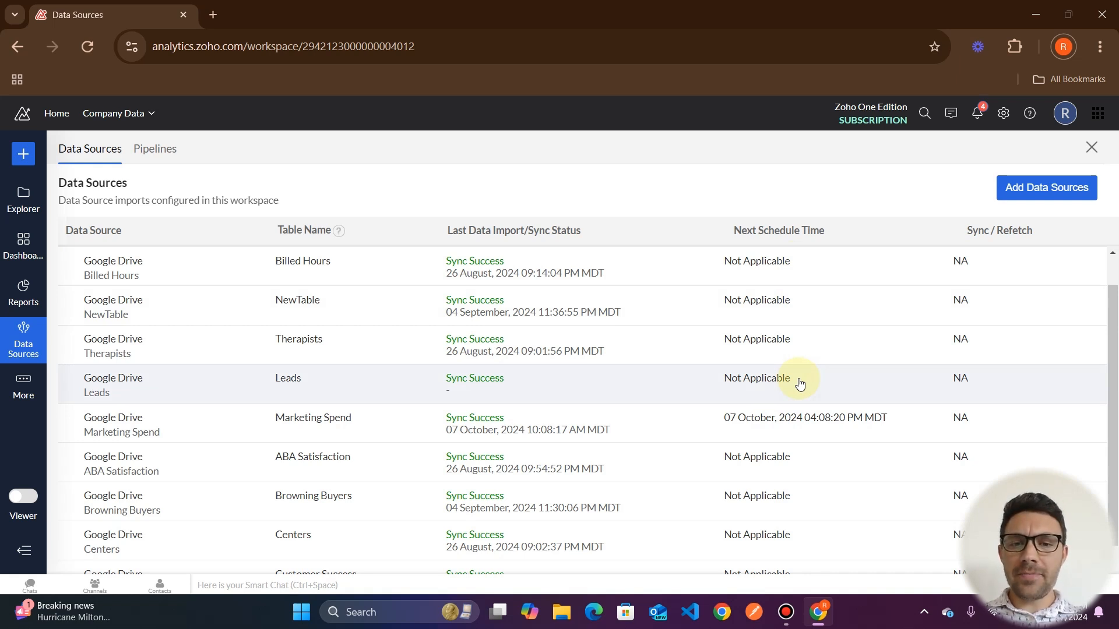
pyautogui.moveTo(579, 359)
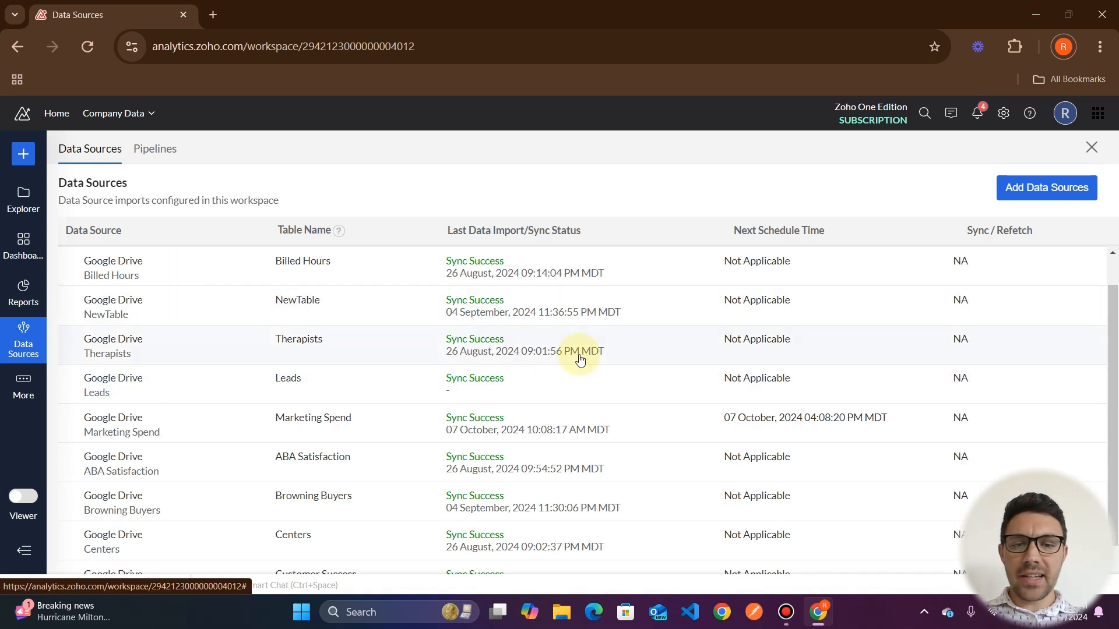
pyautogui.moveTo(362, 422)
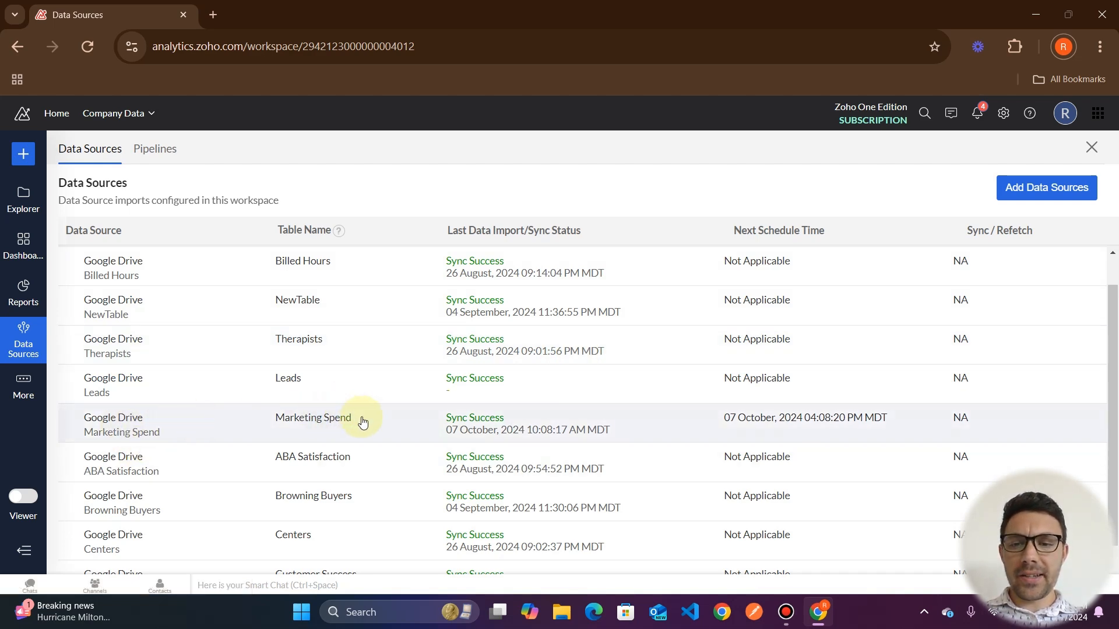
pyautogui.scroll(-3)
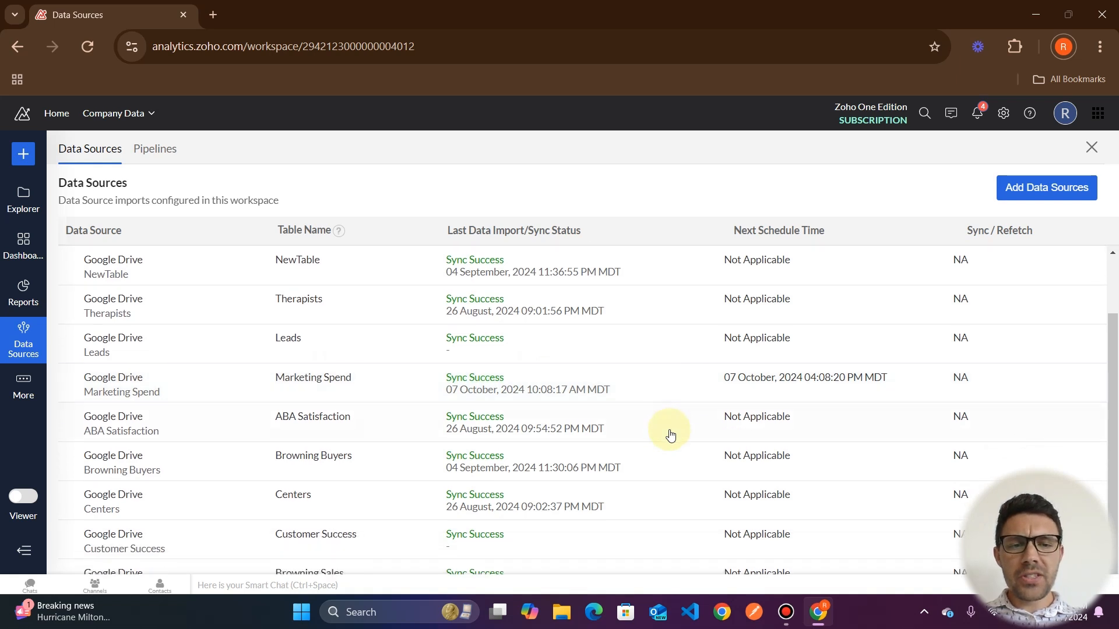
pyautogui.moveTo(758, 387)
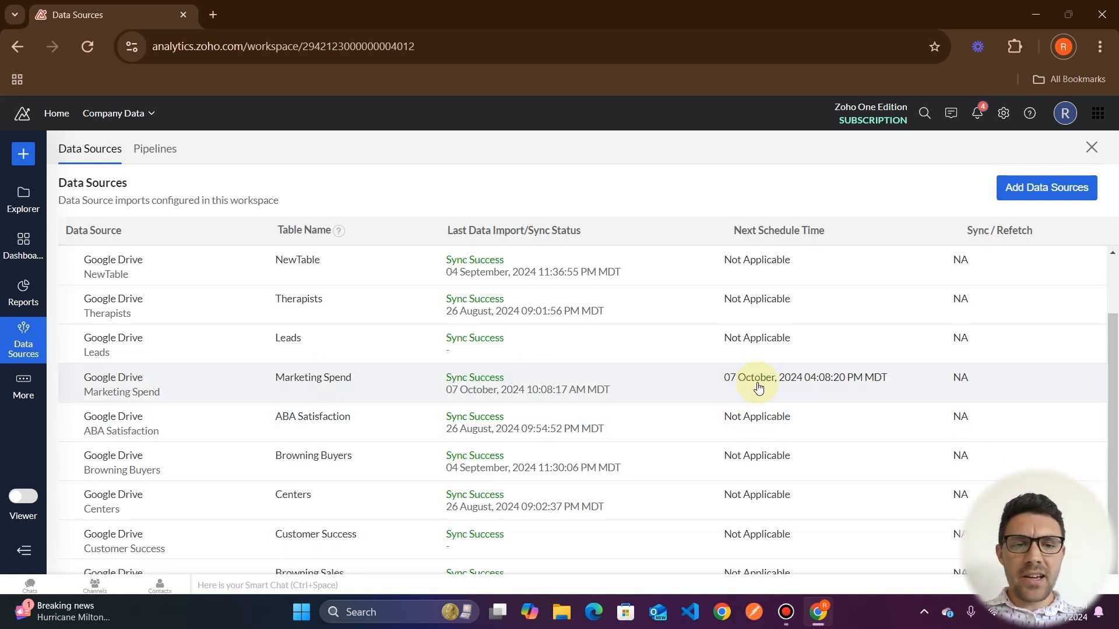
pyautogui.moveTo(816, 398)
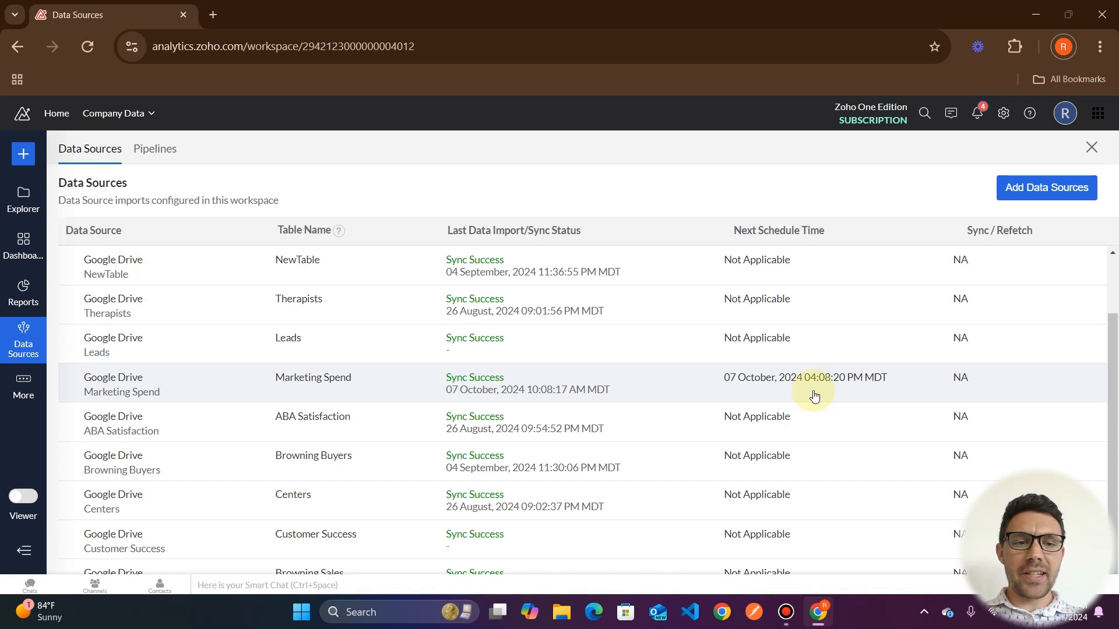
pyautogui.moveTo(645, 392)
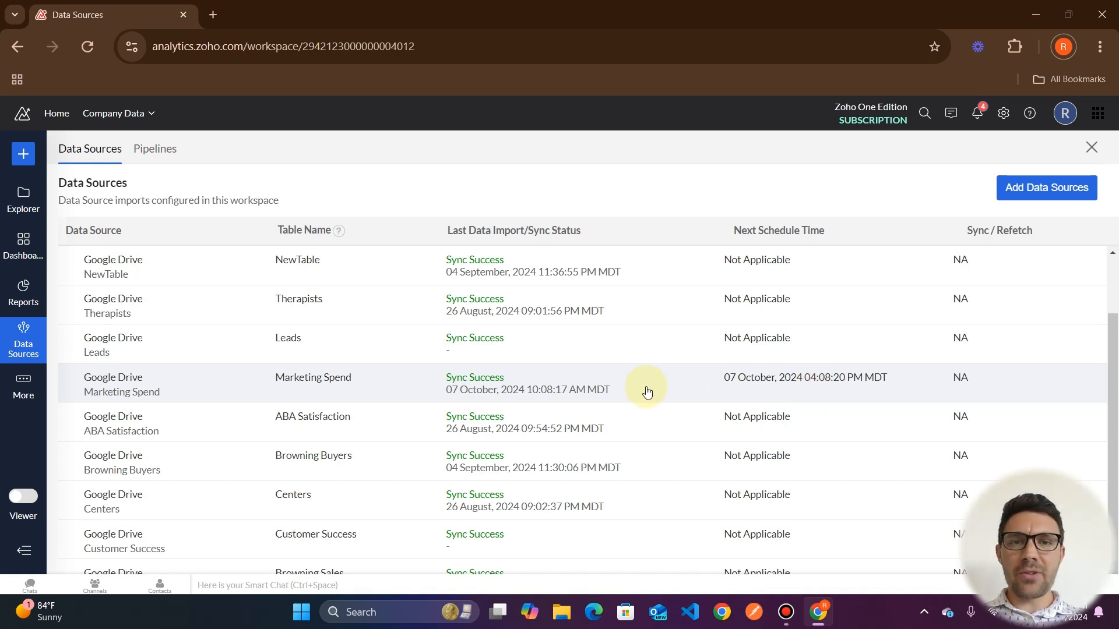
pyautogui.moveTo(859, 394)
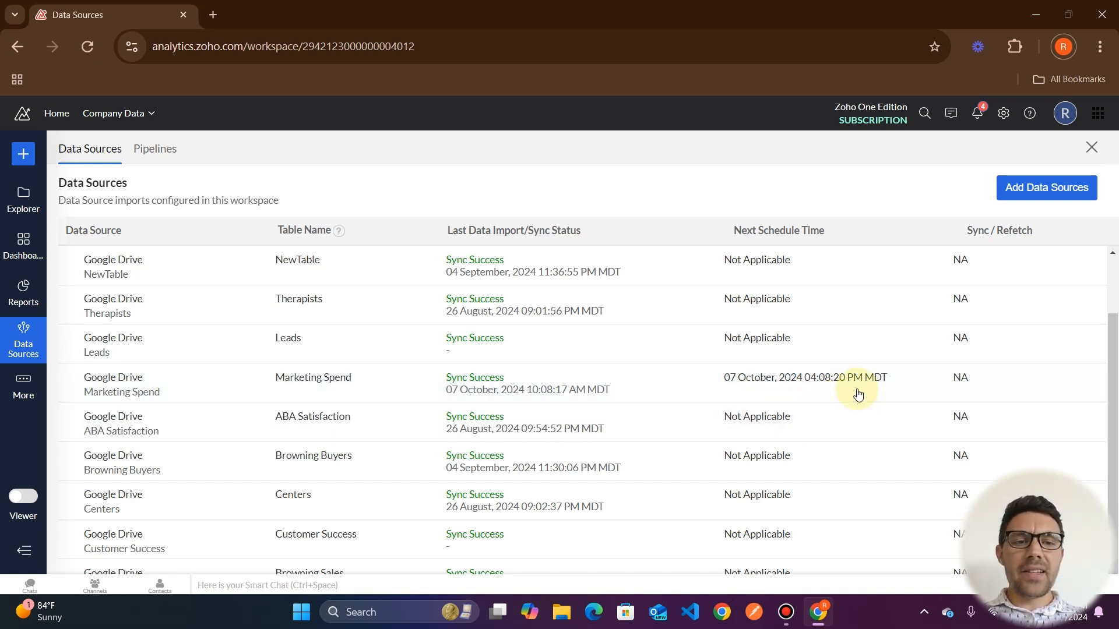
pyautogui.moveTo(764, 391)
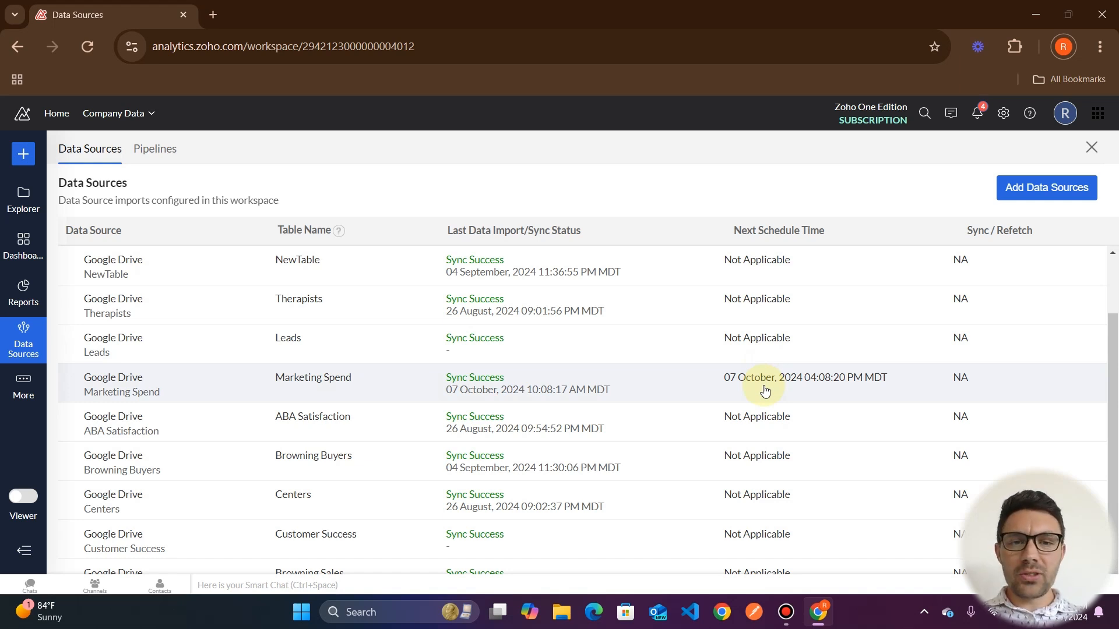
pyautogui.moveTo(794, 391)
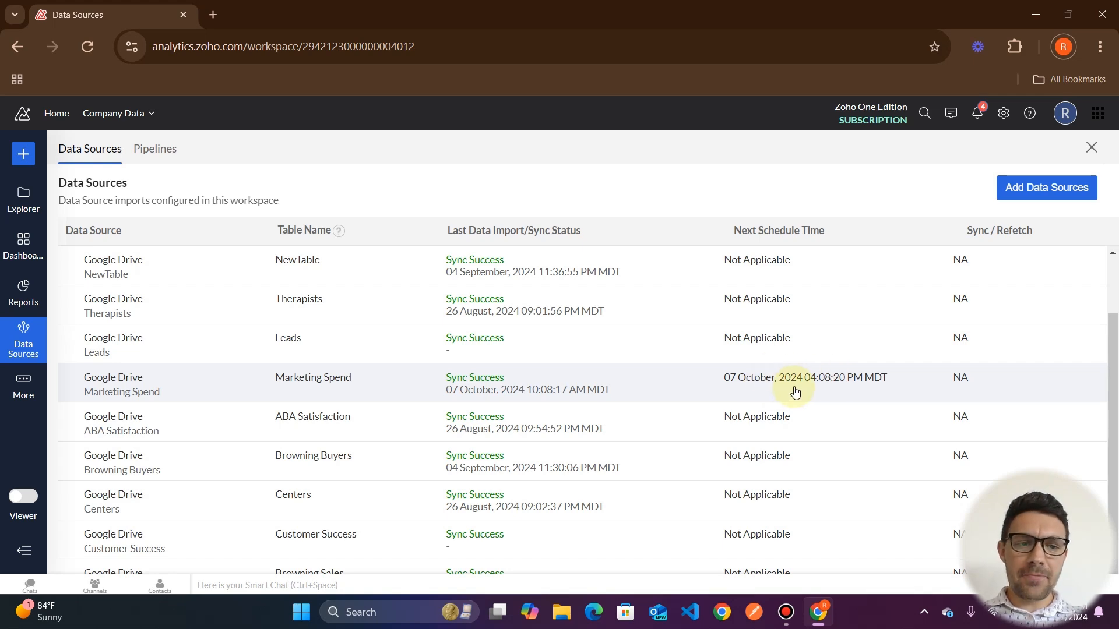
pyautogui.moveTo(1007, 377)
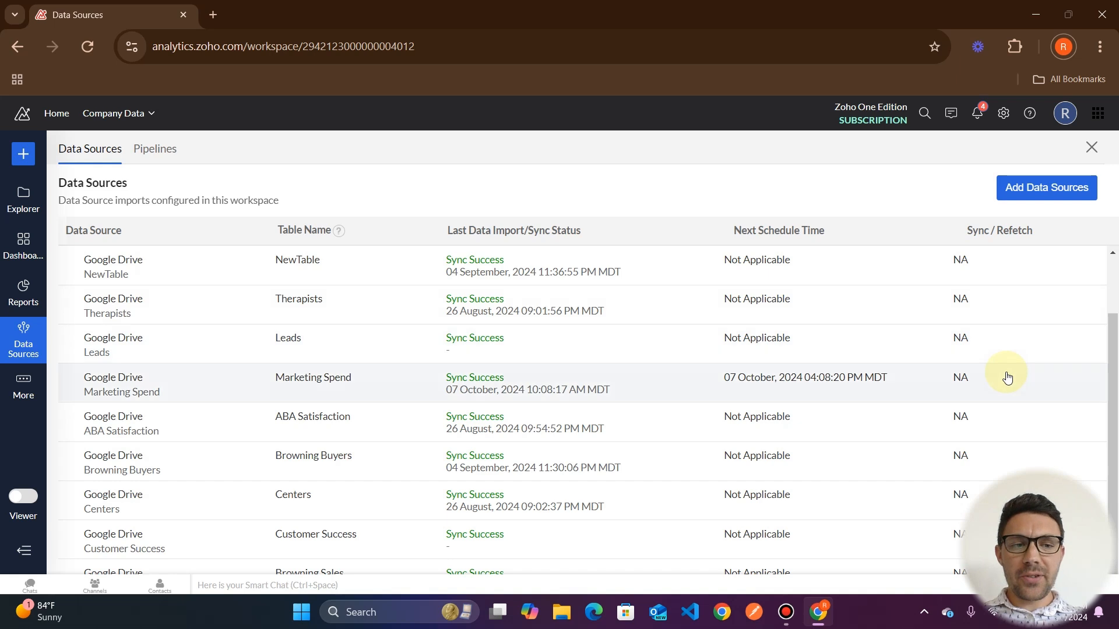
pyautogui.scroll(3)
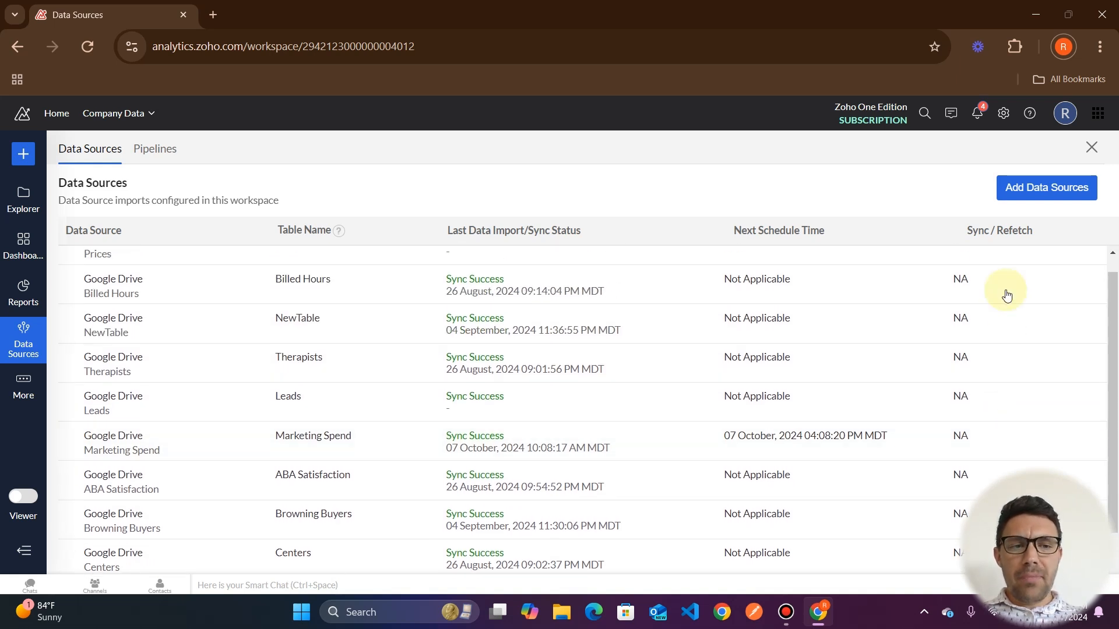
pyautogui.moveTo(1010, 417)
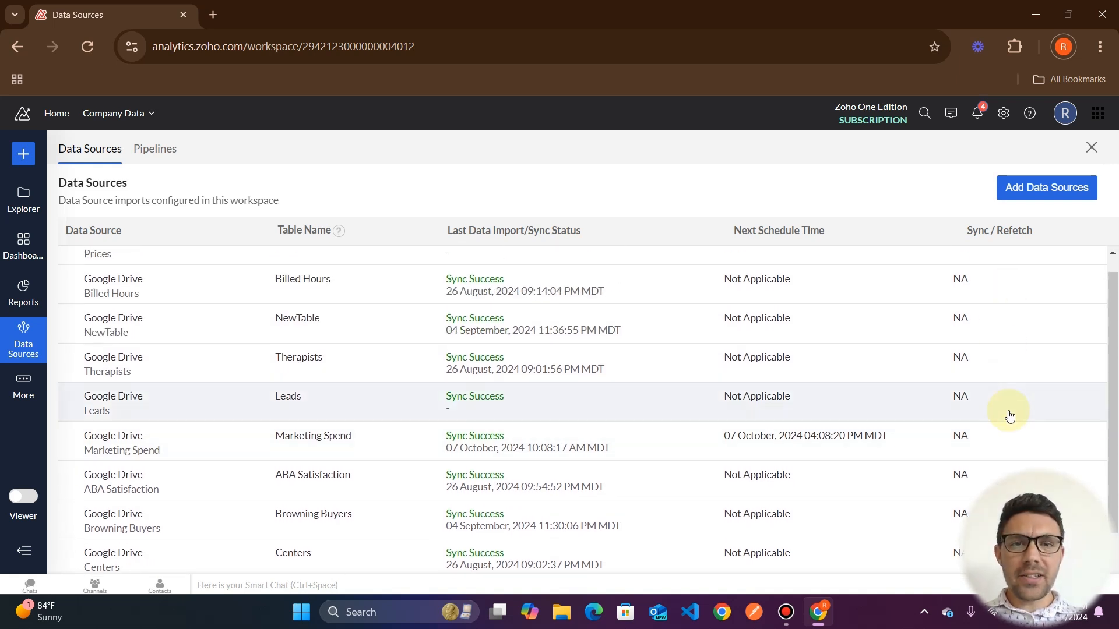
pyautogui.moveTo(997, 305)
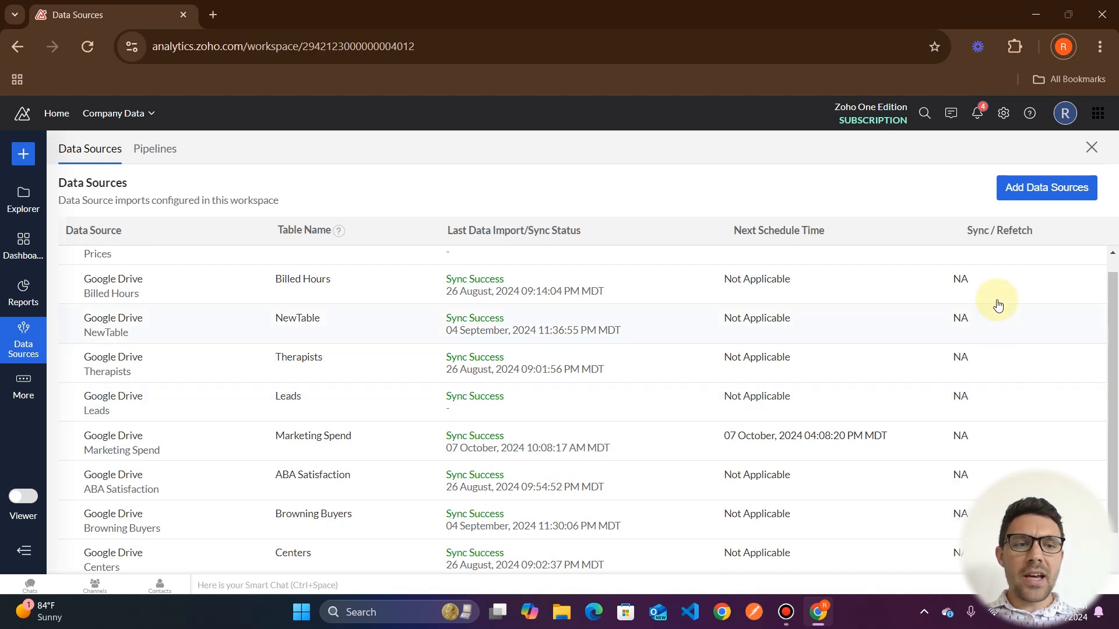
pyautogui.moveTo(976, 285)
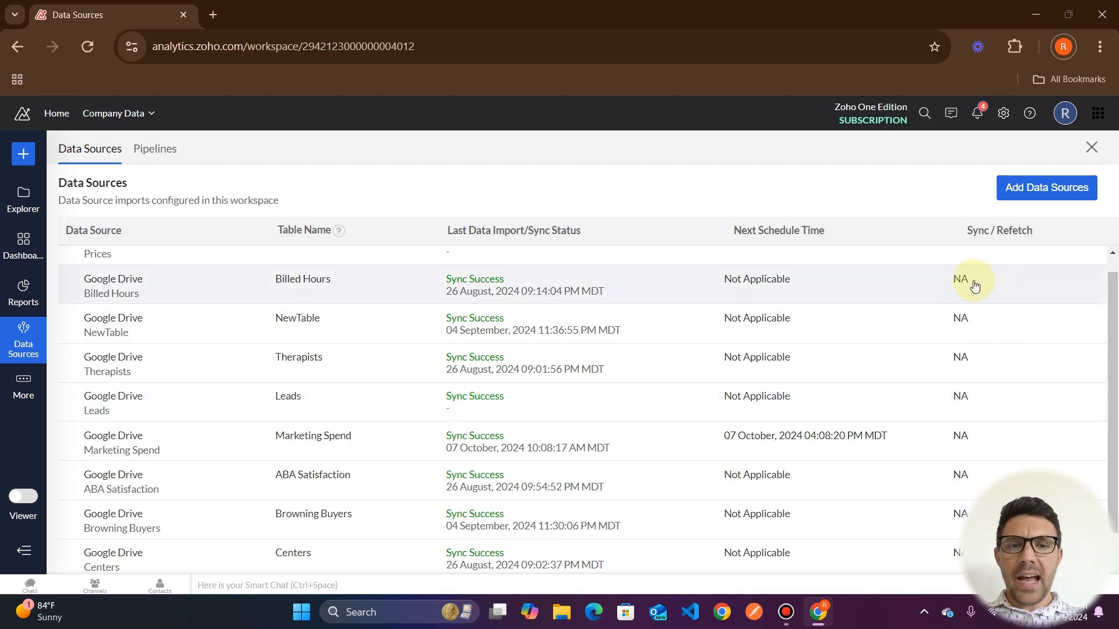
pyautogui.moveTo(757, 300)
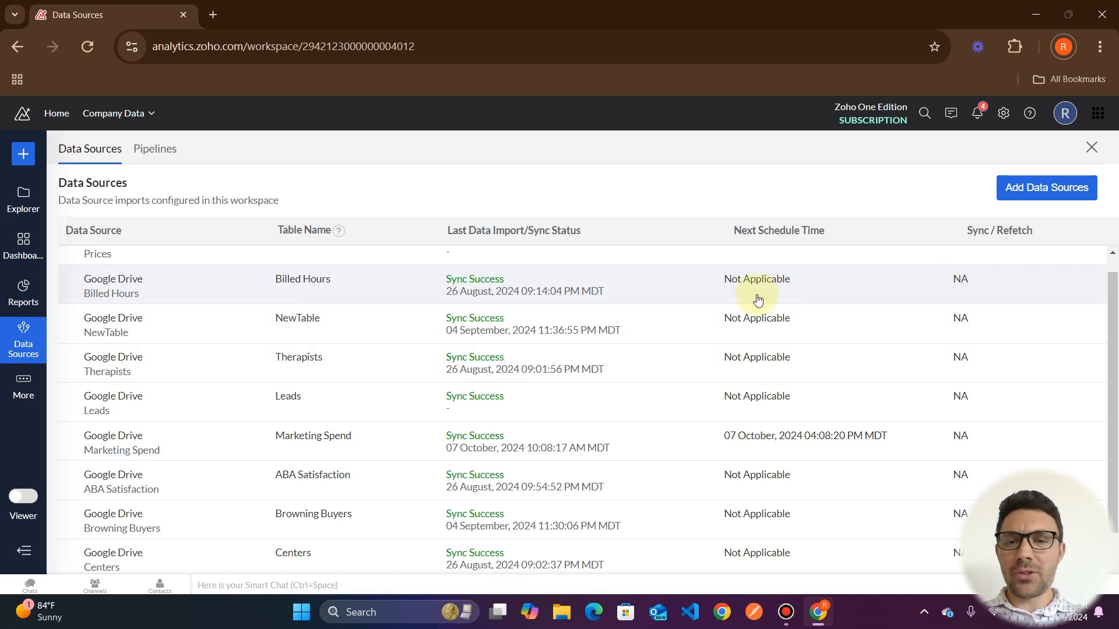
pyautogui.moveTo(975, 300)
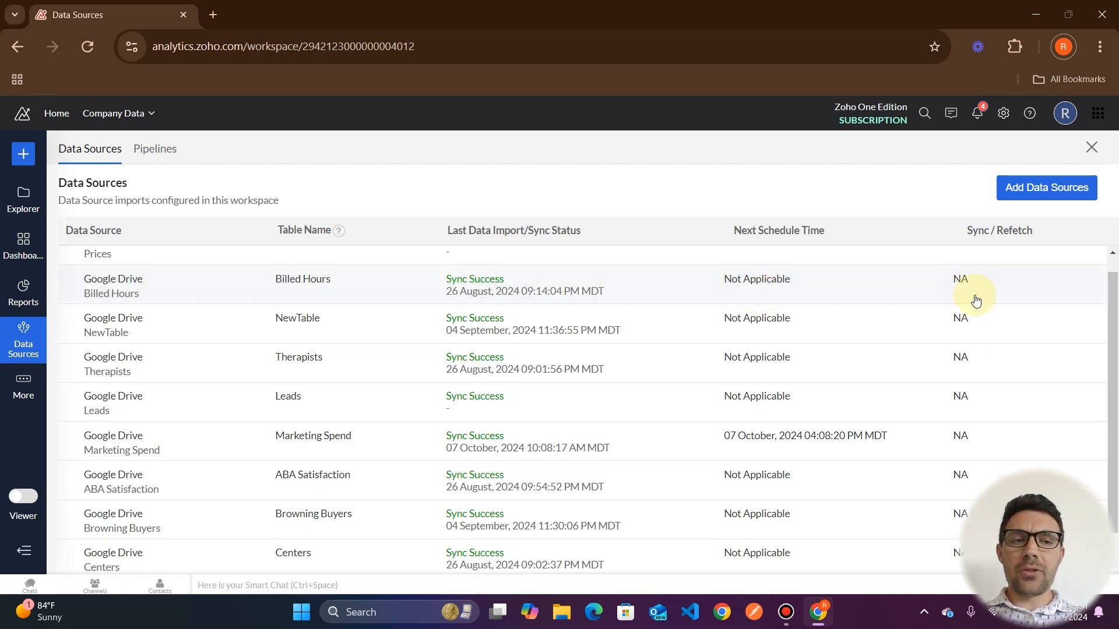
pyautogui.moveTo(999, 428)
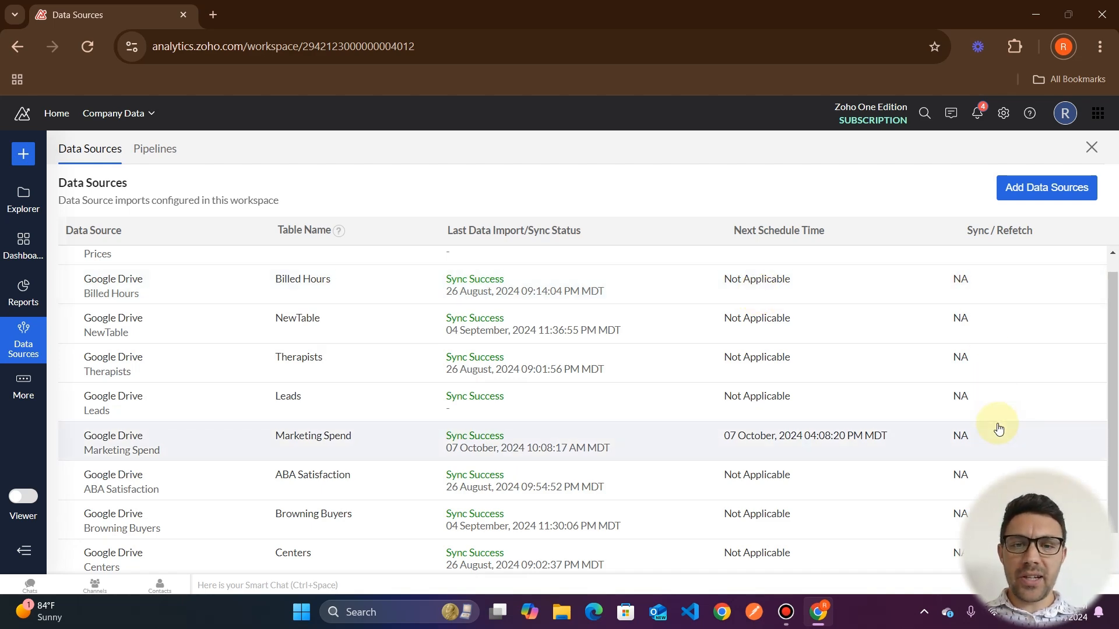
pyautogui.scroll(3)
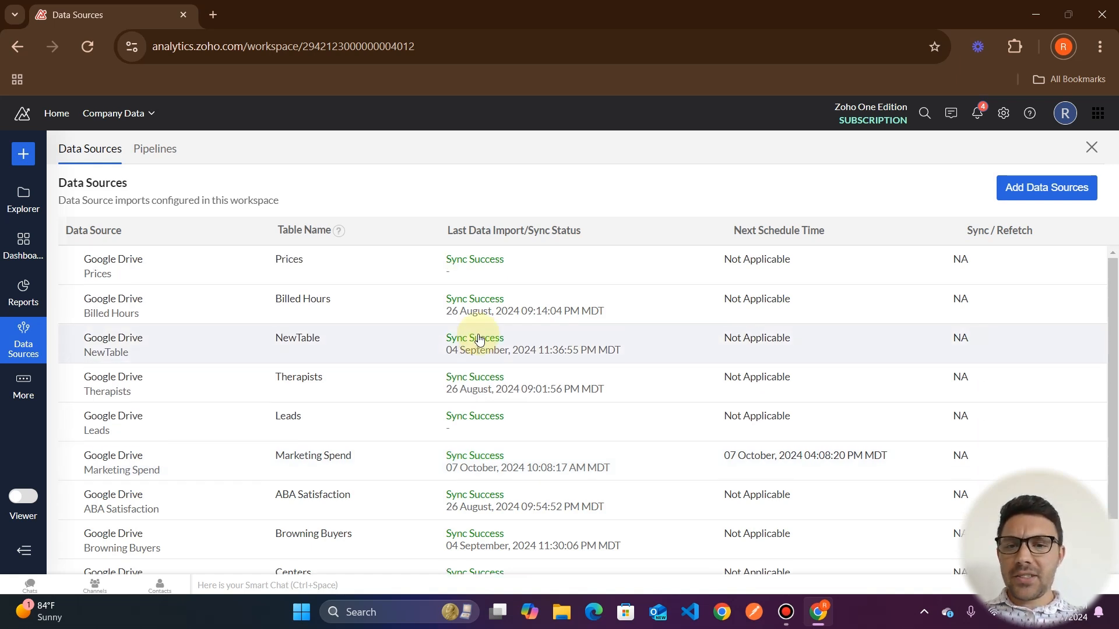
pyautogui.moveTo(785, 324)
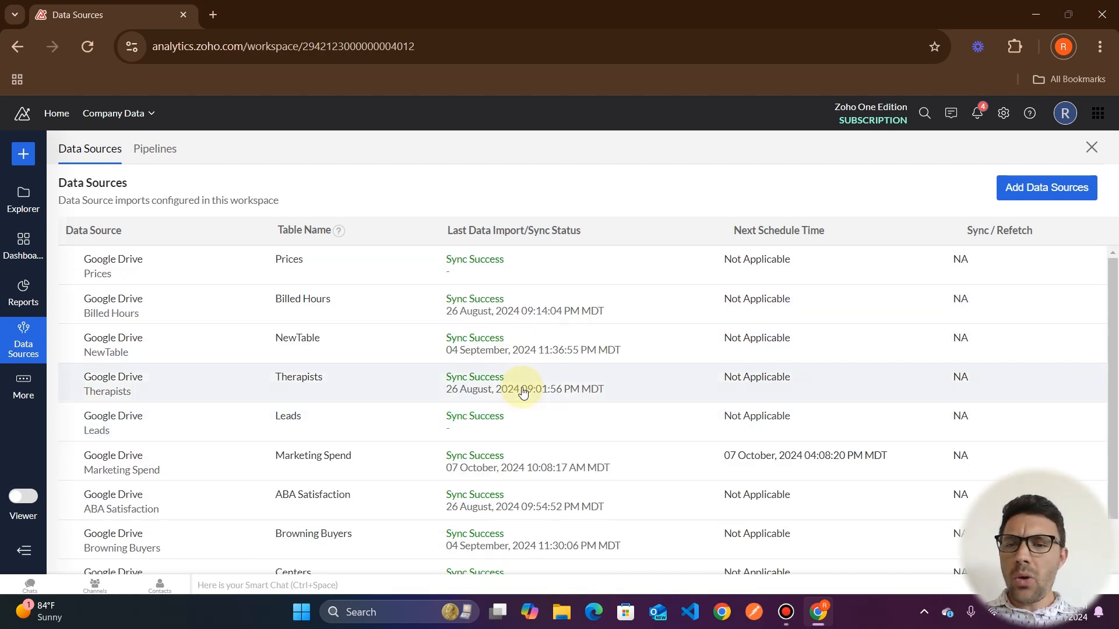
pyautogui.moveTo(178, 277)
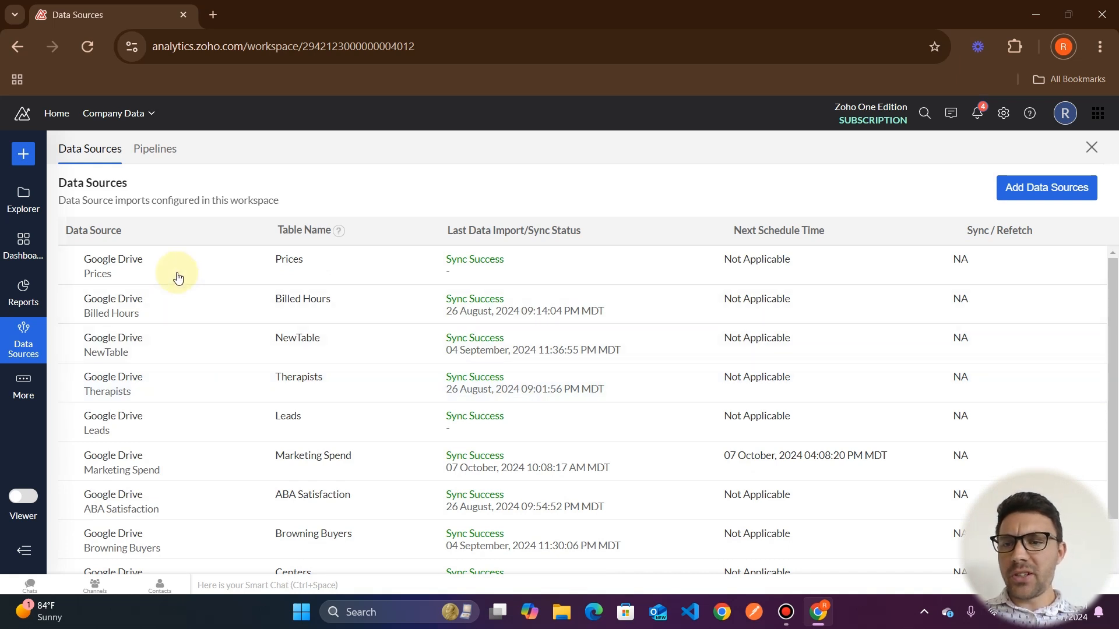
# - Open the Google Drive – Prices sync status panel and choose Edit Setup
pyautogui.click(112, 266)
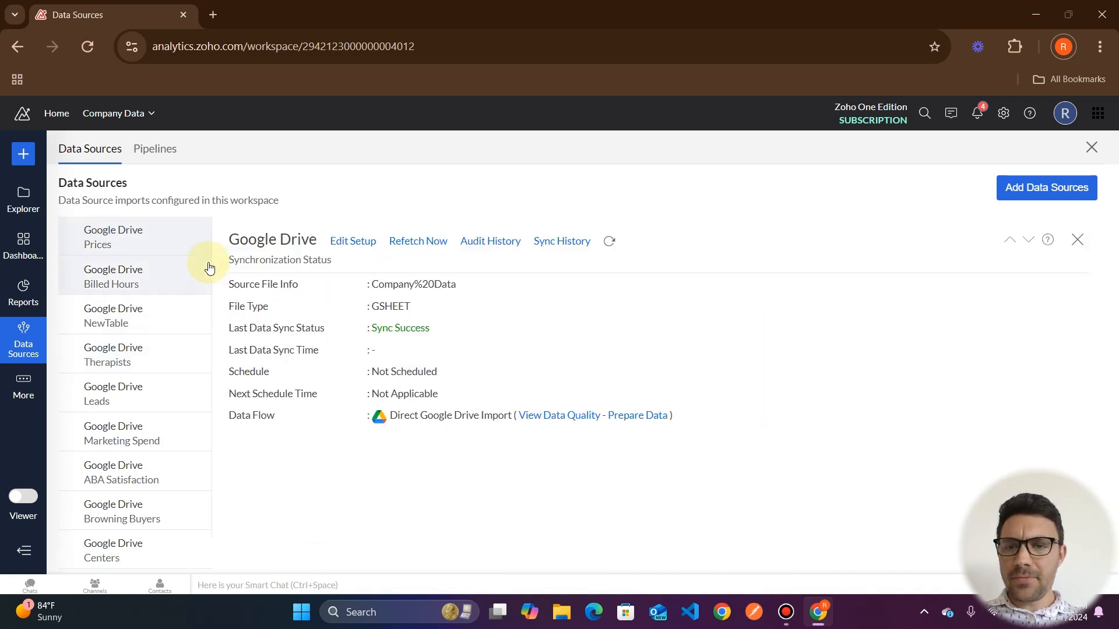
pyautogui.moveTo(294, 211)
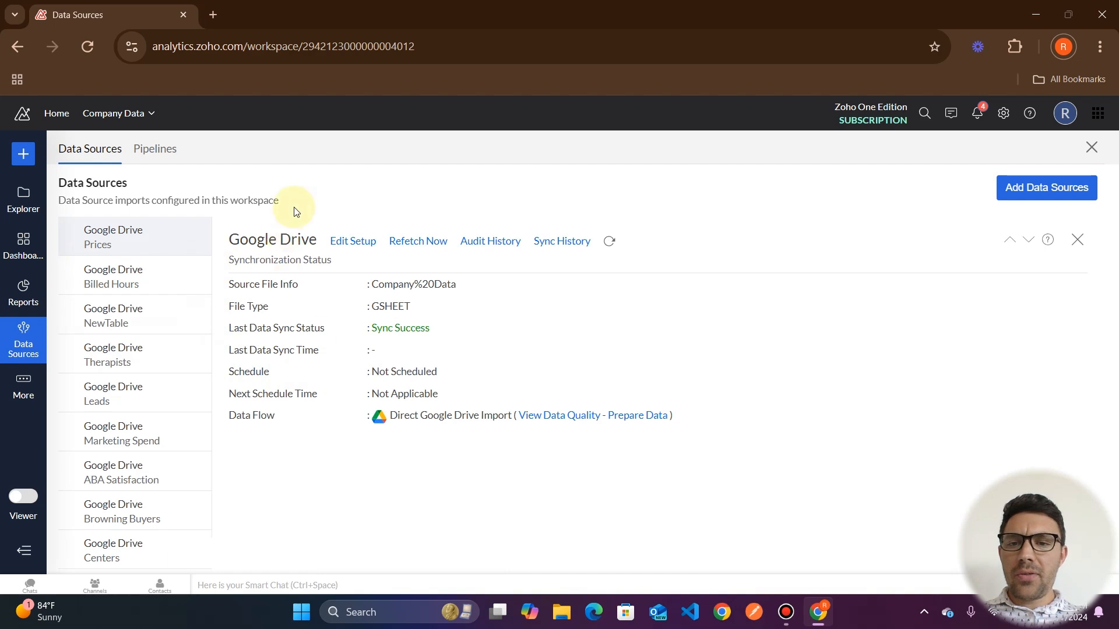
pyautogui.moveTo(466, 307)
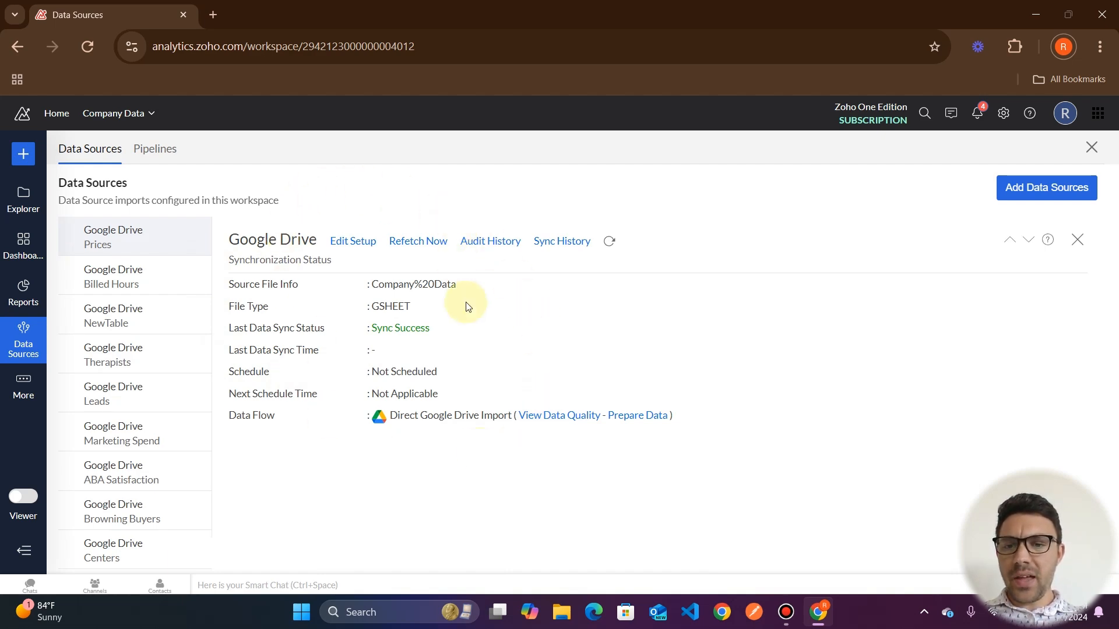
pyautogui.moveTo(358, 305)
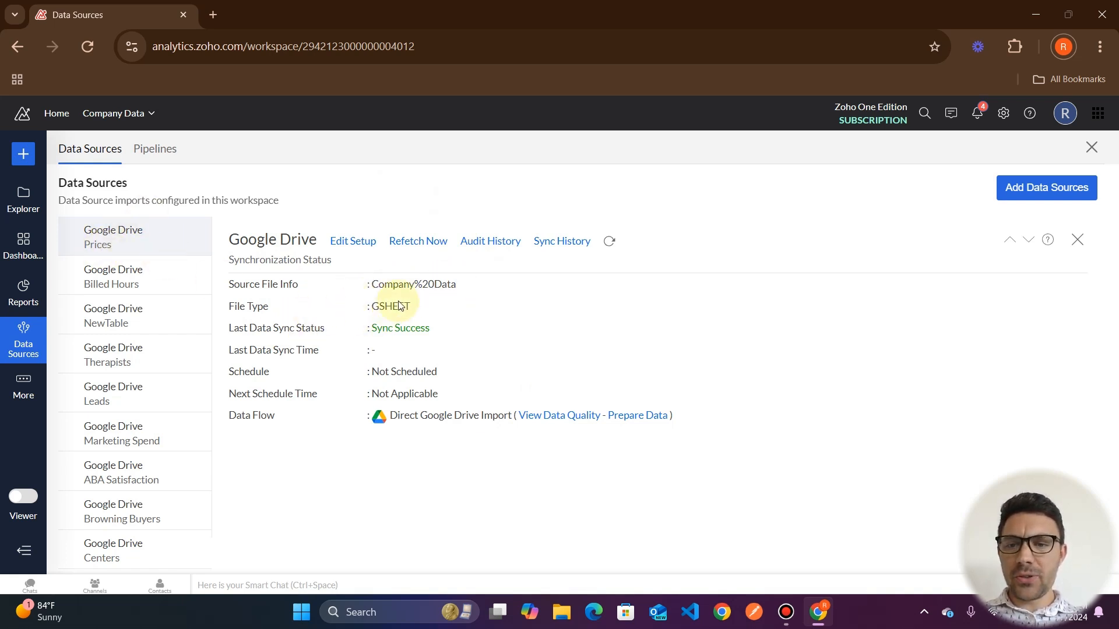
pyautogui.moveTo(349, 356)
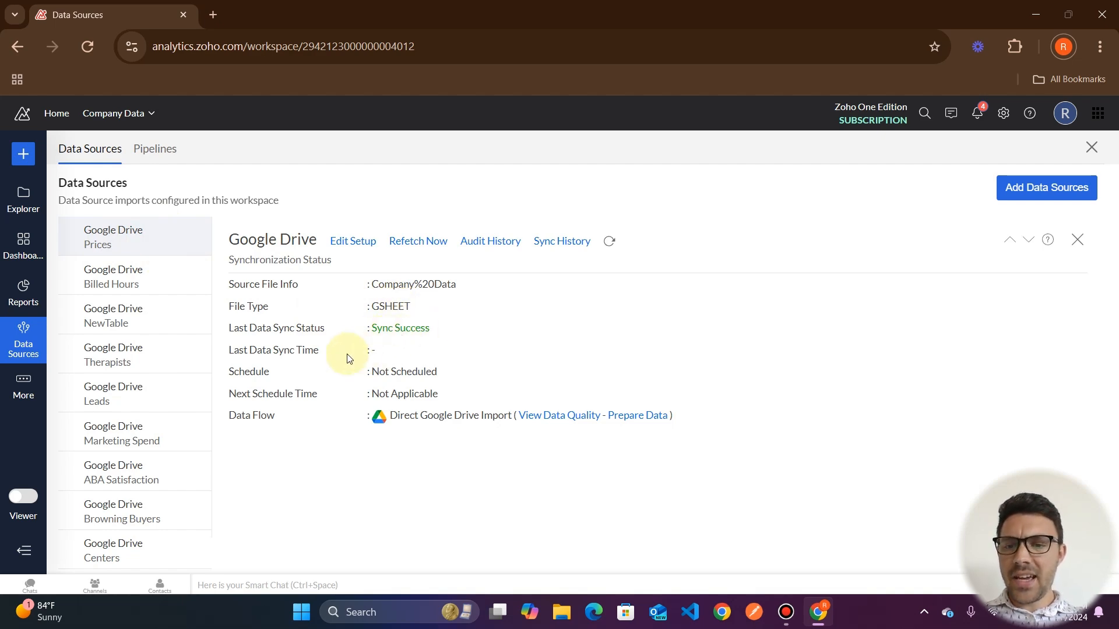
pyautogui.moveTo(392, 400)
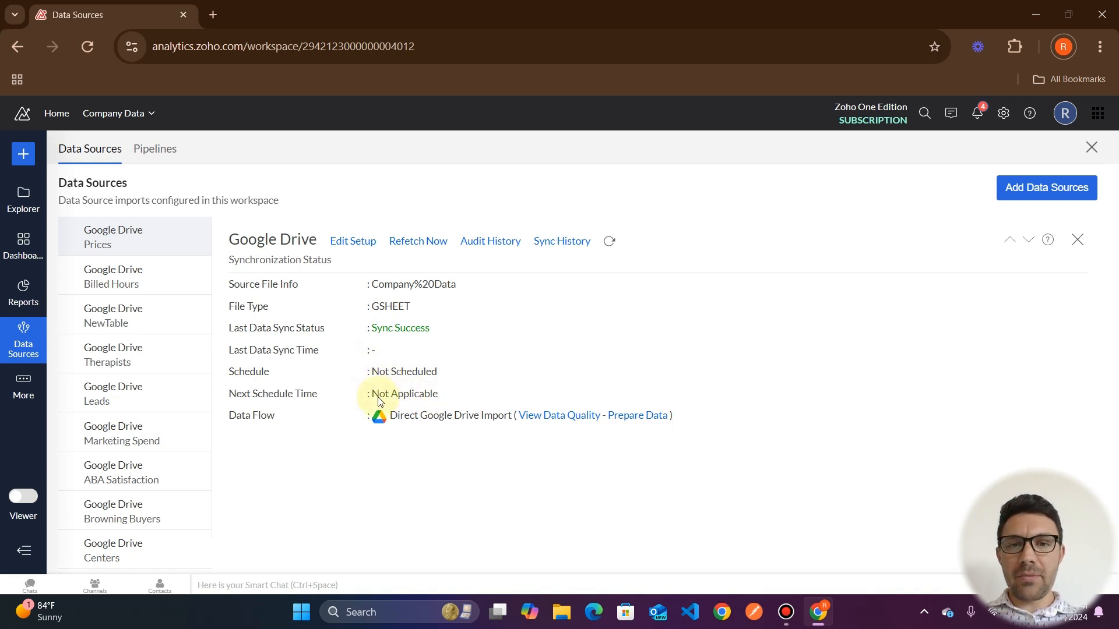
pyautogui.moveTo(352, 241)
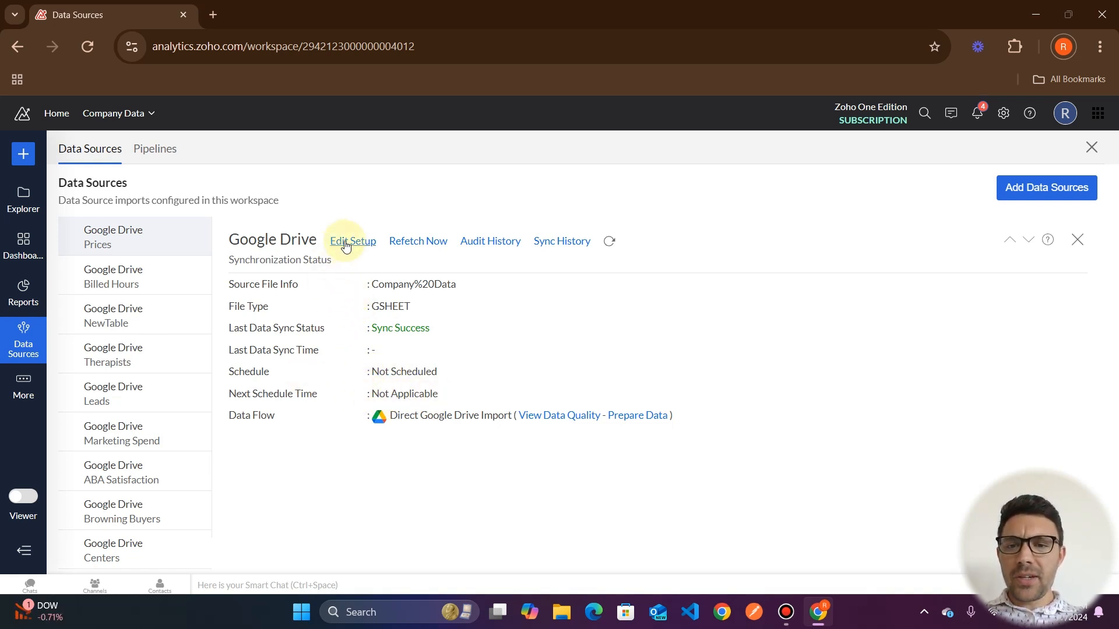
pyautogui.click(351, 241)
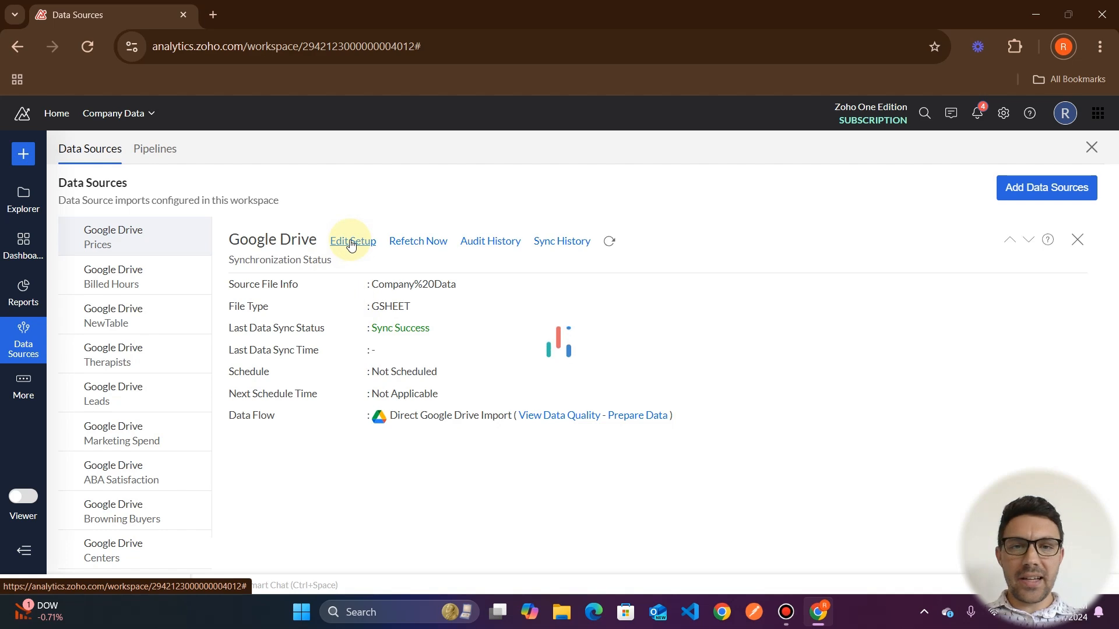
# - Open Schedule Import Settings for the Prices sheet, currently not scheduled
pyautogui.click(352, 241)
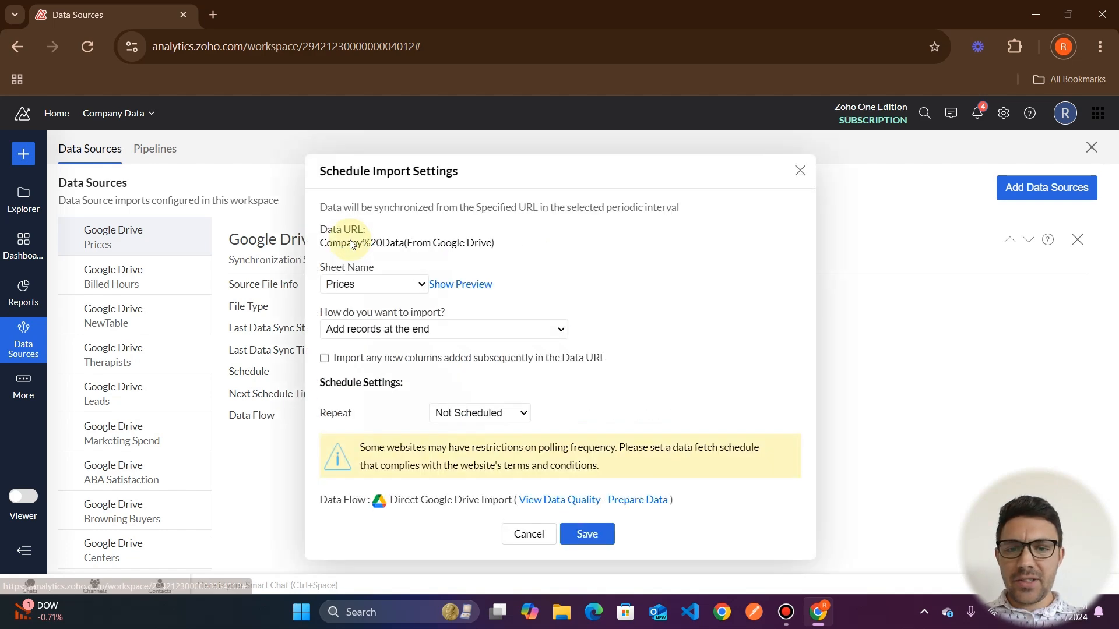
pyautogui.moveTo(326, 301)
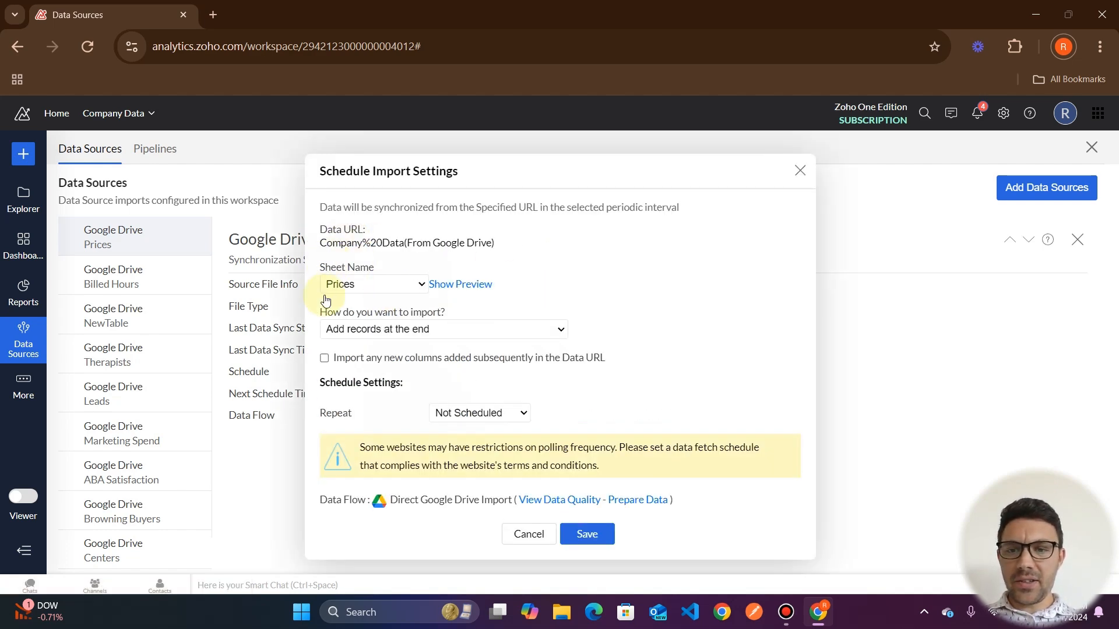
pyautogui.moveTo(318, 314)
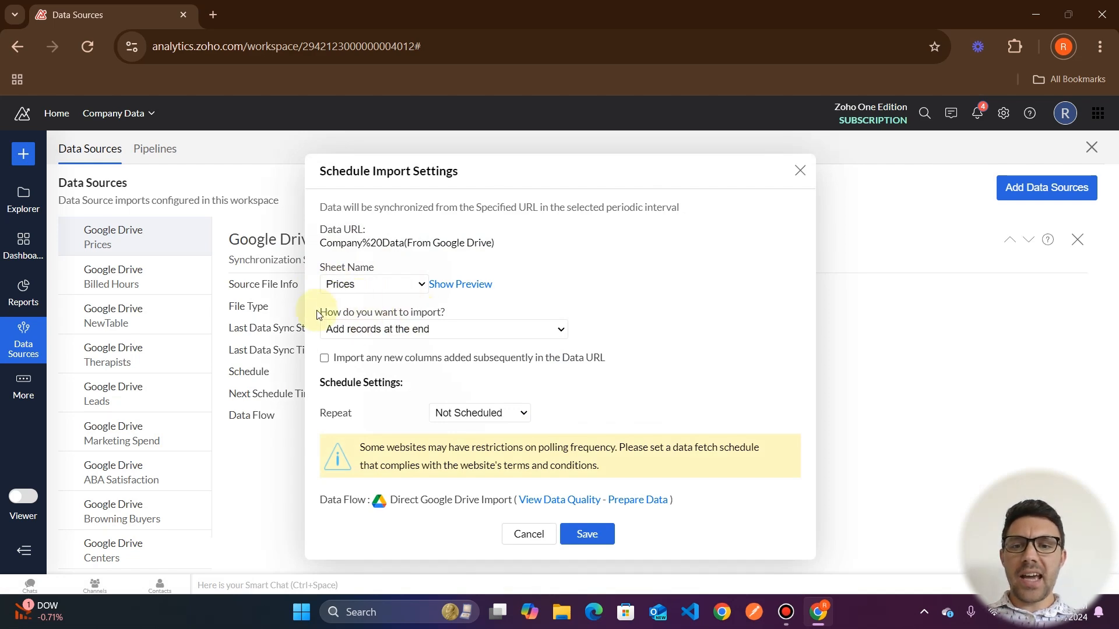
pyautogui.moveTo(462, 336)
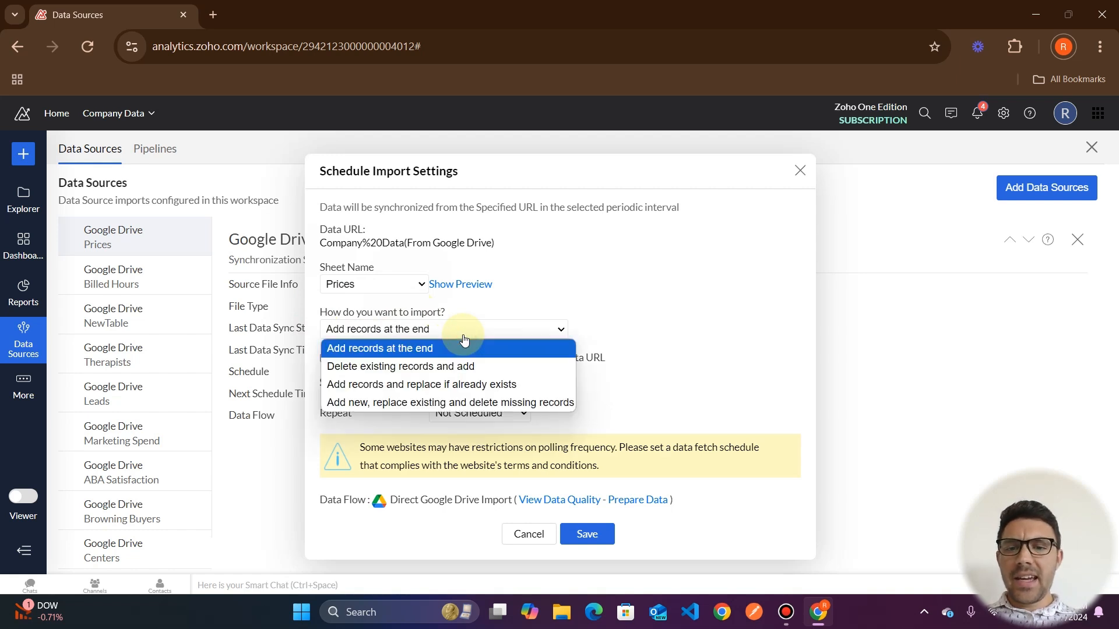
pyautogui.moveTo(449, 401)
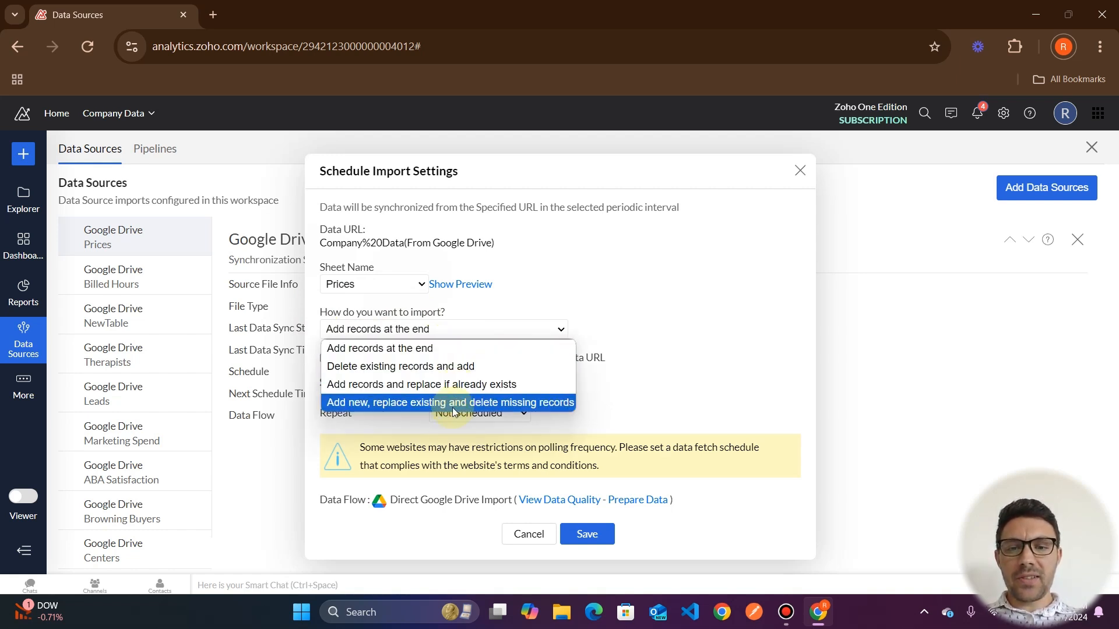
pyautogui.moveTo(478, 371)
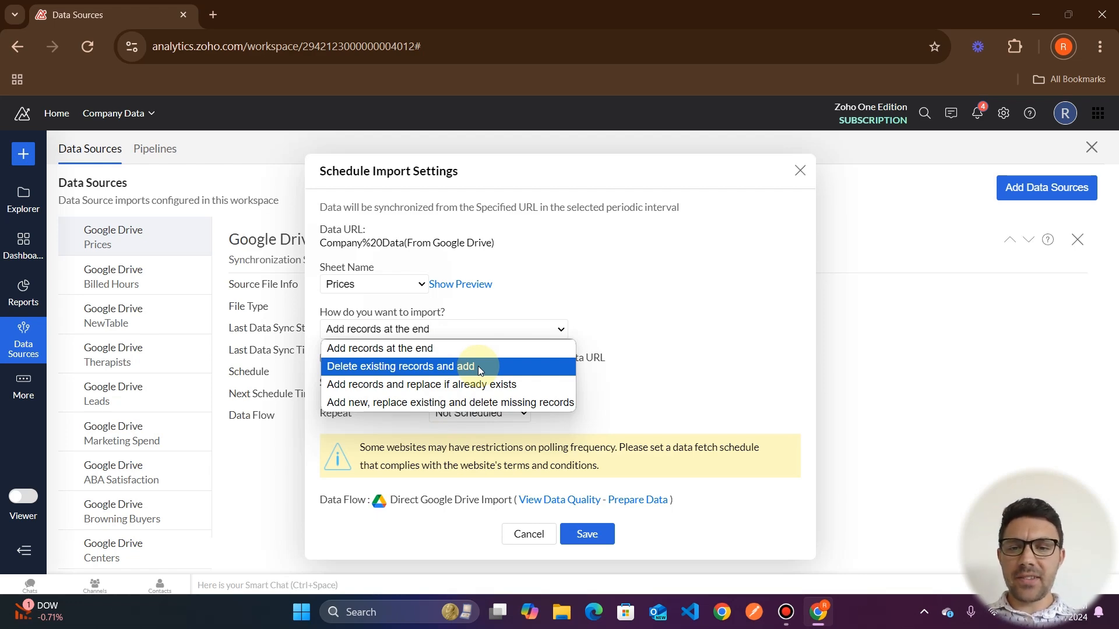
pyautogui.moveTo(476, 374)
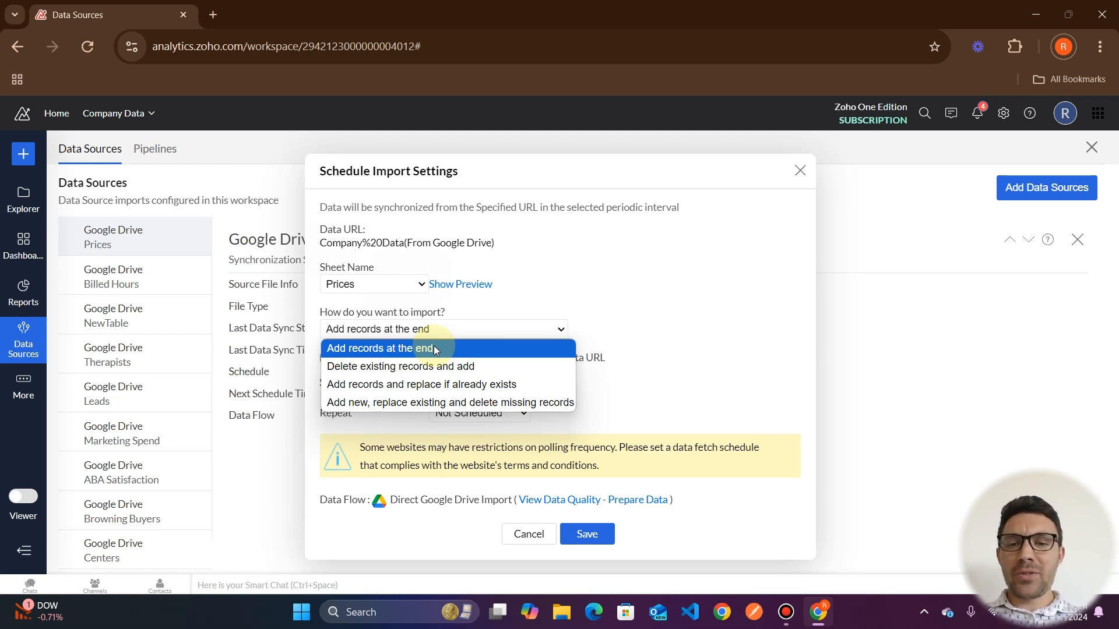
pyautogui.moveTo(449, 353)
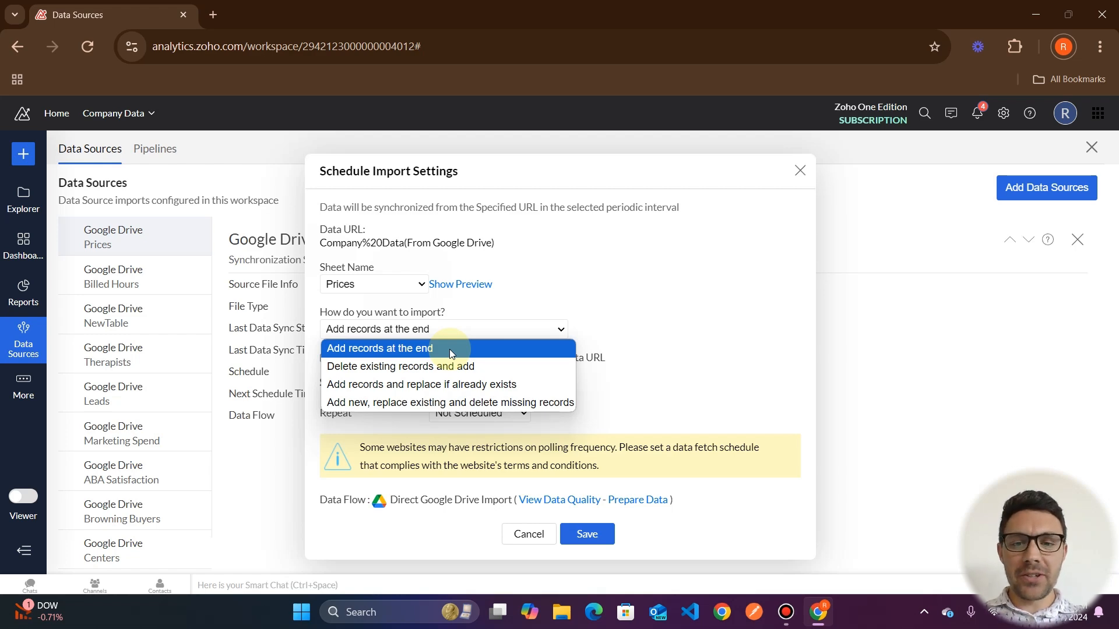
pyautogui.moveTo(448, 384)
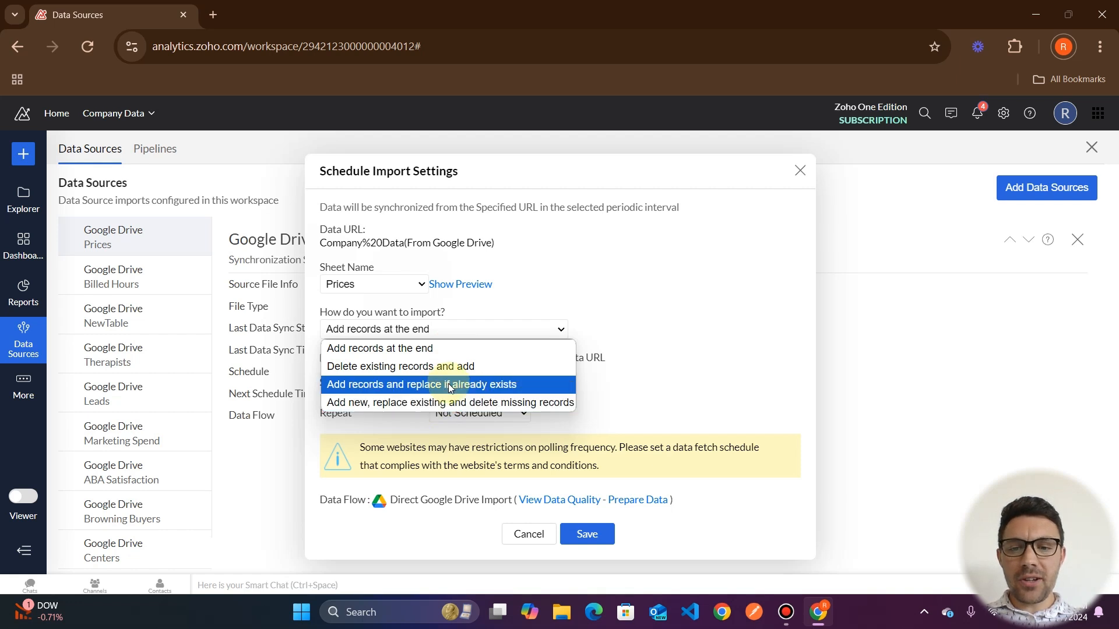
pyautogui.moveTo(448, 403)
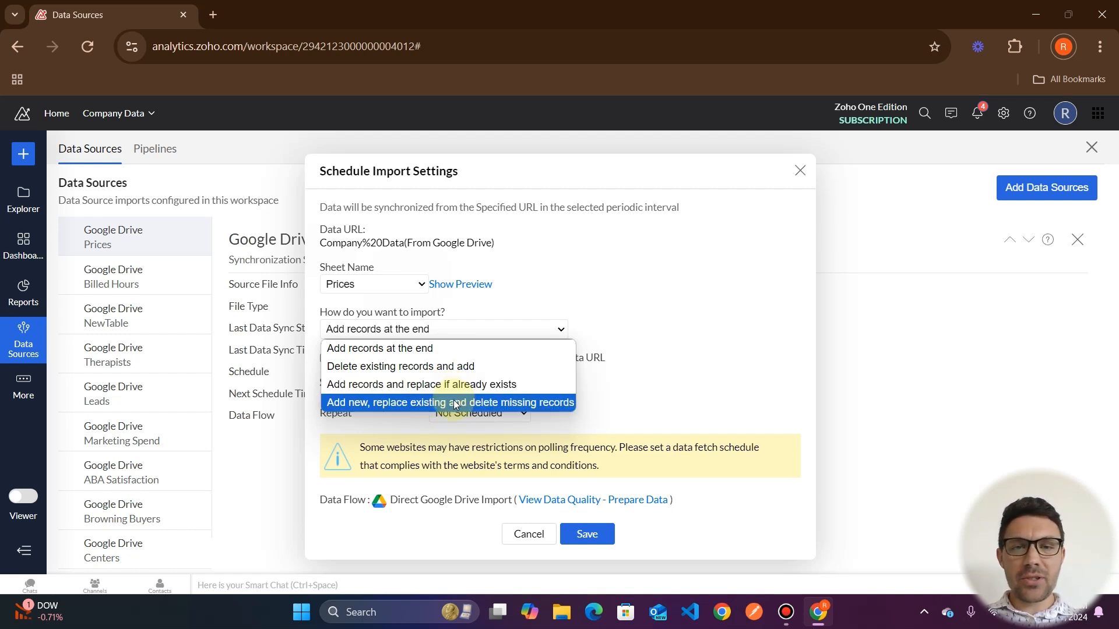
pyautogui.moveTo(400, 366)
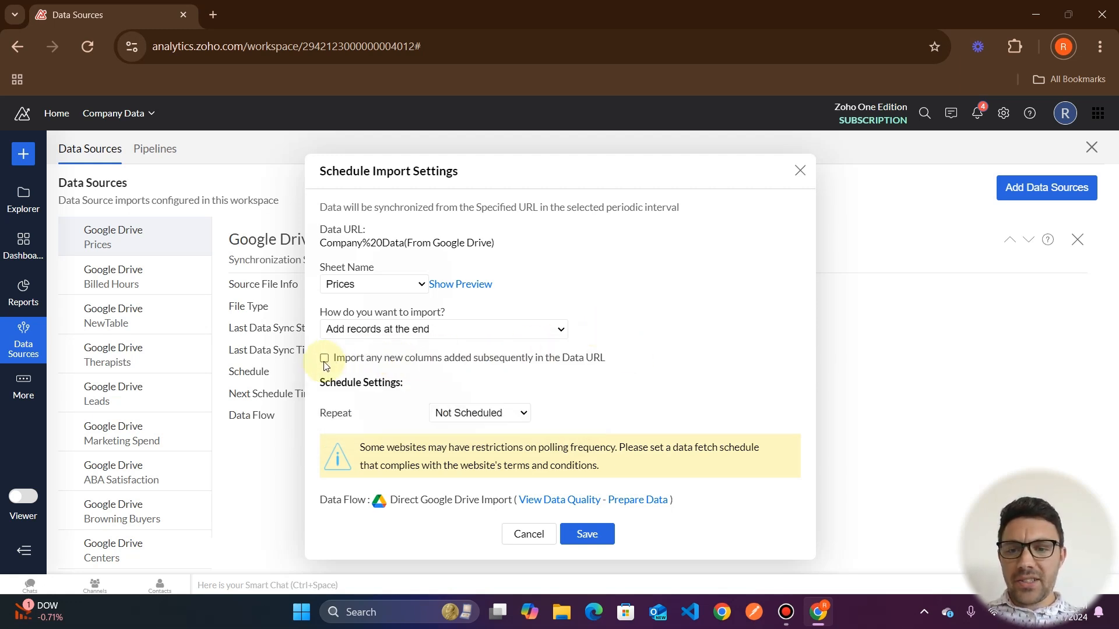
pyautogui.moveTo(499, 365)
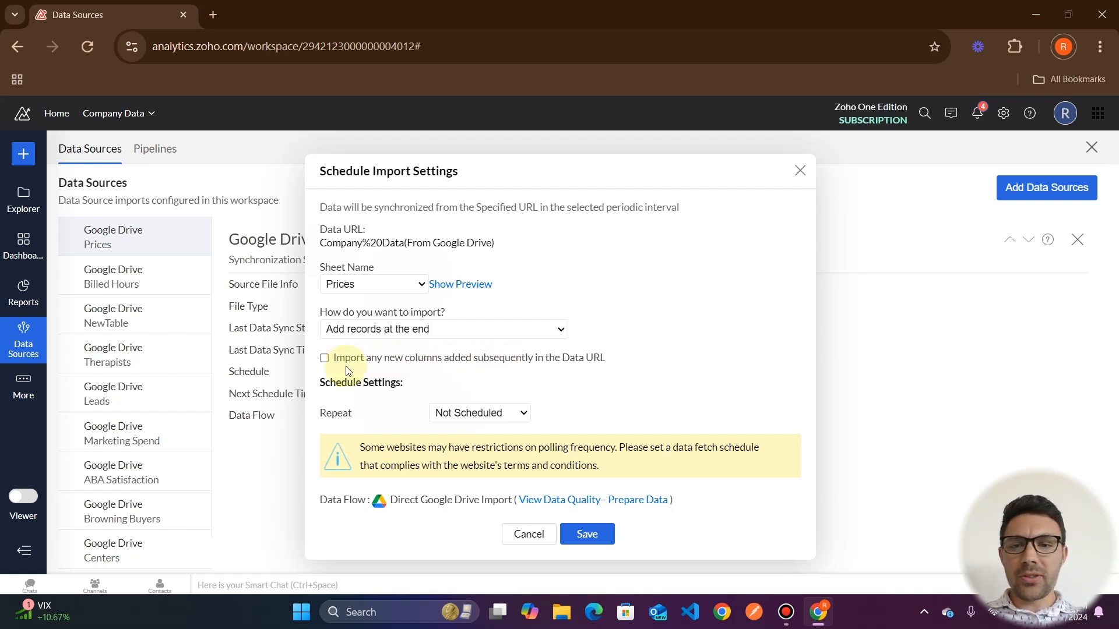
# - Import new columns from the data URL, keeping records appended at the end
pyautogui.click(324, 357)
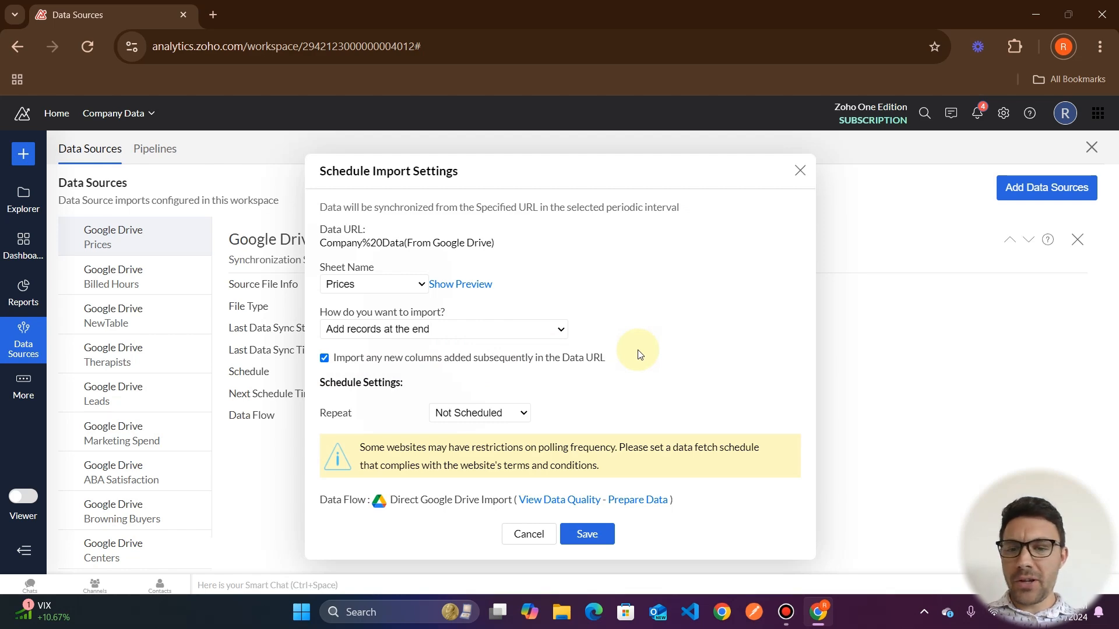
pyautogui.moveTo(350, 366)
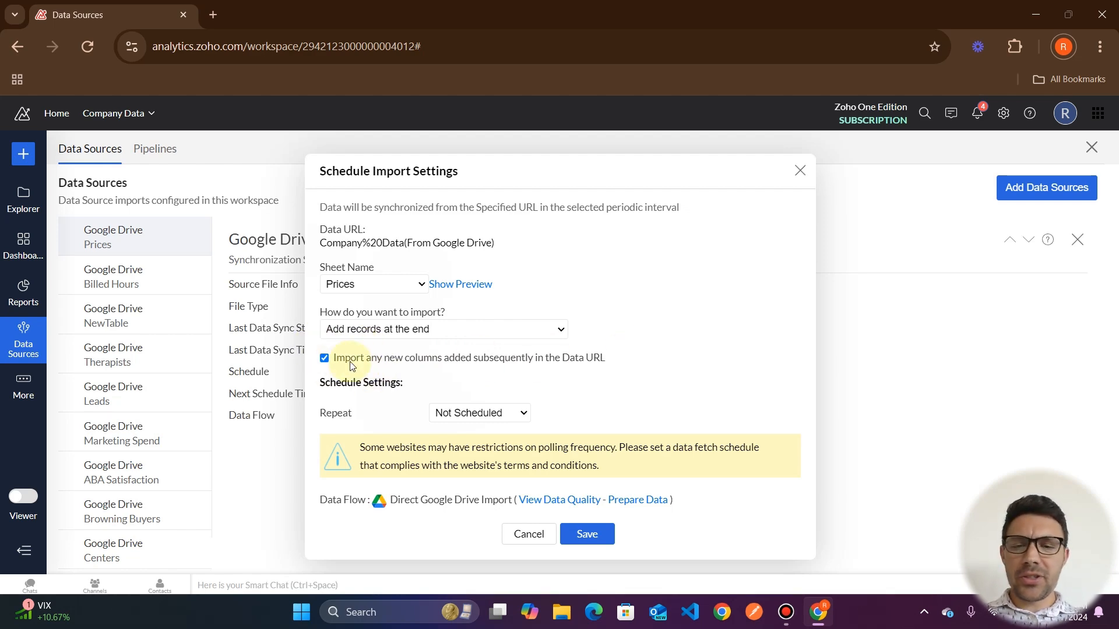
pyautogui.moveTo(522, 375)
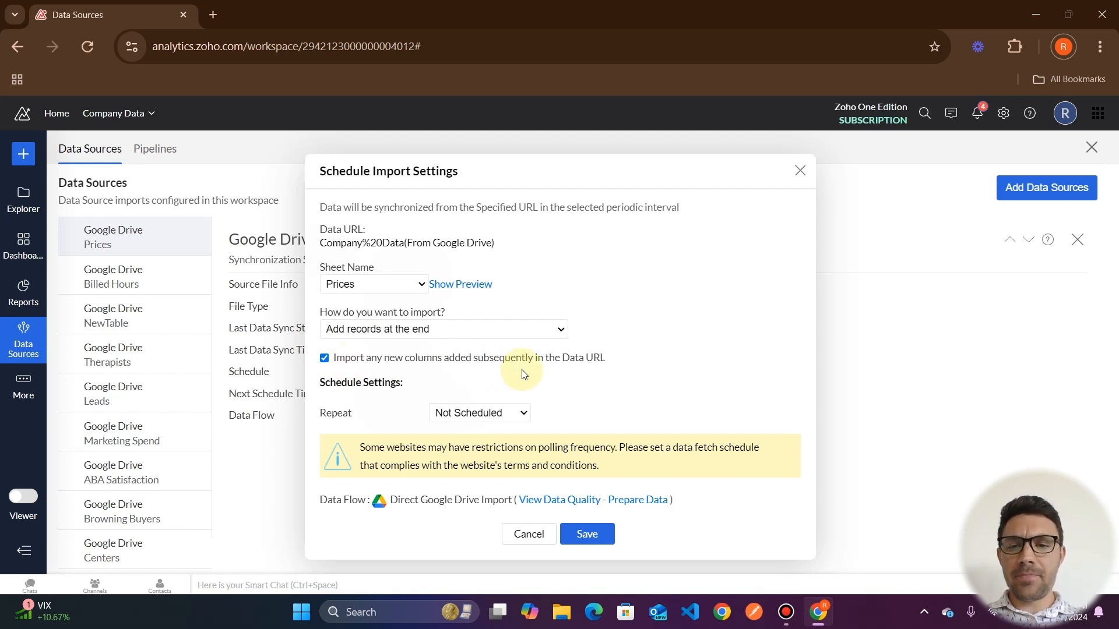
pyautogui.moveTo(407, 406)
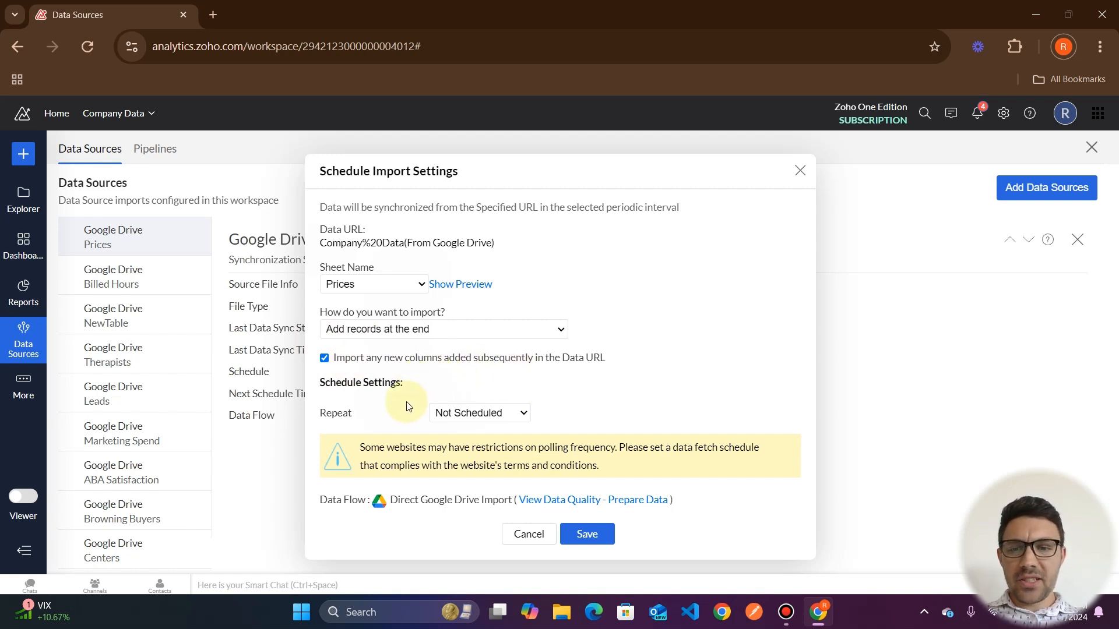
pyautogui.moveTo(344, 421)
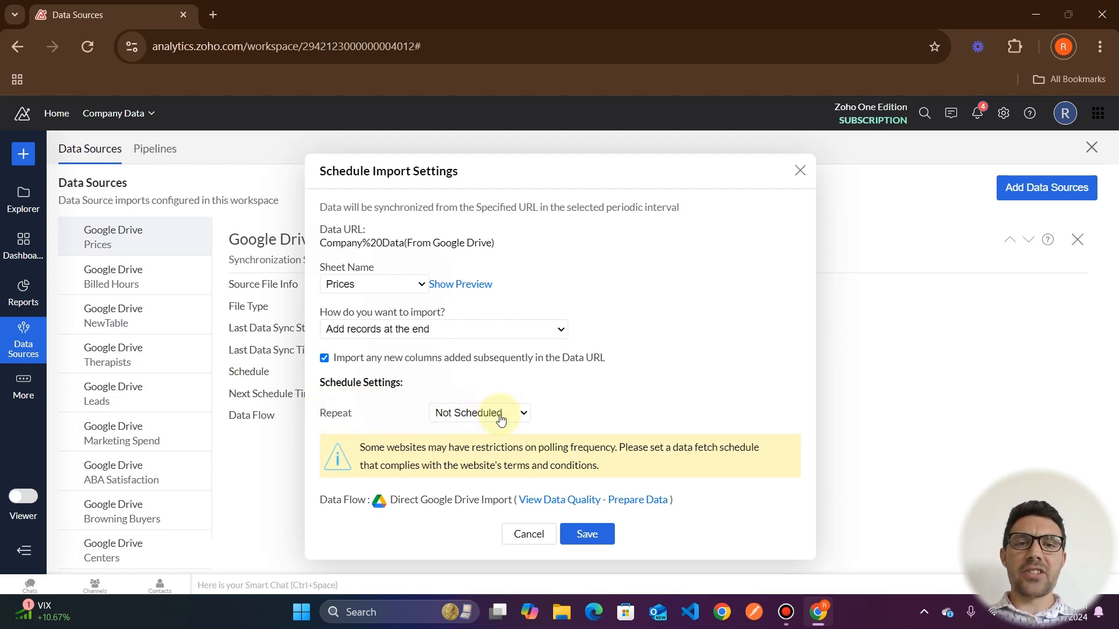
# - Set Repeat to Every 'N' Hours and check the interval stays at 1 Hour
pyautogui.click(480, 413)
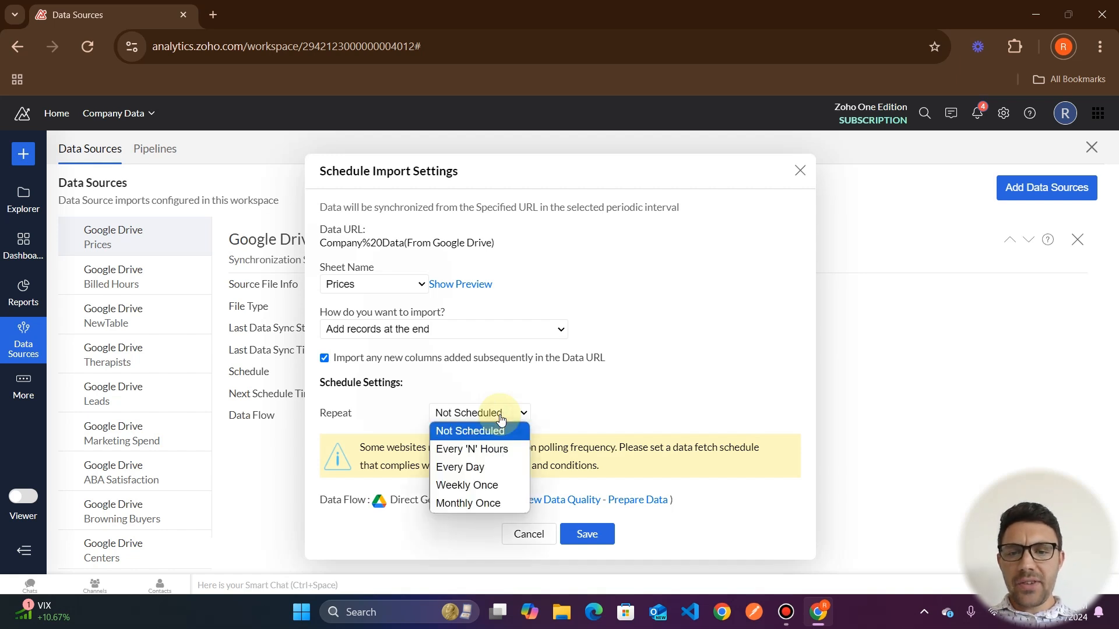
pyautogui.moveTo(467, 486)
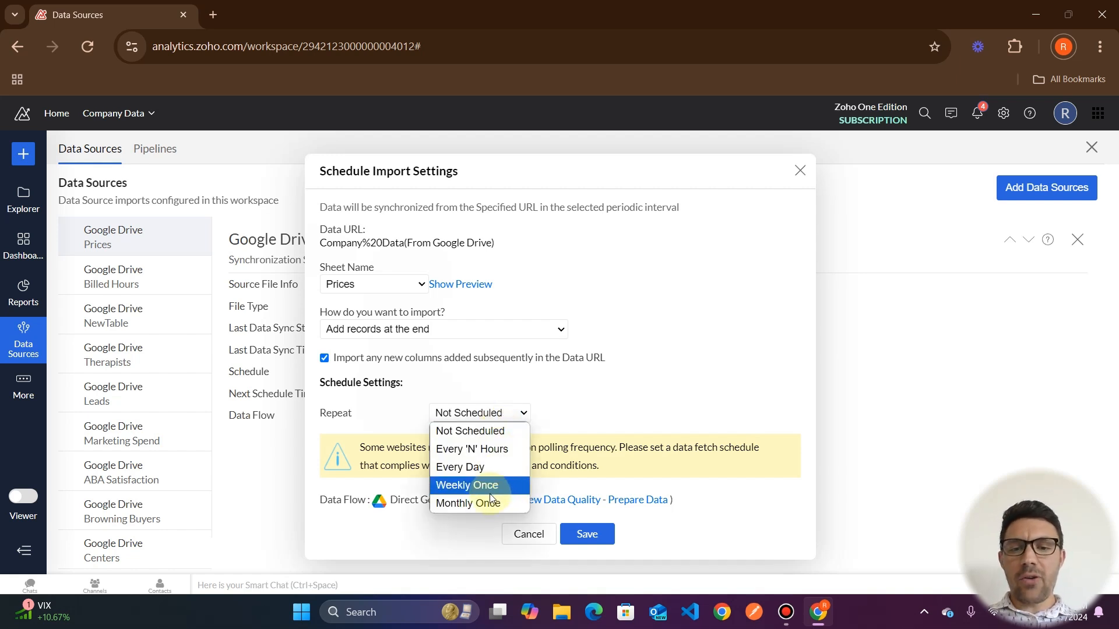
pyautogui.moveTo(471, 448)
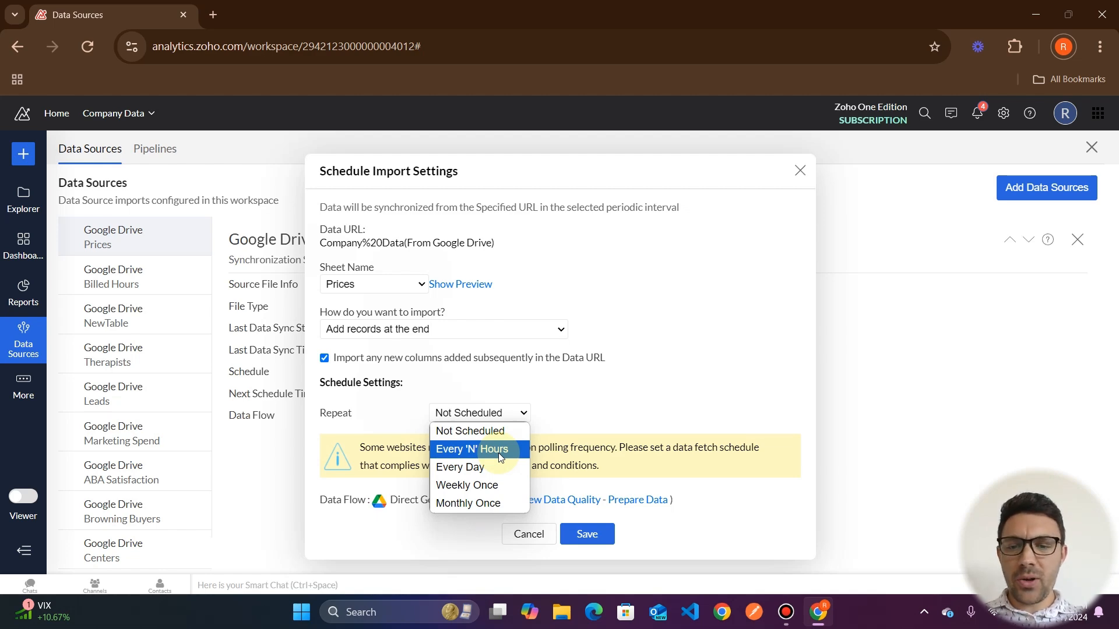
pyautogui.moveTo(470, 448)
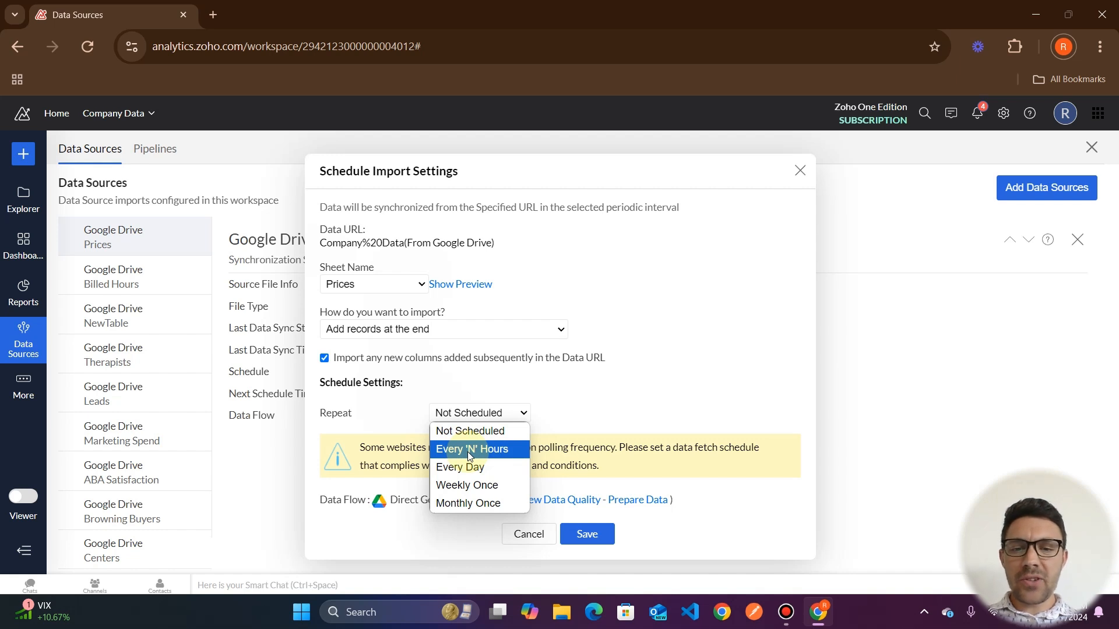
pyautogui.click(470, 449)
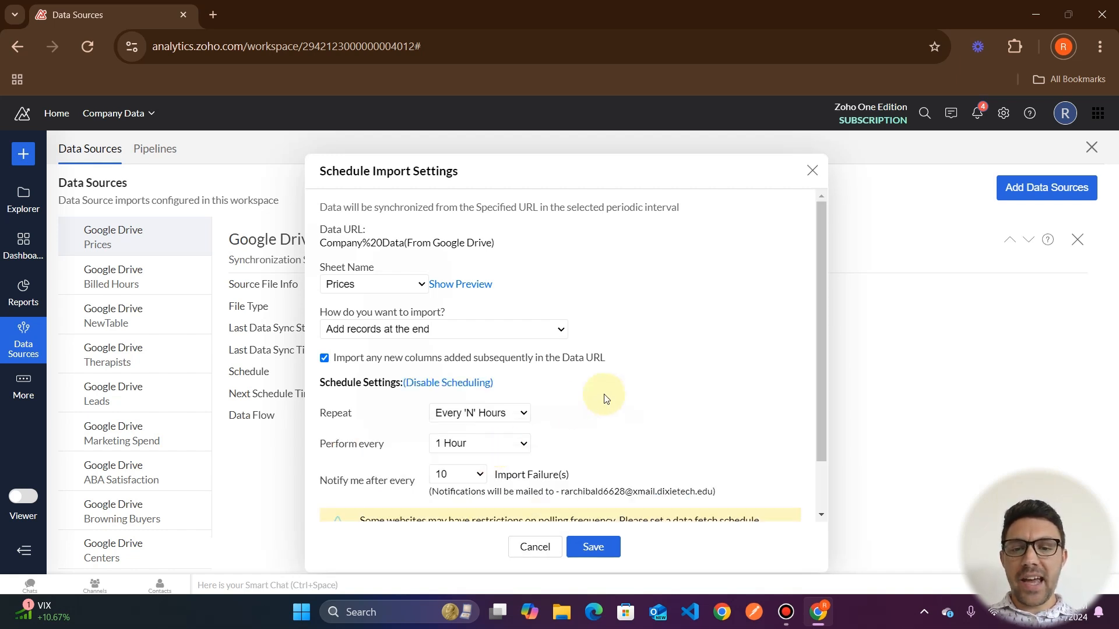
pyautogui.scroll(-3)
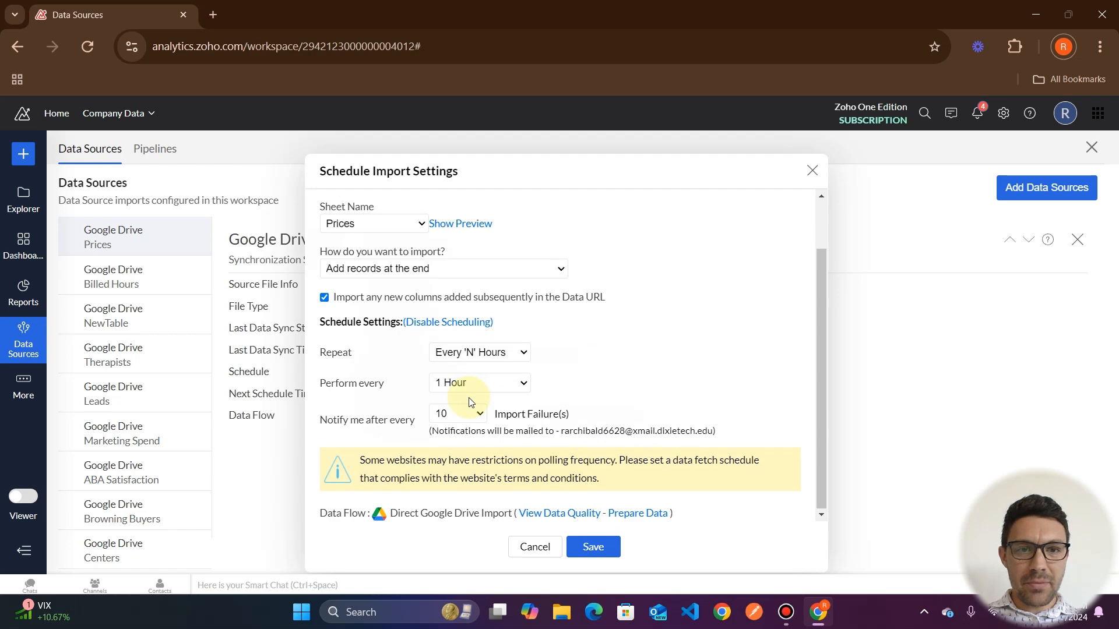
pyautogui.scroll(3)
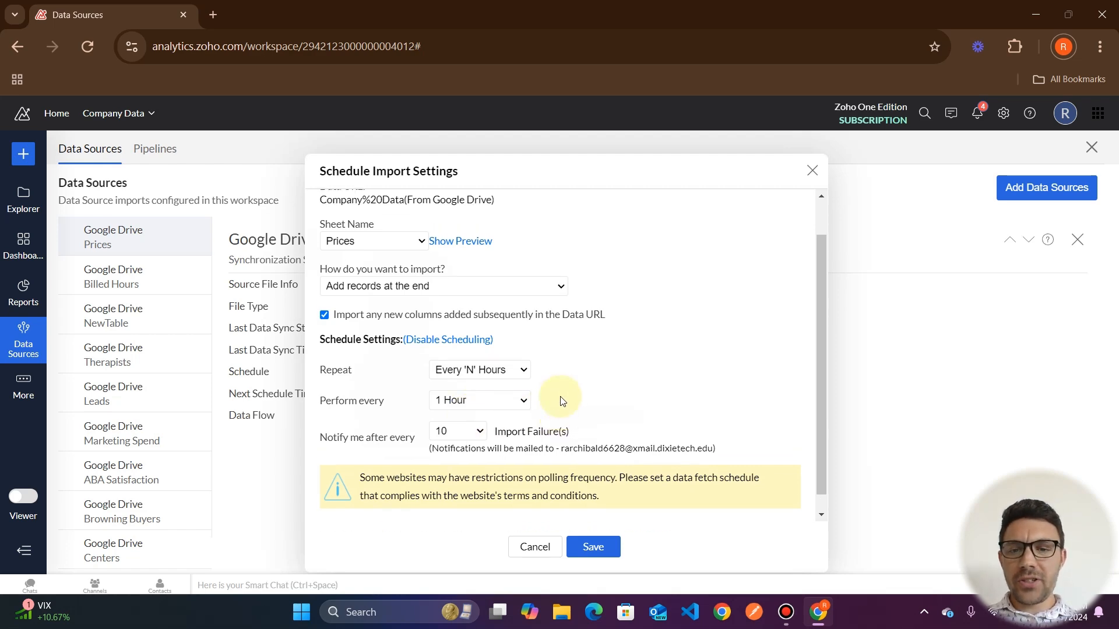
pyautogui.moveTo(482, 399)
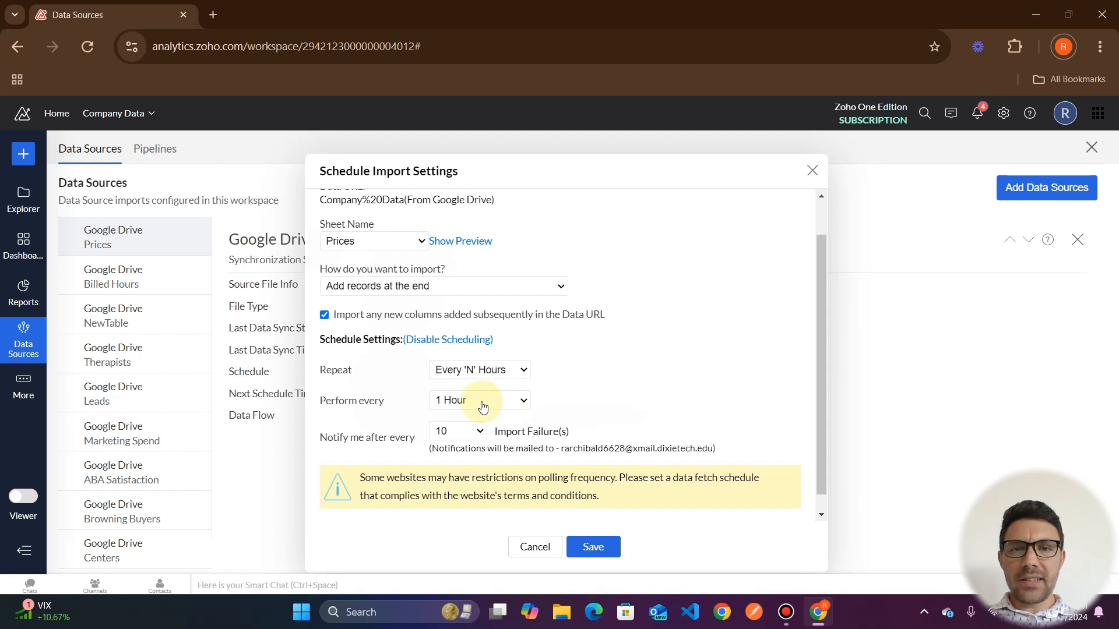
pyautogui.click(479, 400)
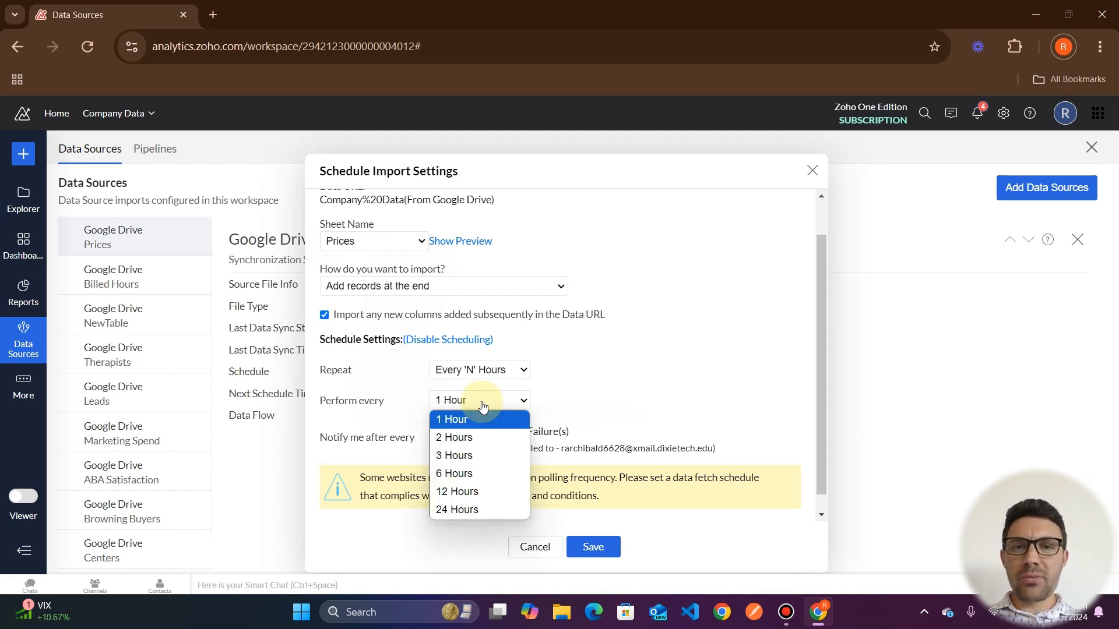
pyautogui.moveTo(455, 437)
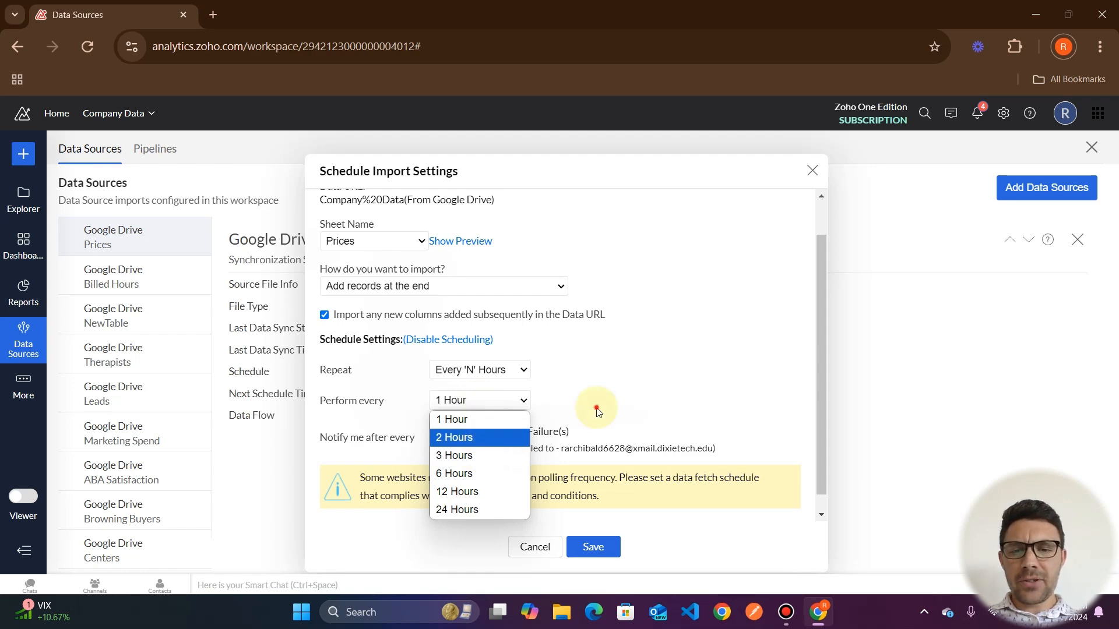
pyautogui.moveTo(454, 455)
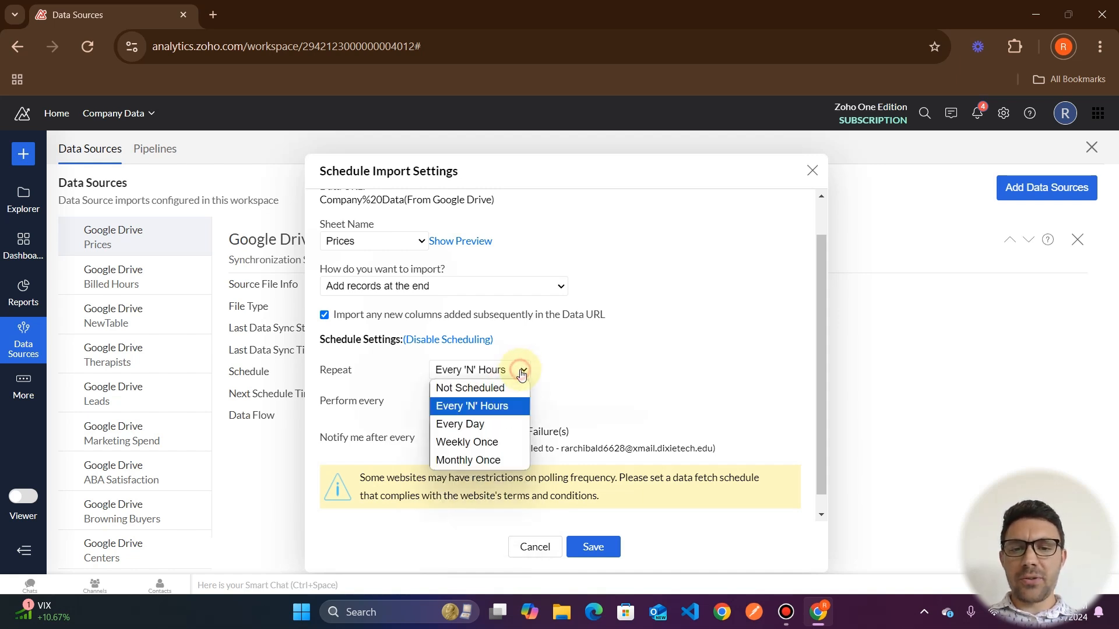
pyautogui.click(471, 406)
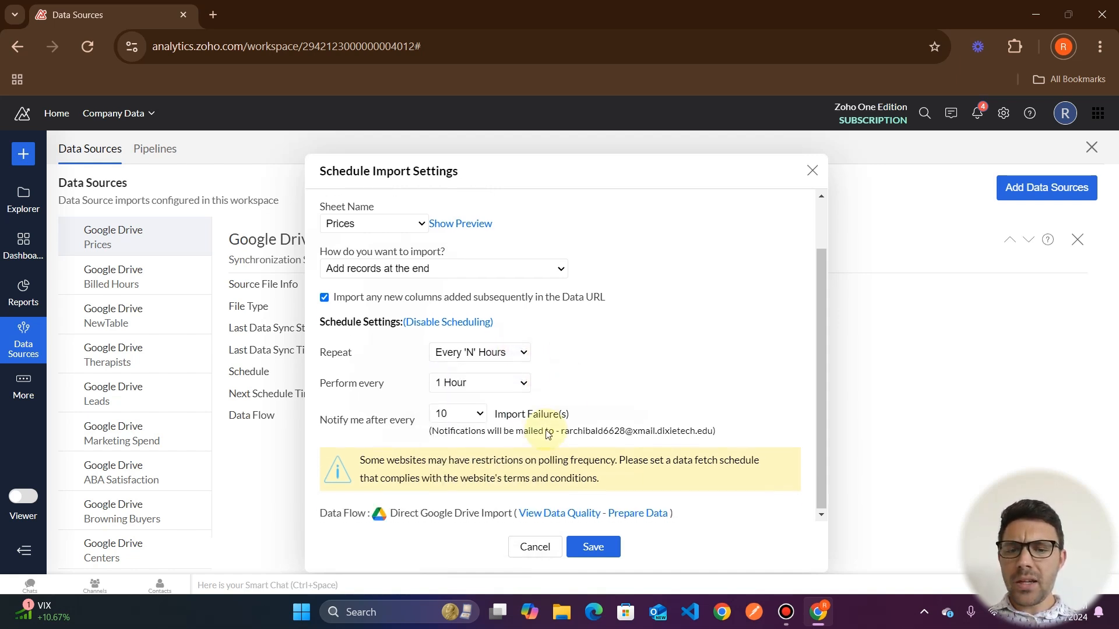
pyautogui.moveTo(335, 434)
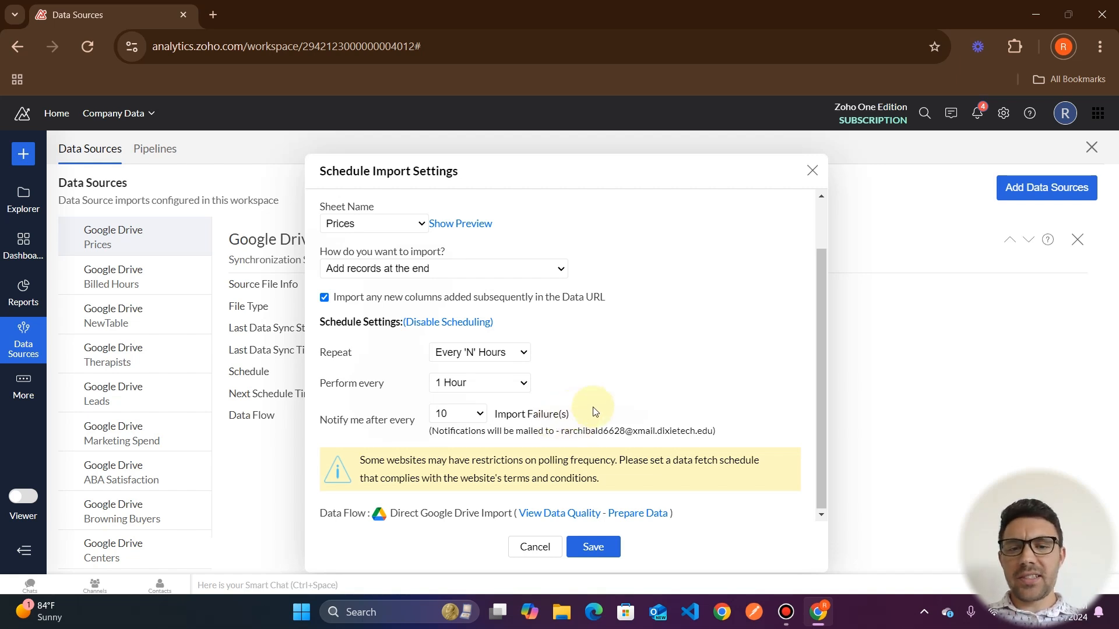
# - Try Never for failure notifications, then choose notify after 3 Import Failure(s)
pyautogui.click(457, 414)
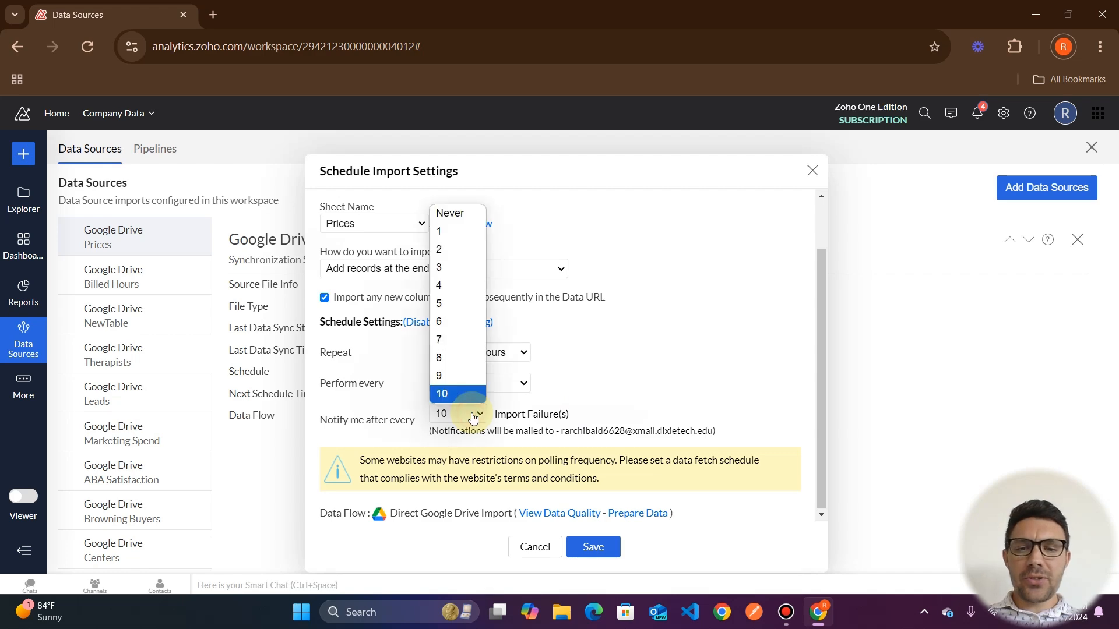
pyautogui.moveTo(459, 285)
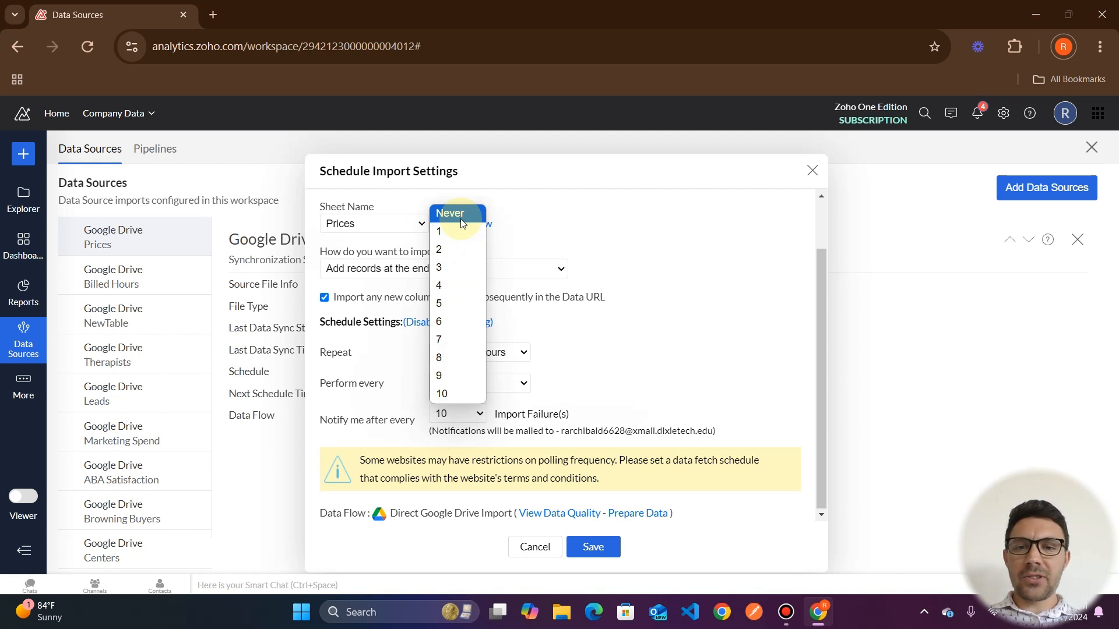
pyautogui.click(449, 213)
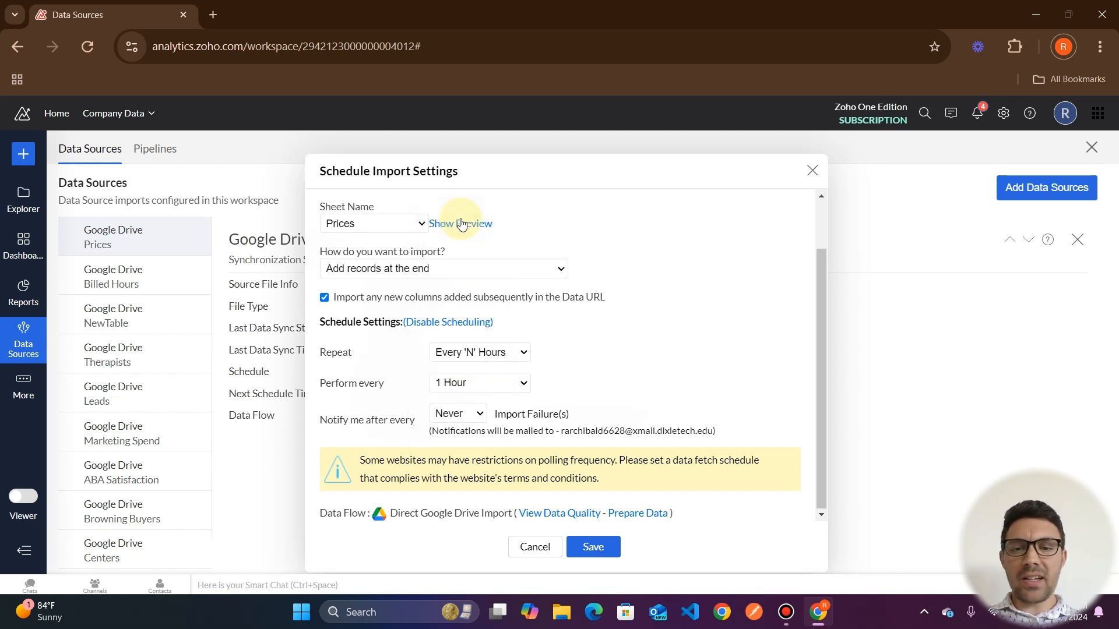
pyautogui.moveTo(548, 421)
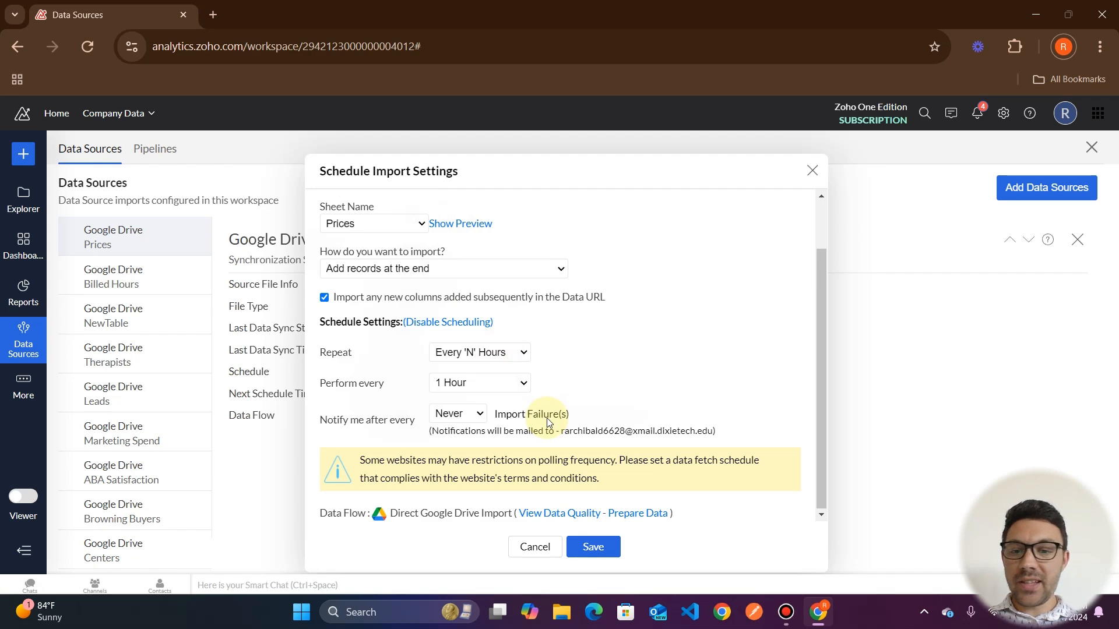
pyautogui.click(457, 414)
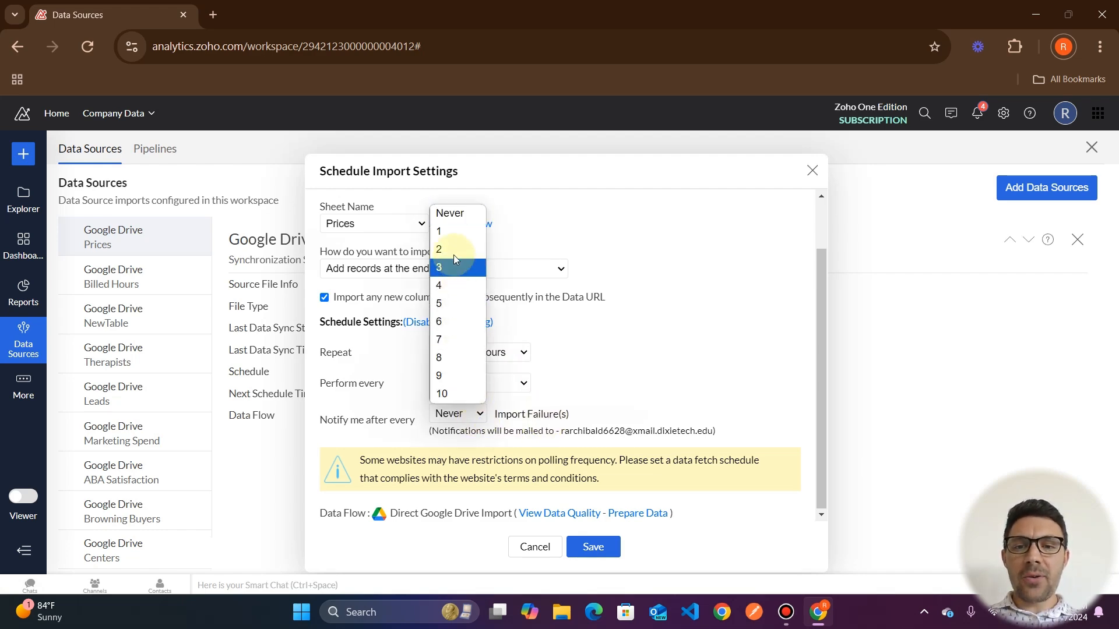
pyautogui.moveTo(452, 250)
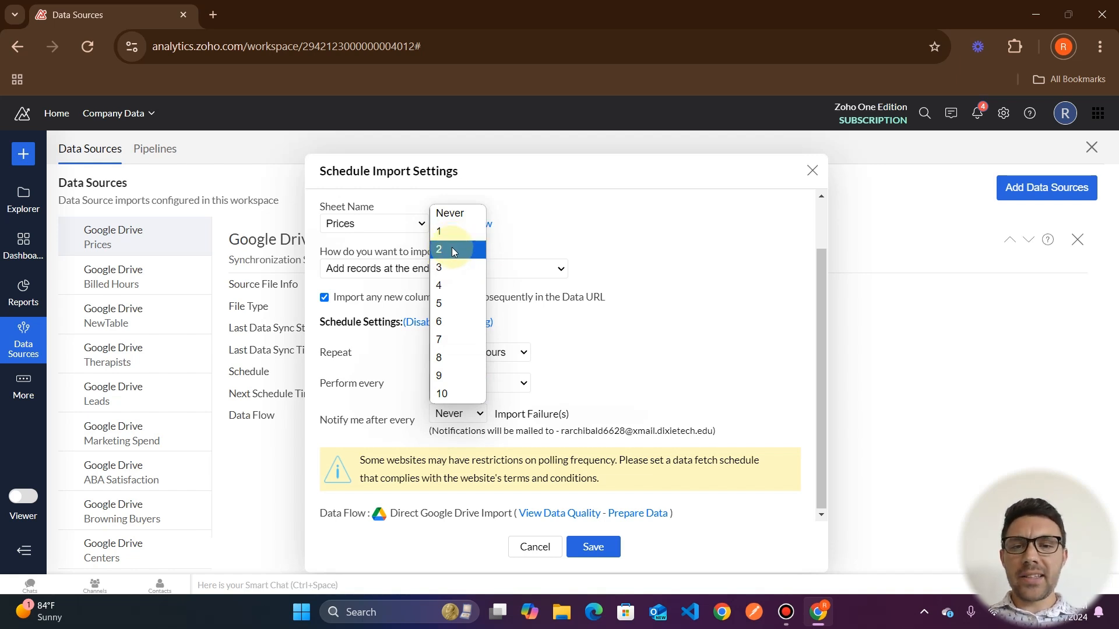
pyautogui.moveTo(452, 268)
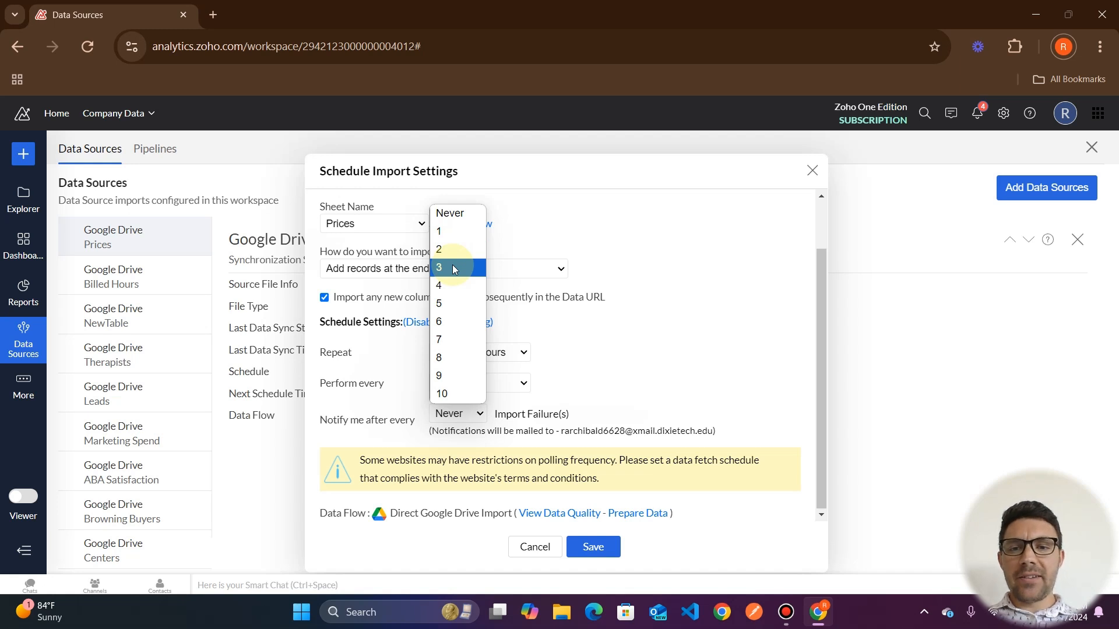
pyautogui.click(438, 268)
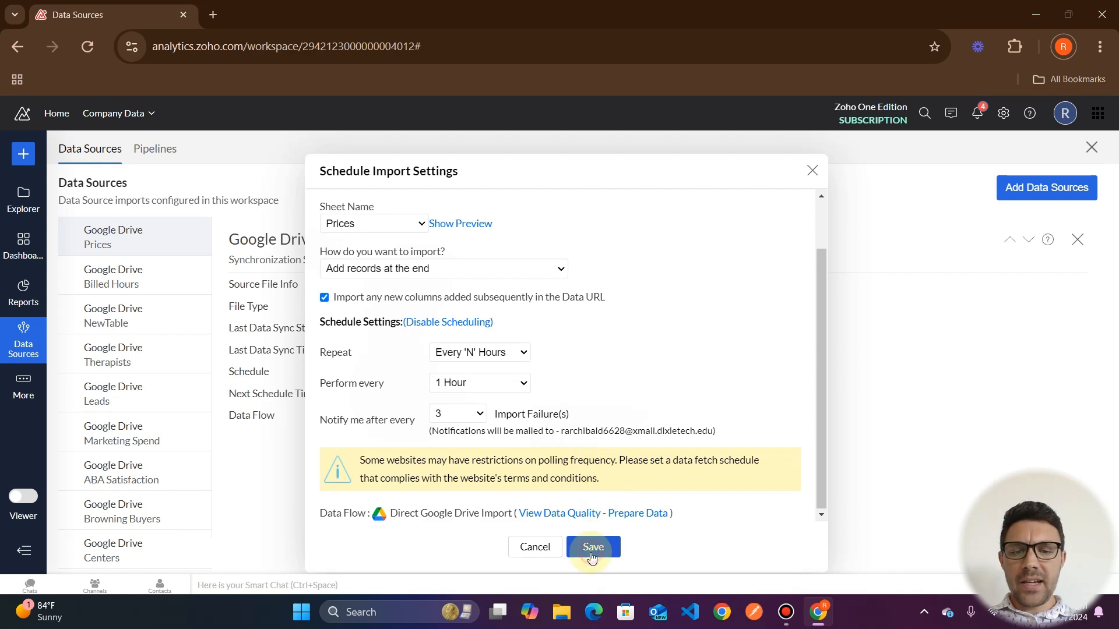
# - Save the Prices schedule of every 1 hour with 3-failure notifications
pyautogui.click(593, 547)
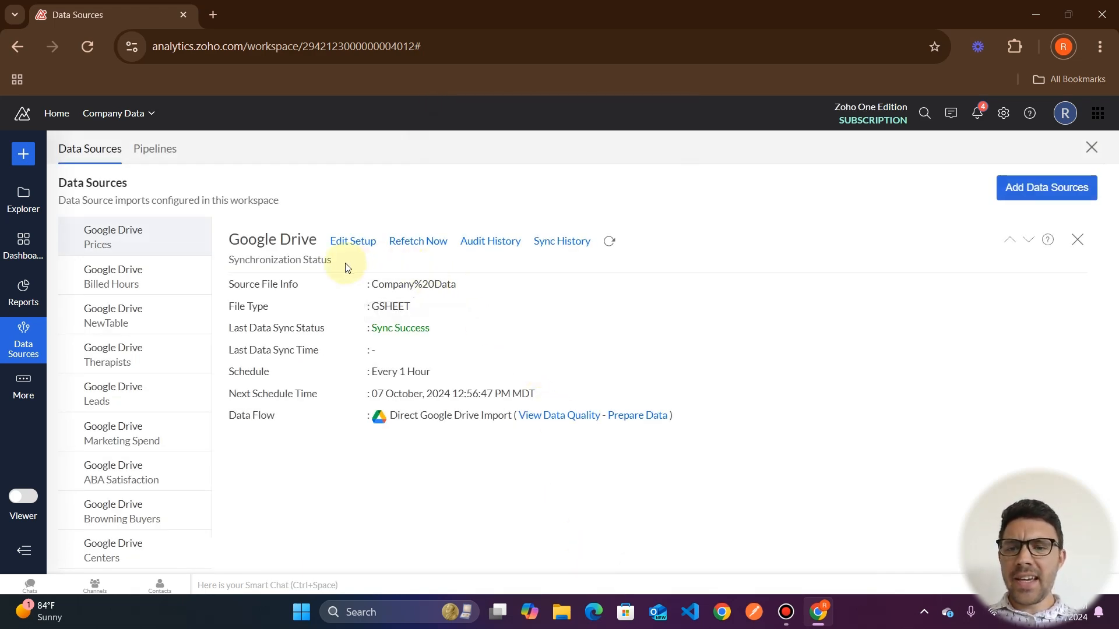
pyautogui.moveTo(436, 261)
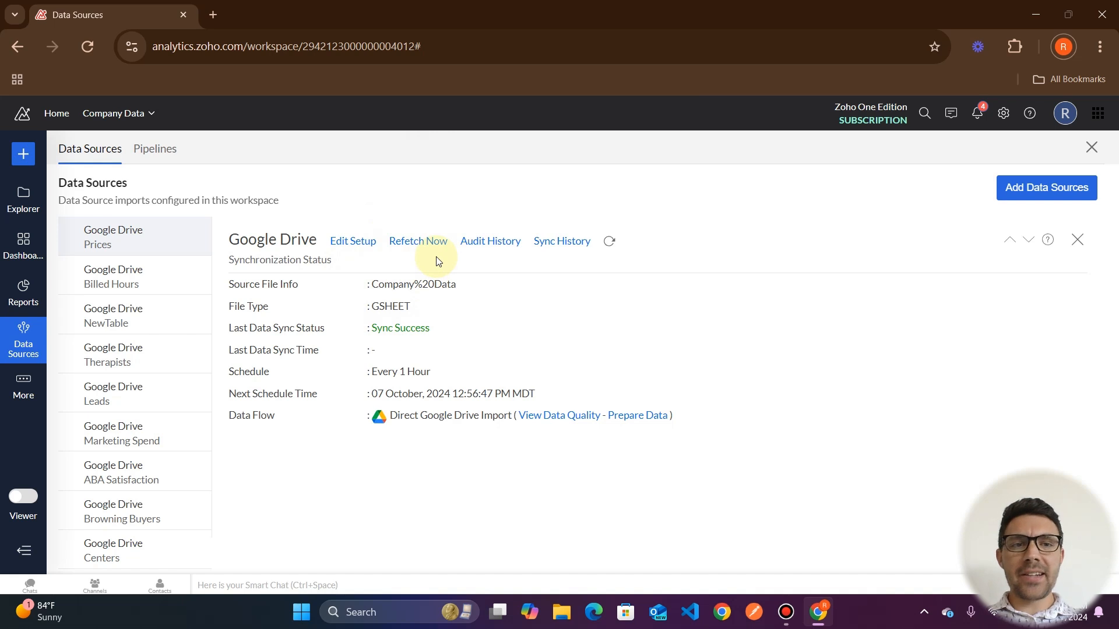
pyautogui.moveTo(491, 241)
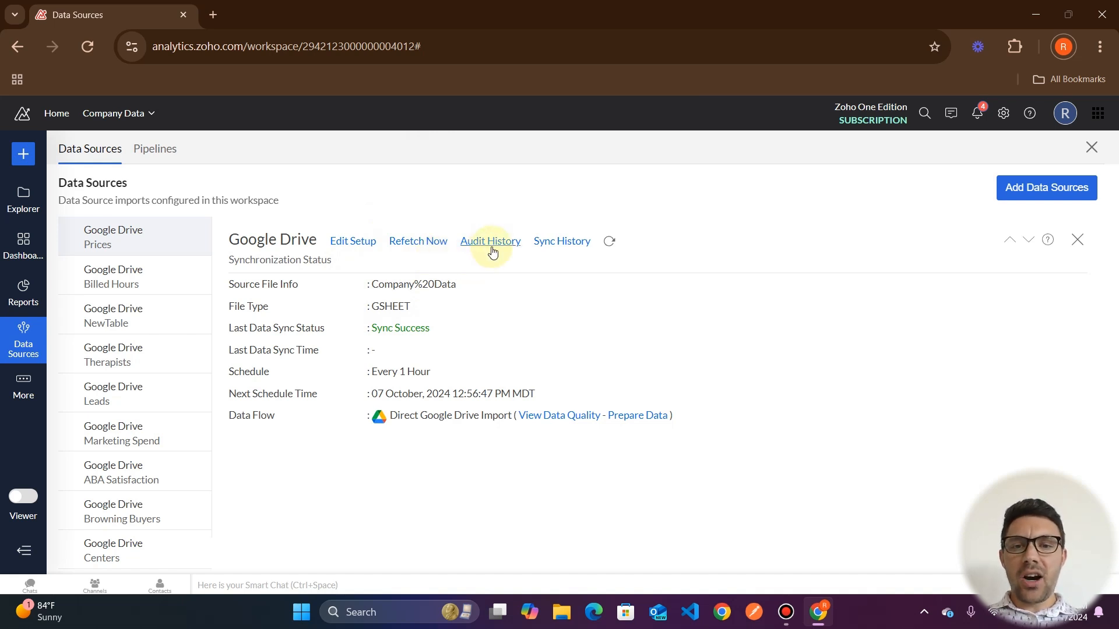
# - View the Prices source's audit history with Edit Setup and Sync Settings entries, then close it
pyautogui.click(490, 240)
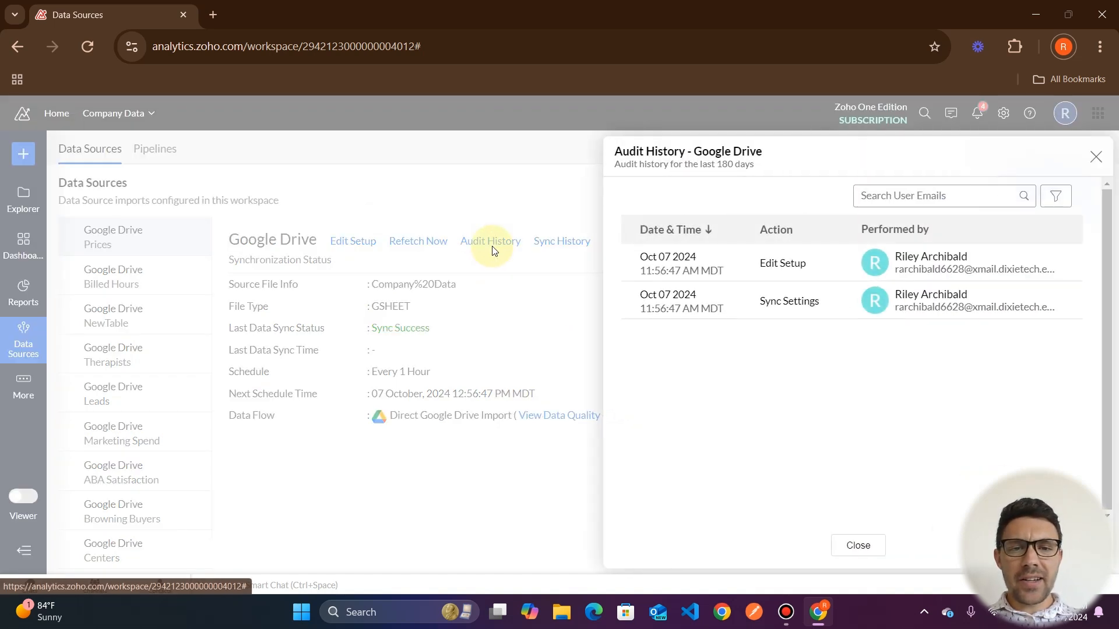
pyautogui.moveTo(716, 312)
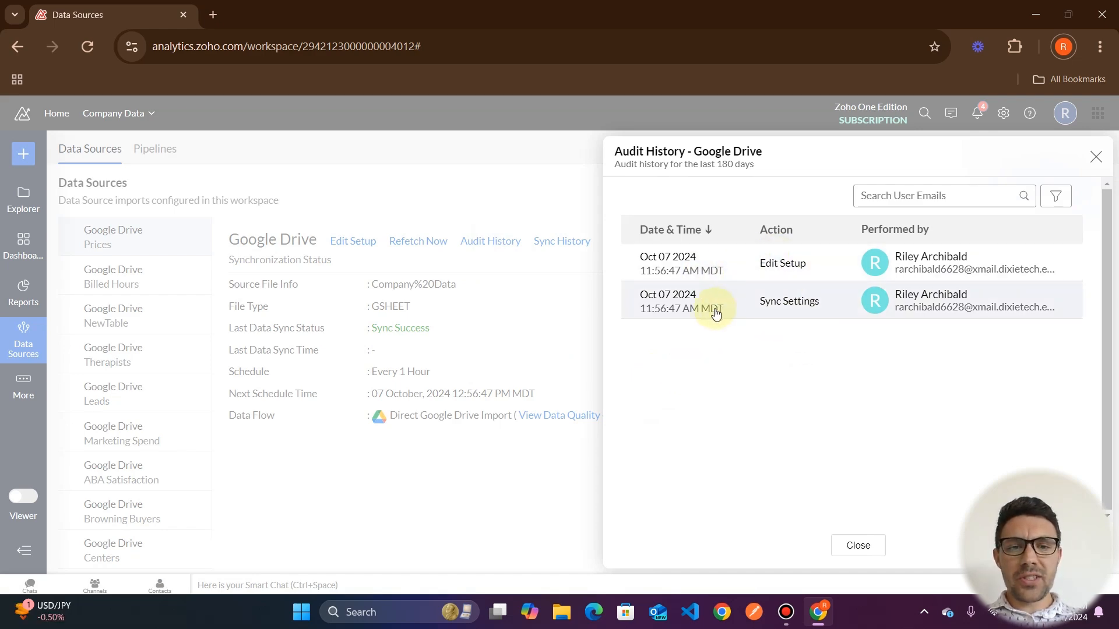
pyautogui.moveTo(978, 238)
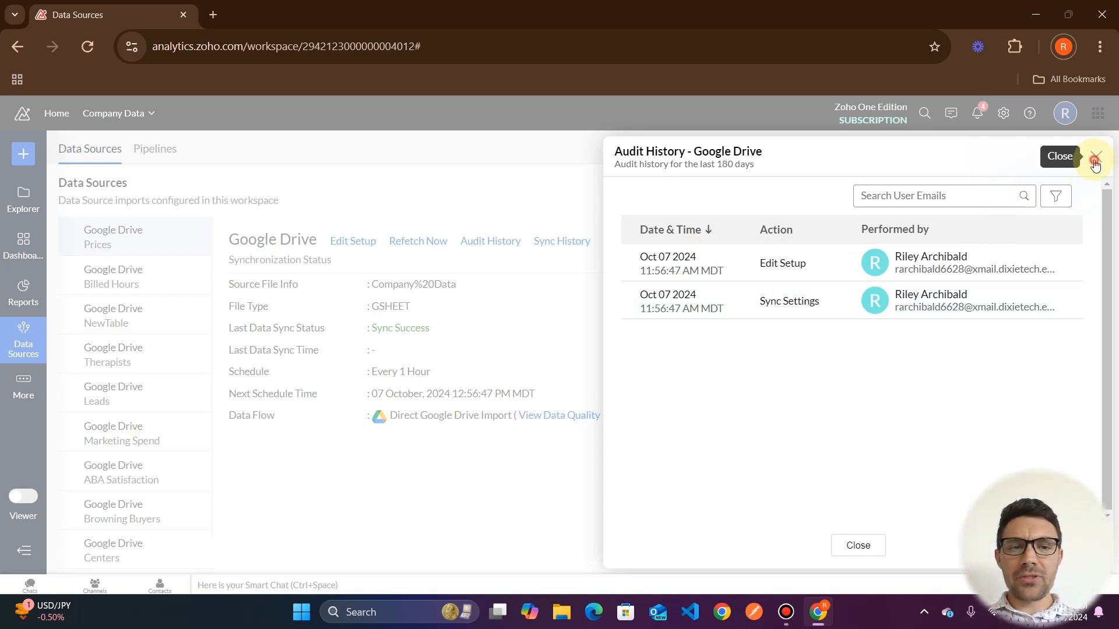
pyautogui.click(1094, 156)
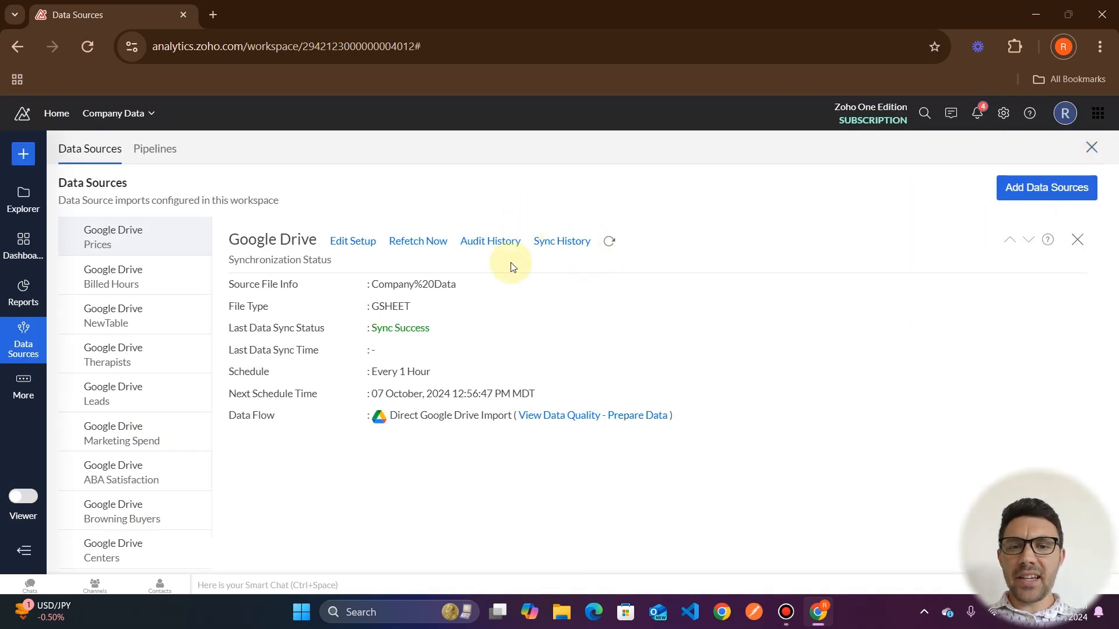
# - Open Sync History for the Prices source to view the 45-day October 2024 calendar
pyautogui.click(562, 241)
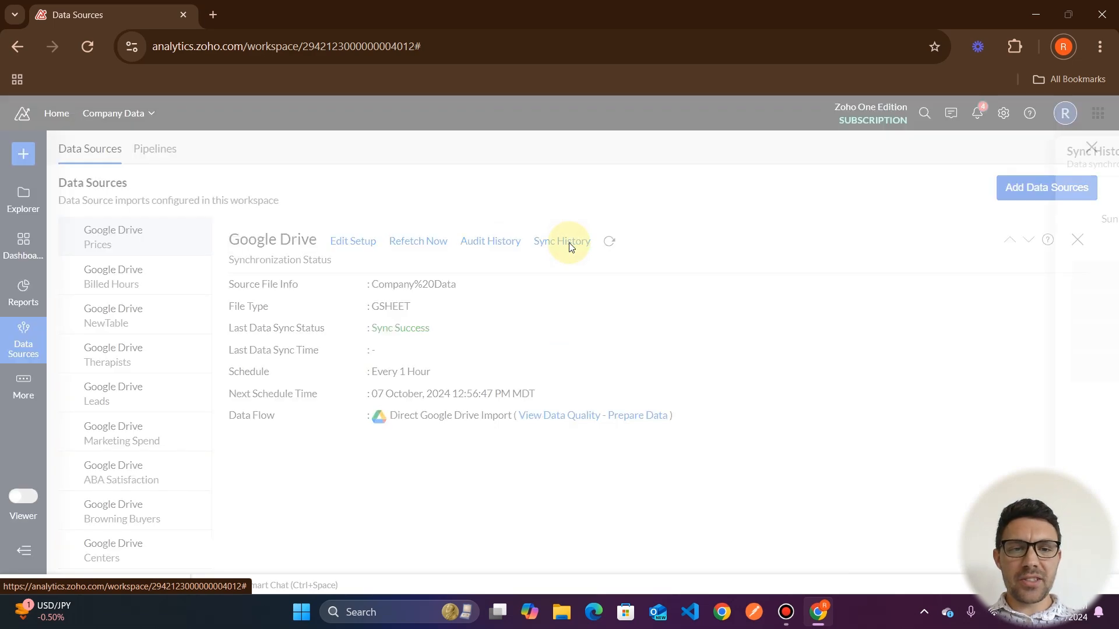
pyautogui.click(561, 241)
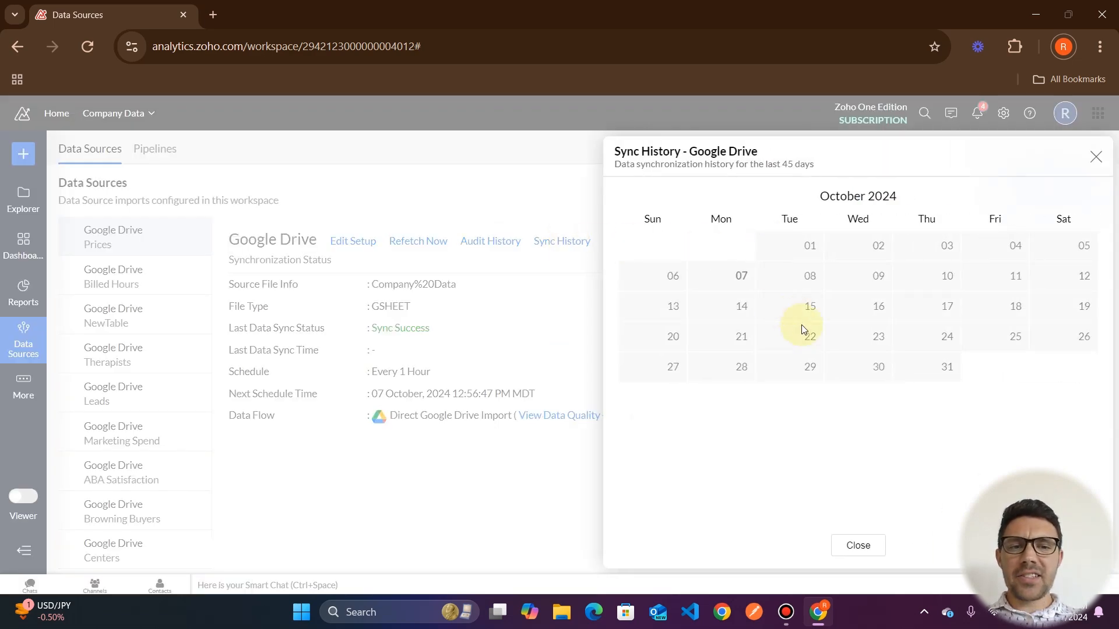
pyautogui.moveTo(912, 333)
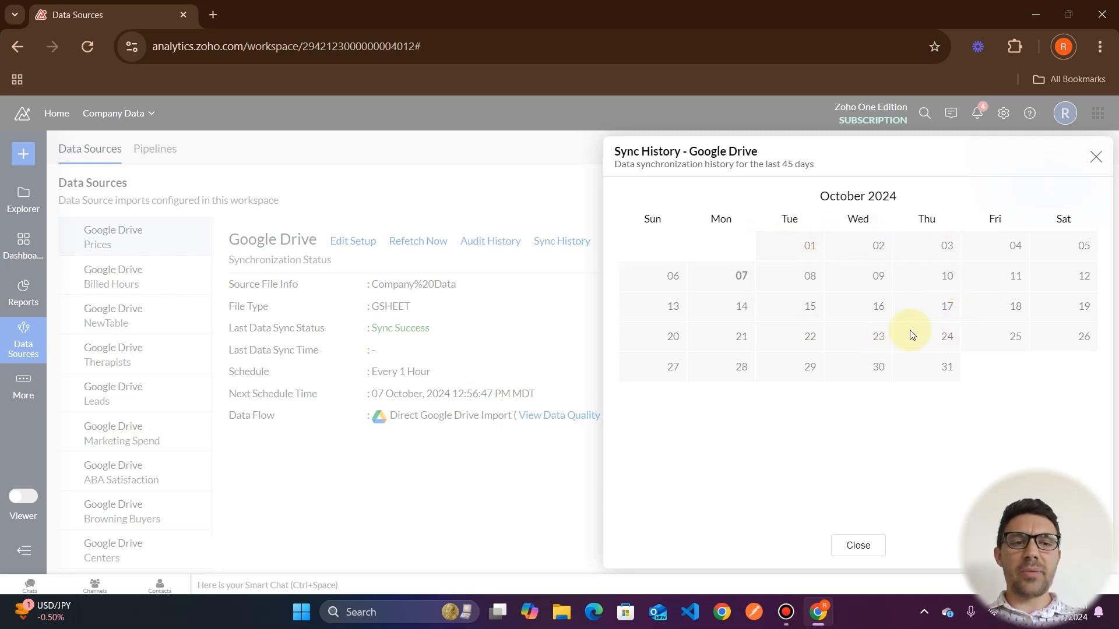
pyautogui.moveTo(811, 306)
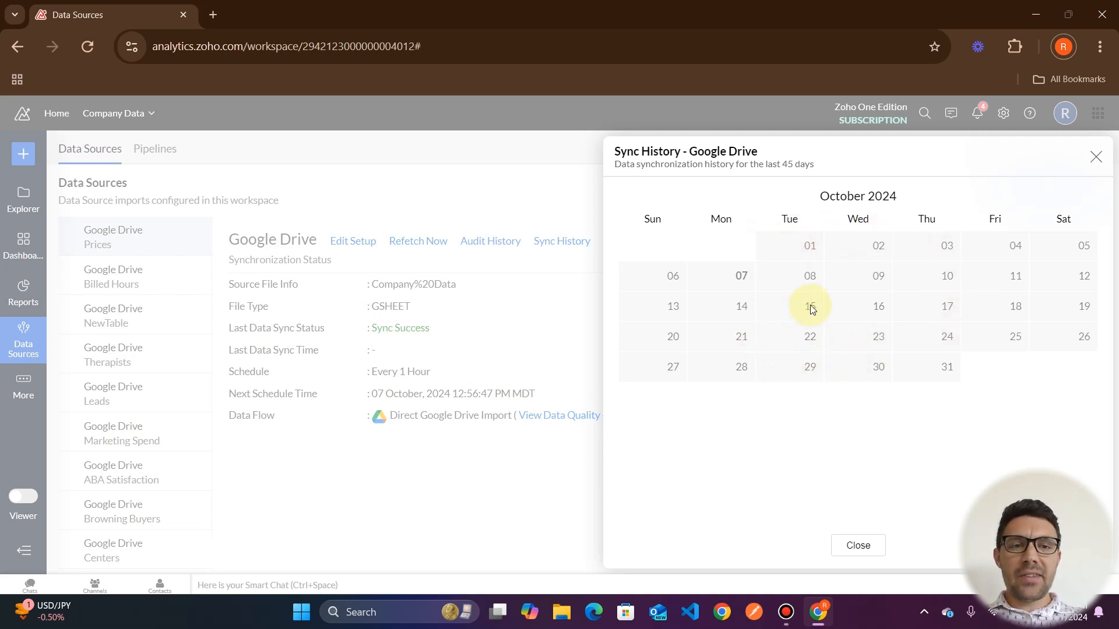
pyautogui.moveTo(783, 246)
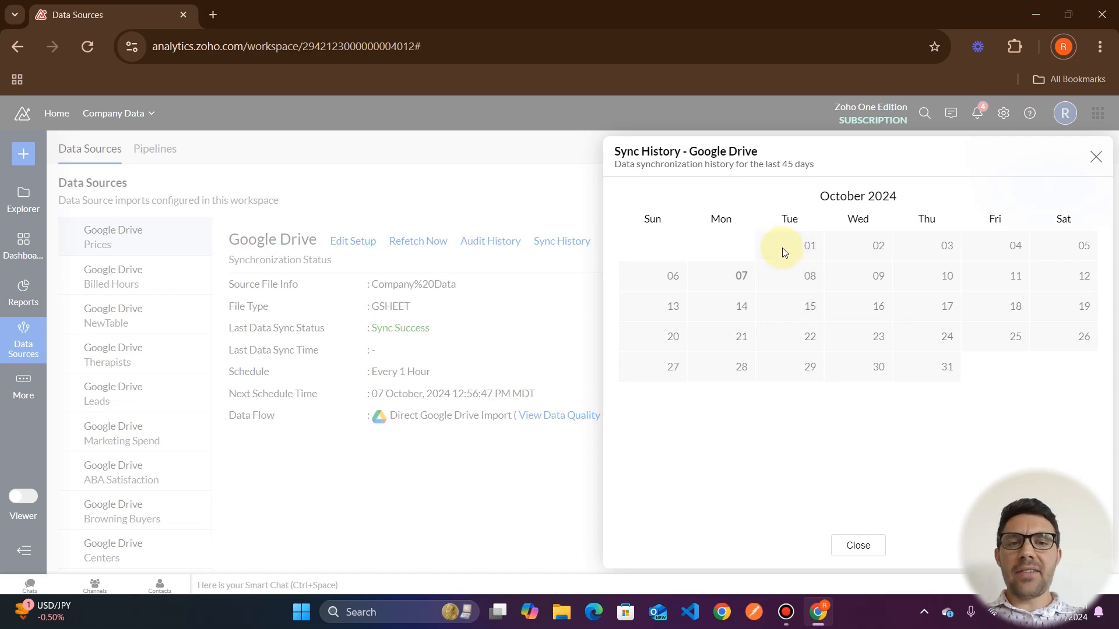
pyautogui.moveTo(979, 301)
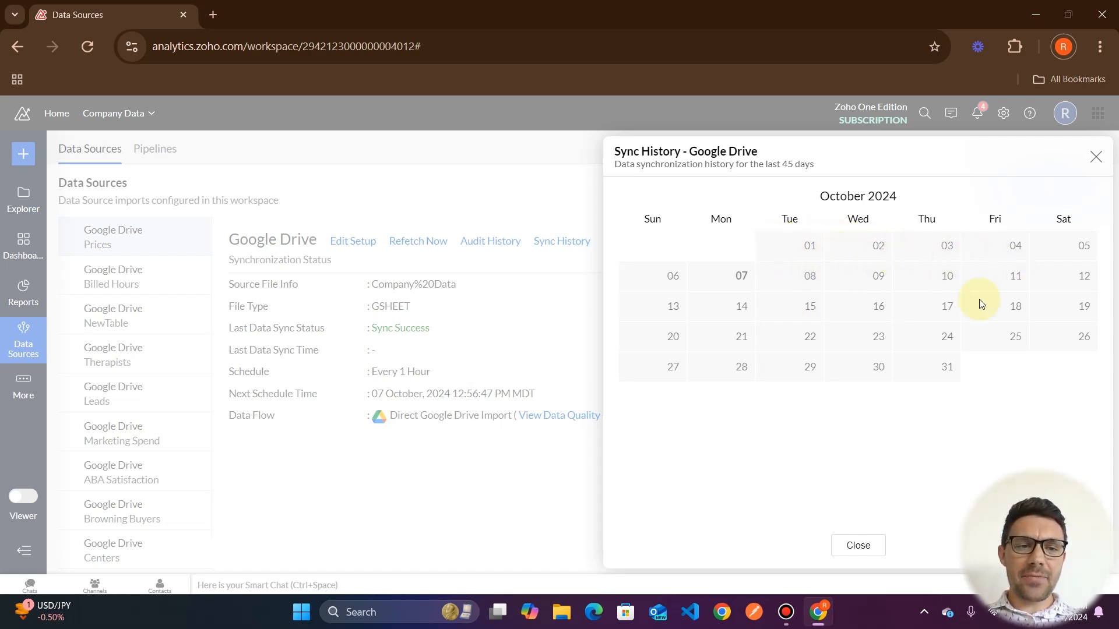
pyautogui.moveTo(849, 294)
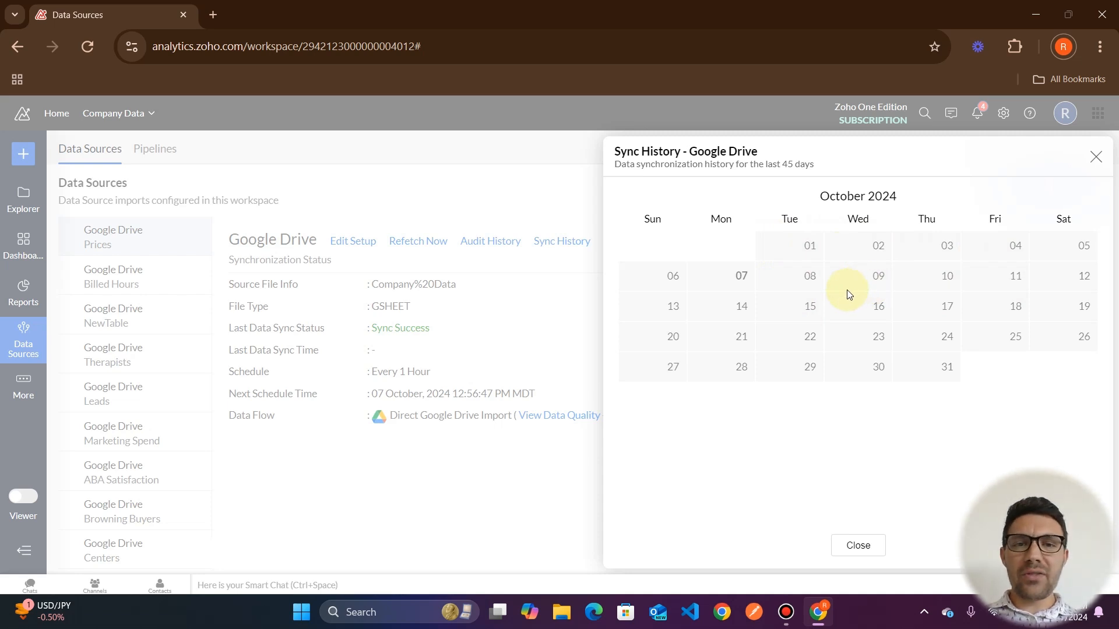
pyautogui.moveTo(798, 257)
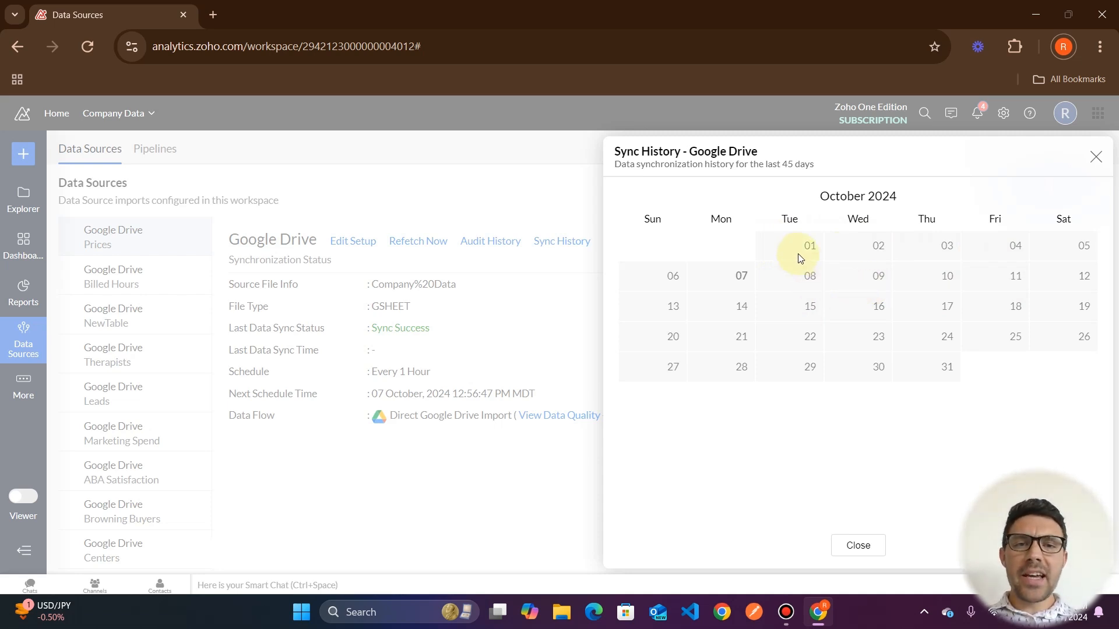
pyautogui.moveTo(820, 337)
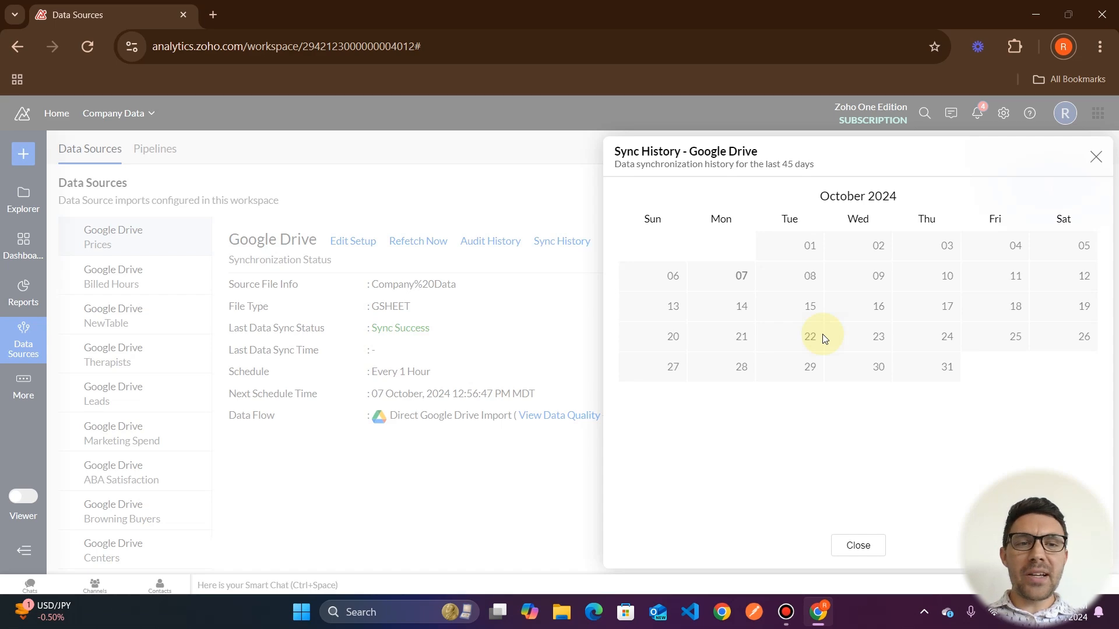
pyautogui.moveTo(879, 306)
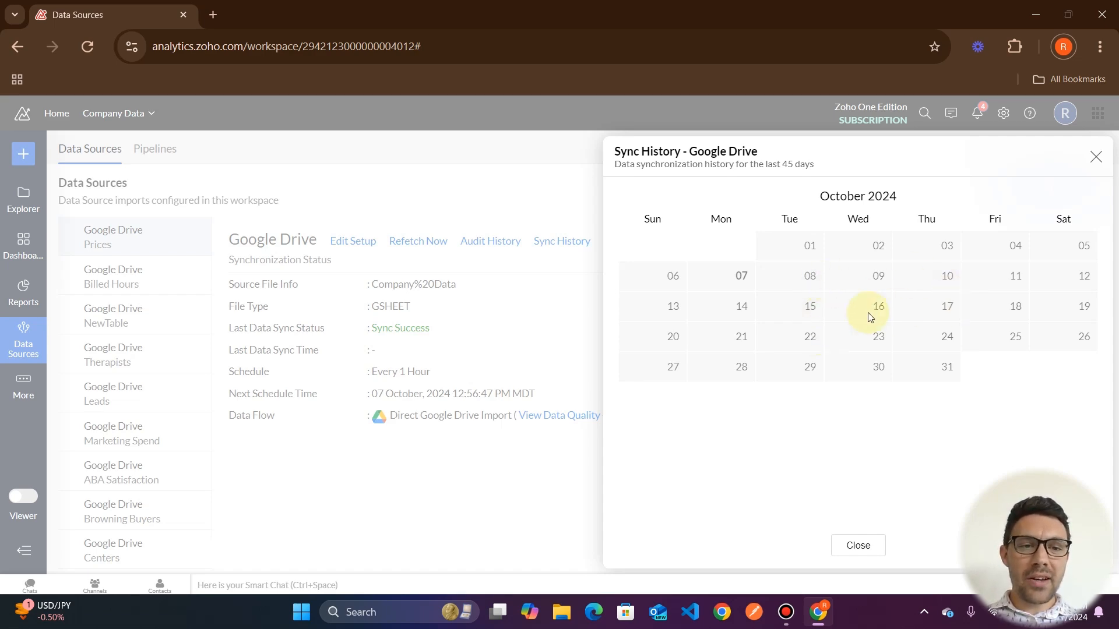
pyautogui.moveTo(782, 286)
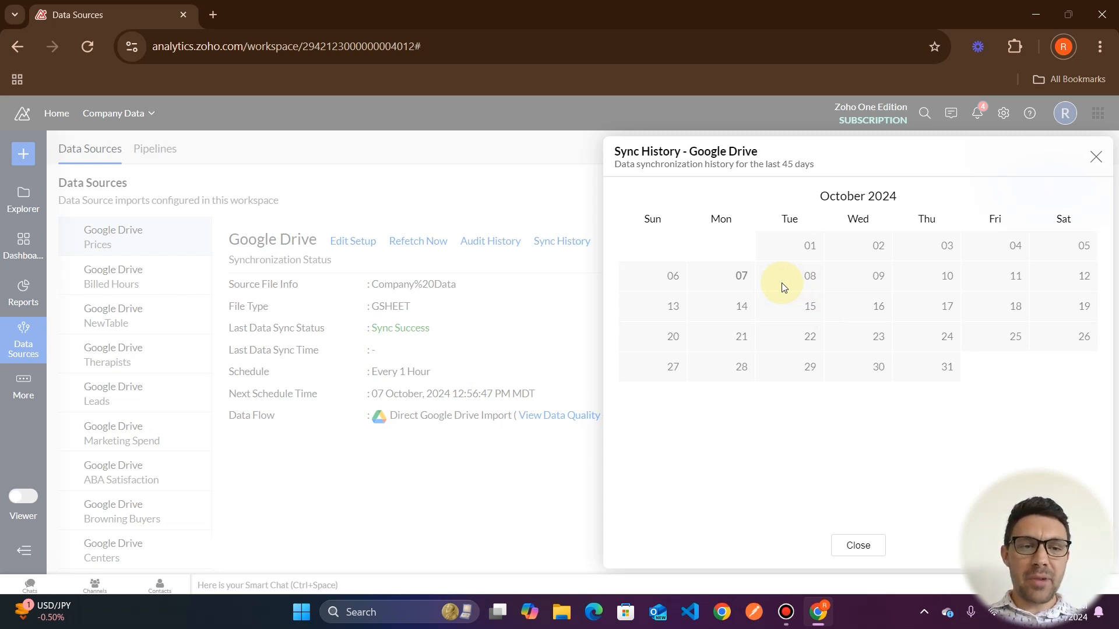
pyautogui.moveTo(809, 297)
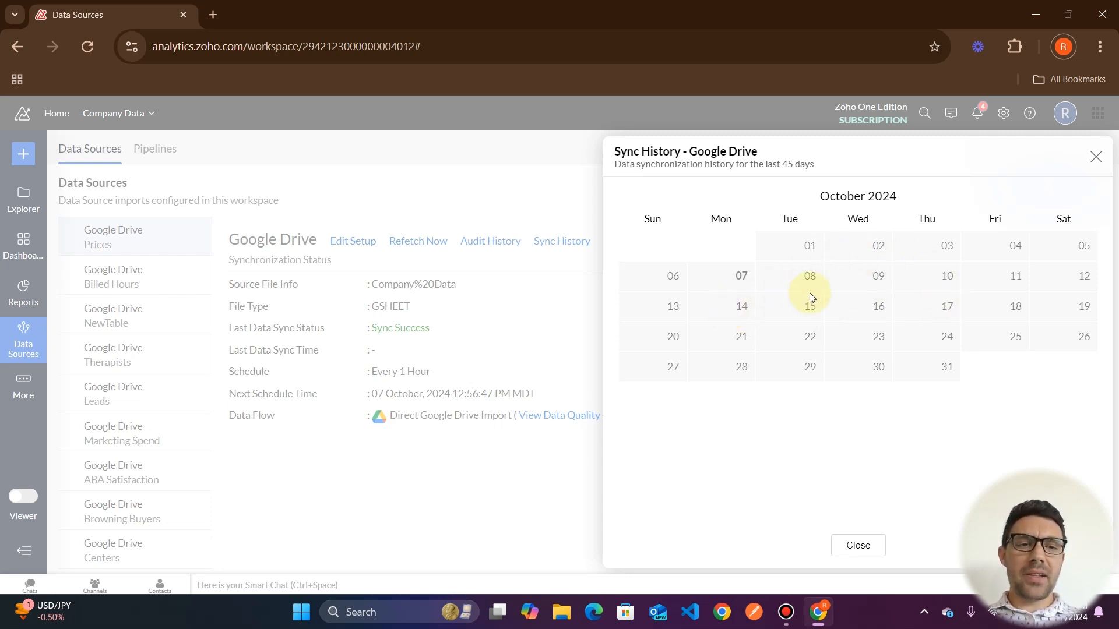
pyautogui.moveTo(839, 266)
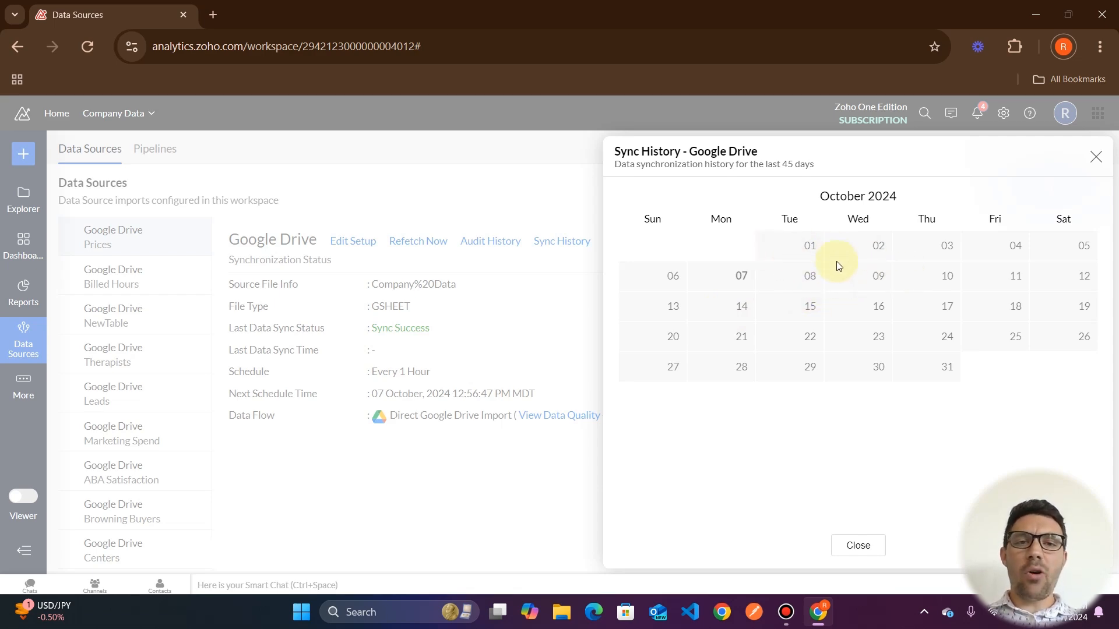
pyautogui.moveTo(848, 286)
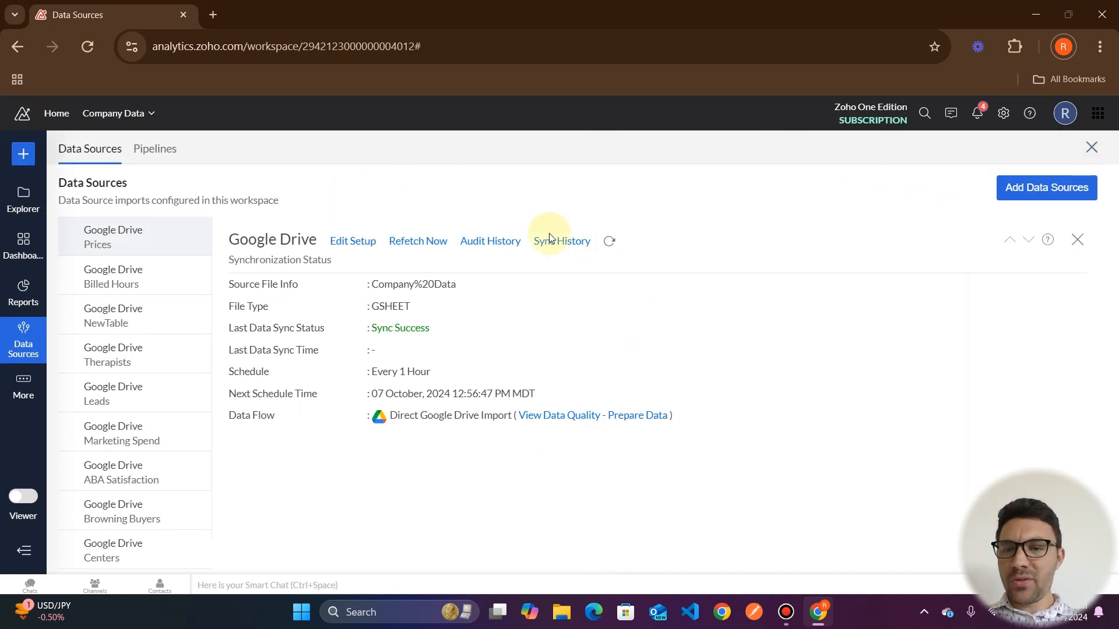
pyautogui.moveTo(369, 280)
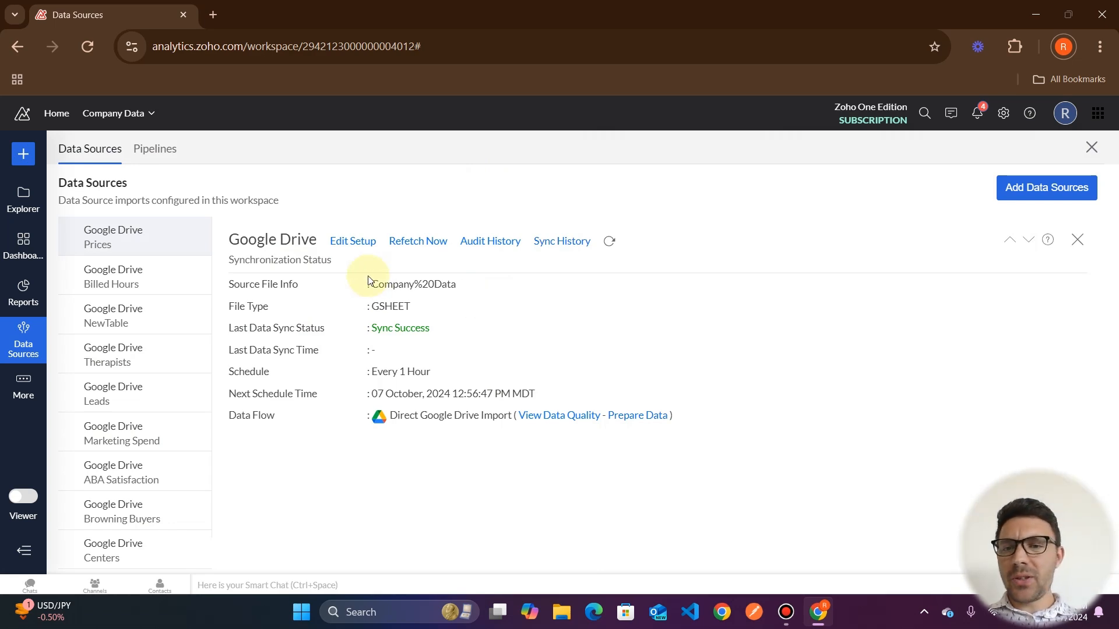
pyautogui.moveTo(924, 214)
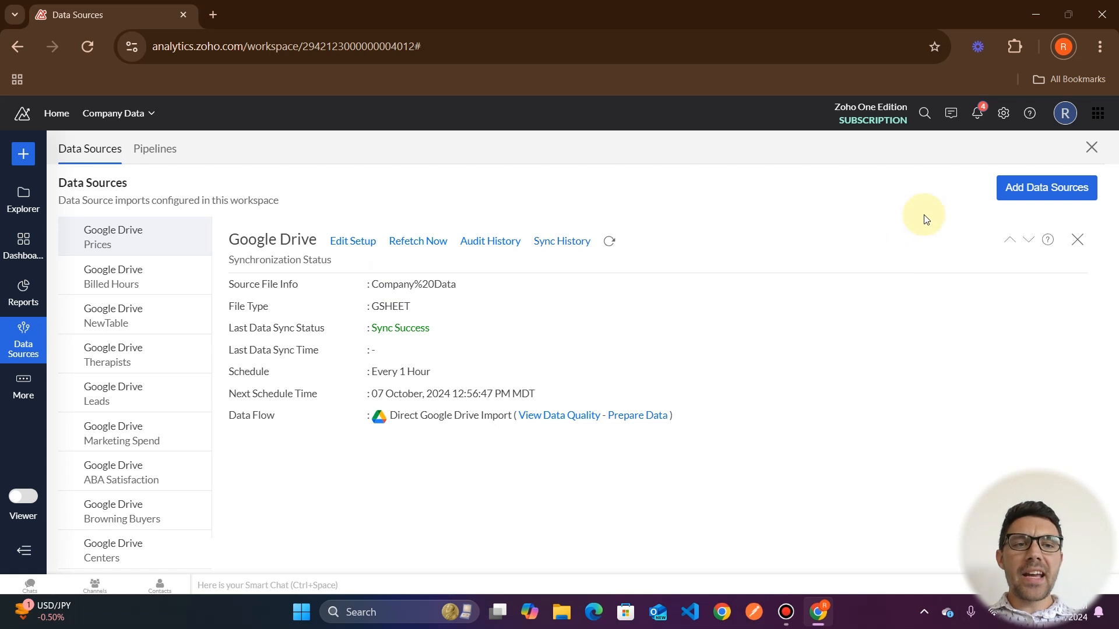
pyautogui.moveTo(978, 210)
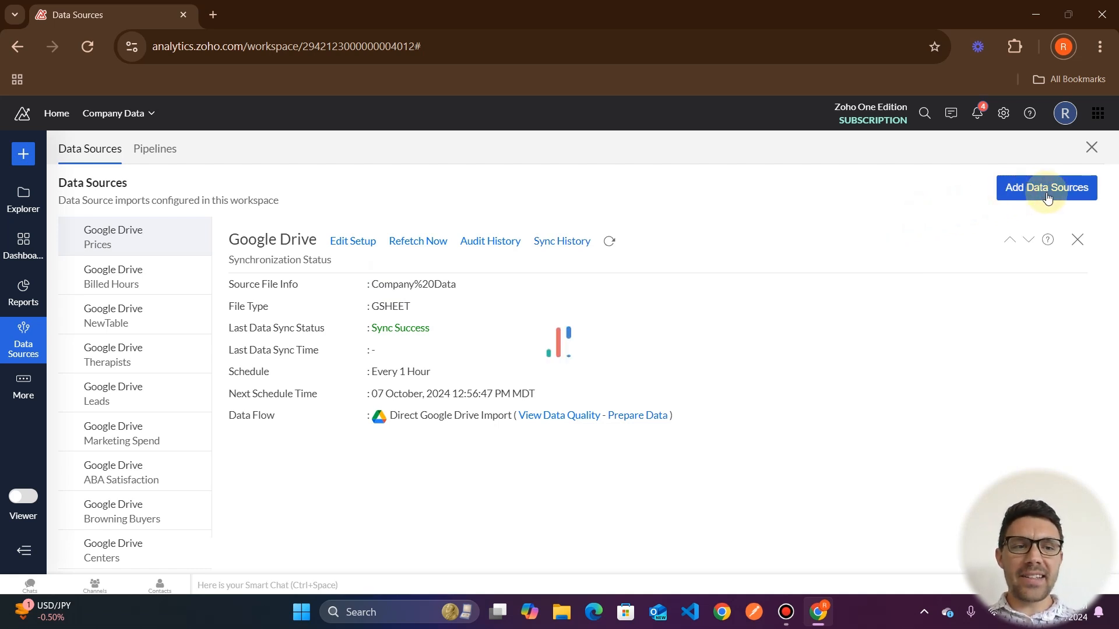
# - Start adding a new data source to reach the Import Your Data connector catalog
pyautogui.click(1045, 187)
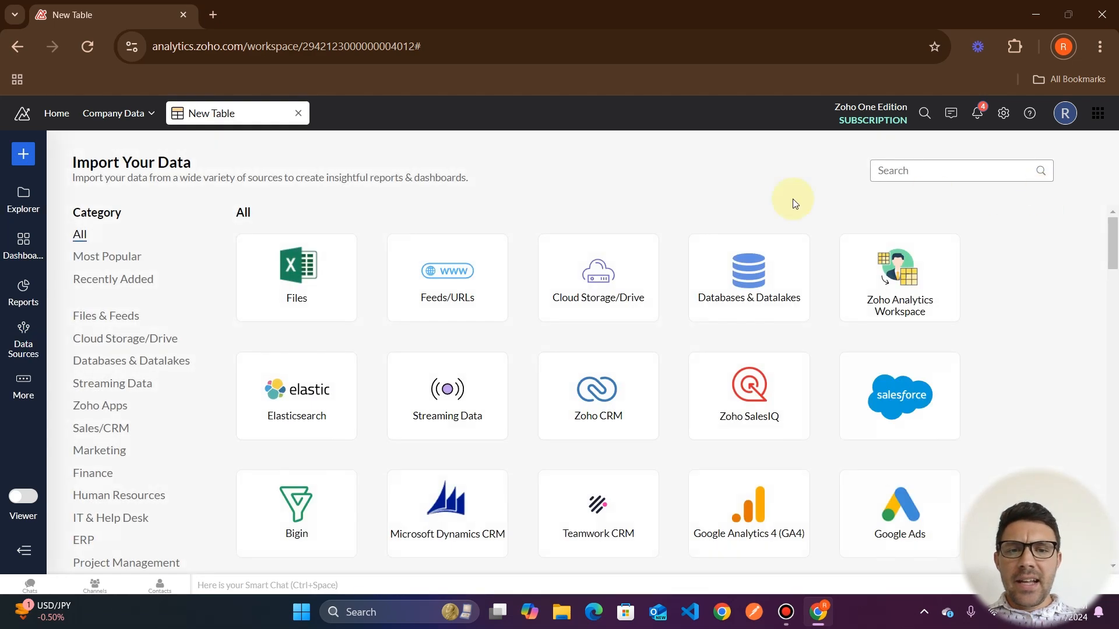
pyautogui.moveTo(490, 213)
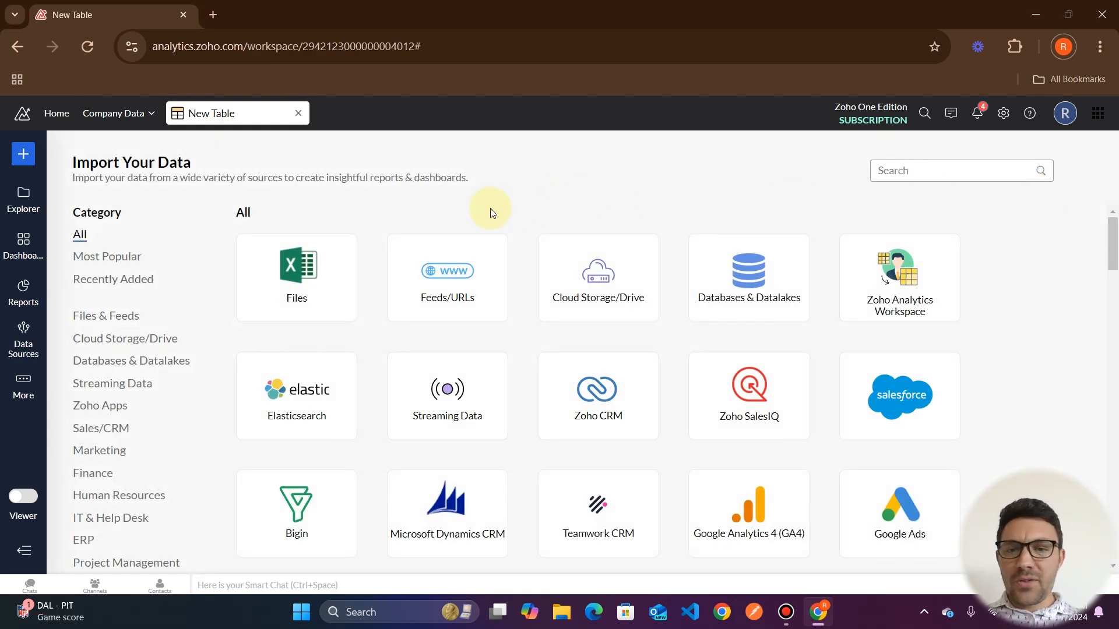
pyautogui.moveTo(531, 217)
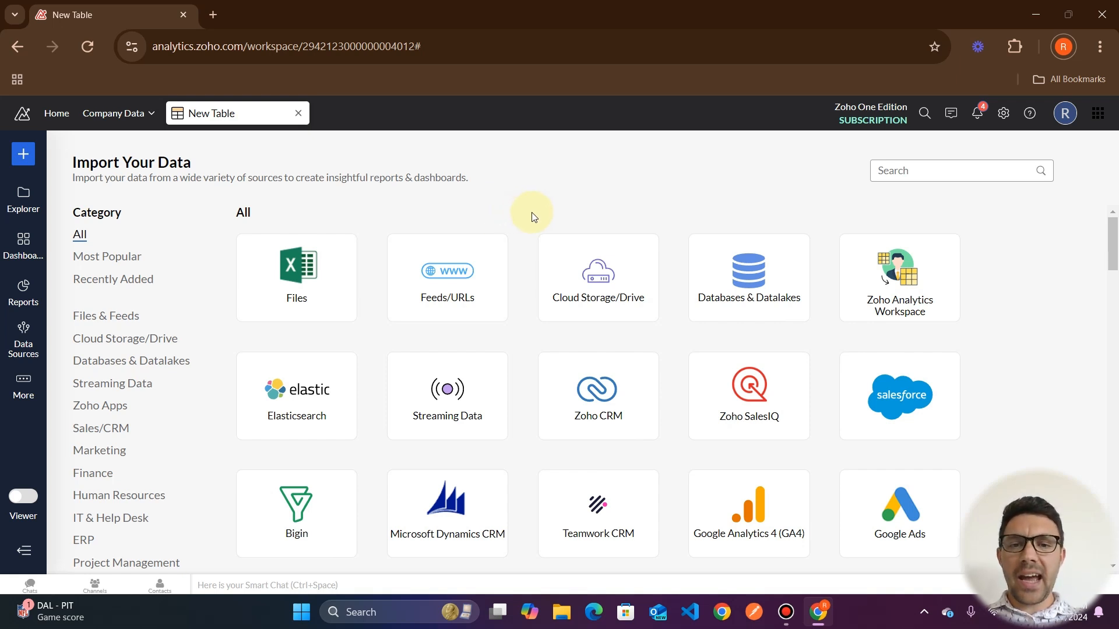
pyautogui.moveTo(442, 217)
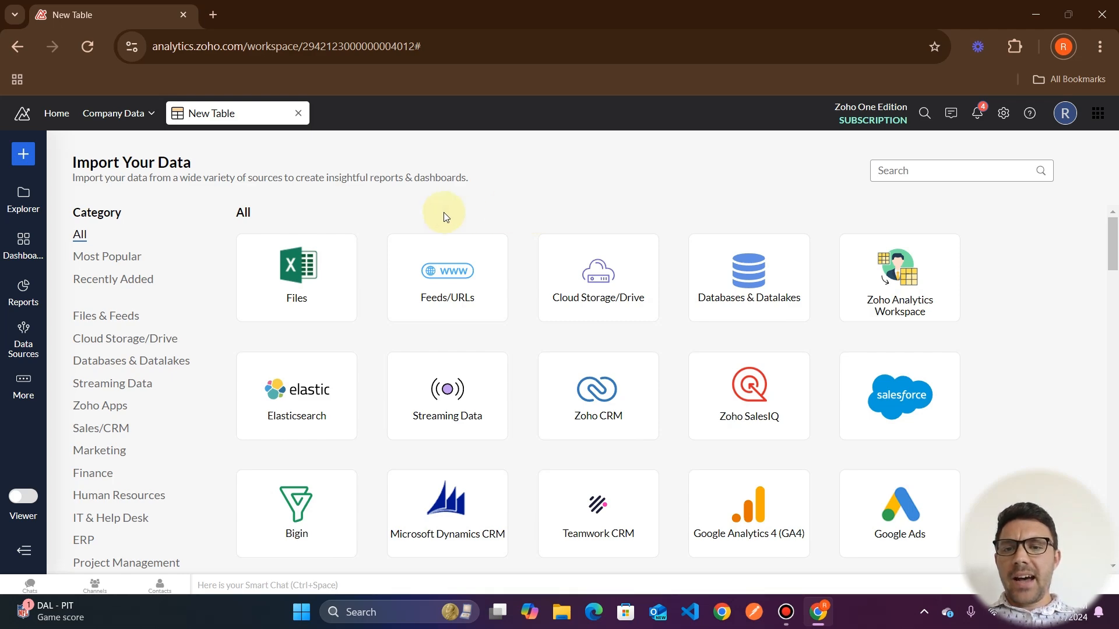
pyautogui.moveTo(563, 211)
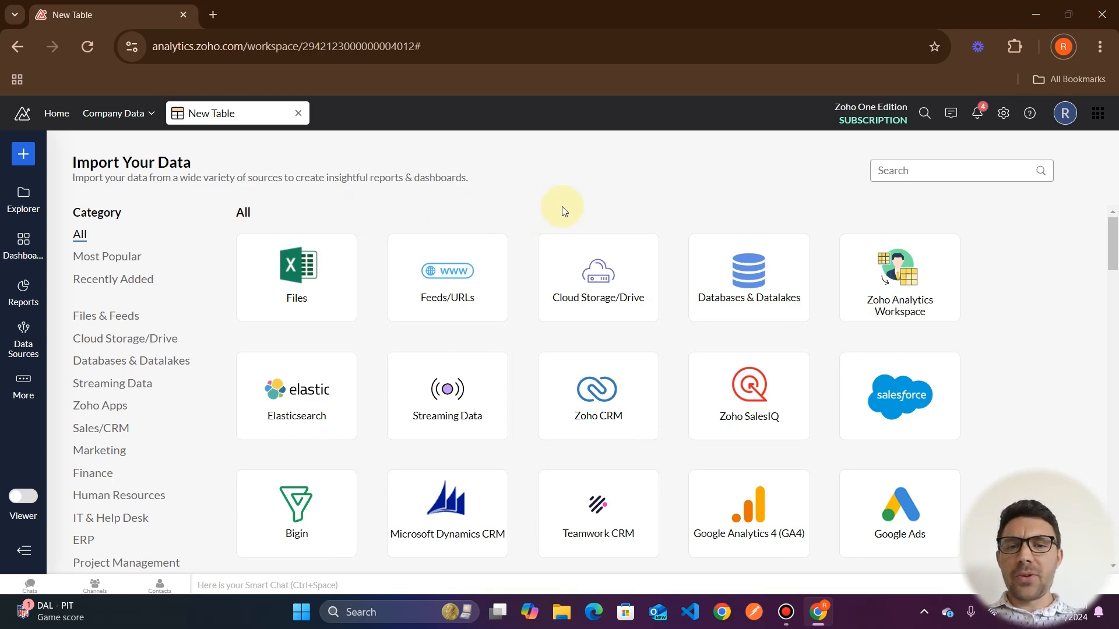
pyautogui.moveTo(258, 177)
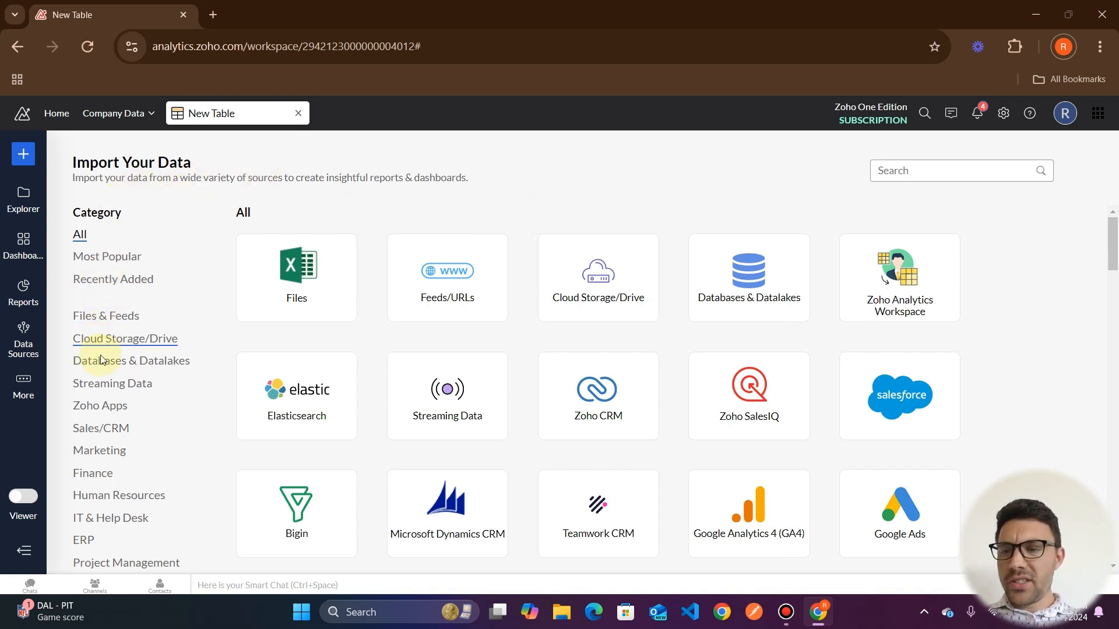
pyautogui.moveTo(179, 388)
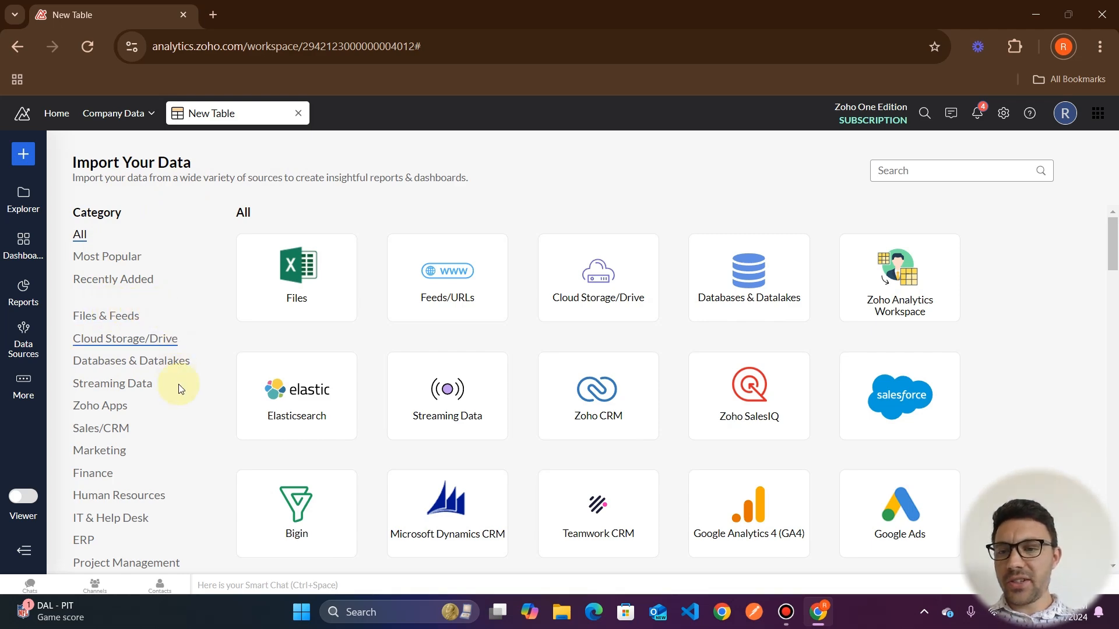
# - Filter the catalog to Zoho Apps and browse connectors like Payroll, Recruit, Desk and Projects
pyautogui.click(100, 405)
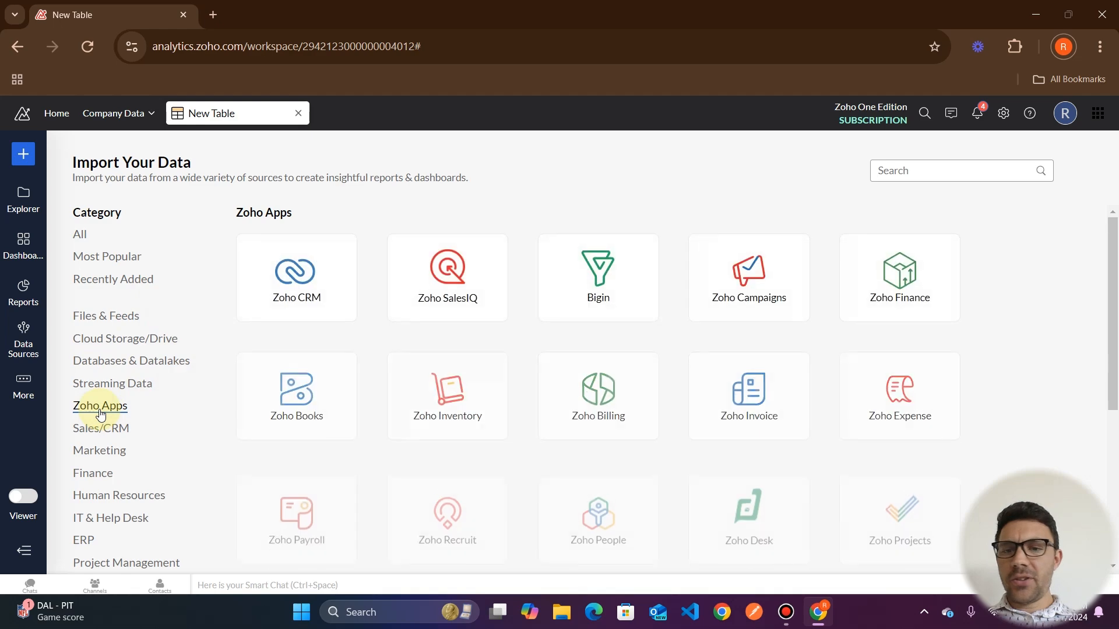
pyautogui.scroll(-3)
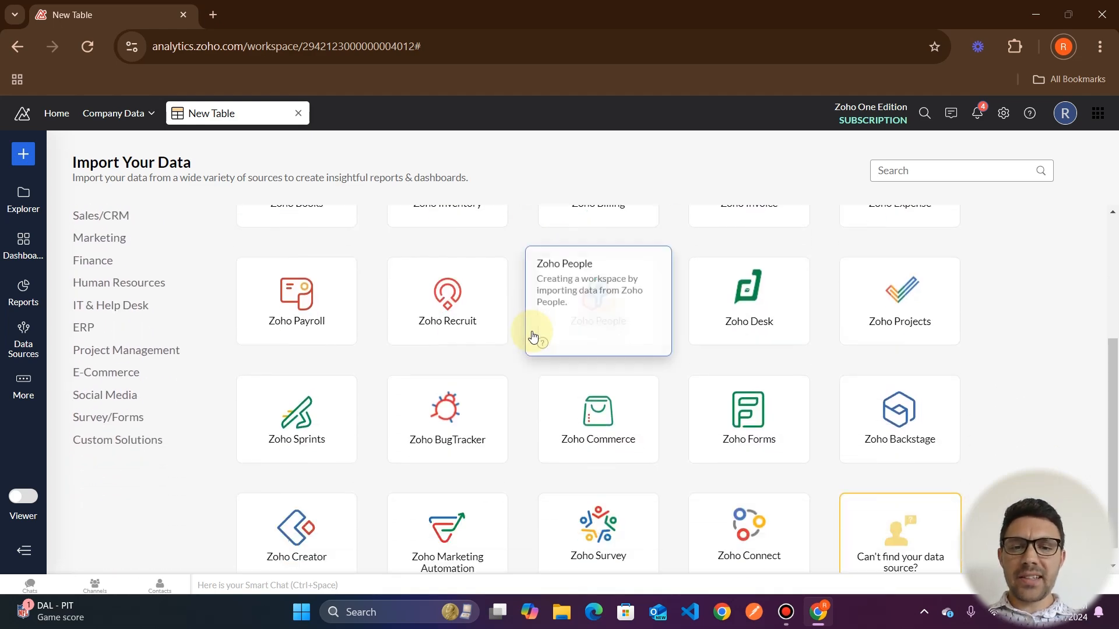
pyautogui.scroll(3)
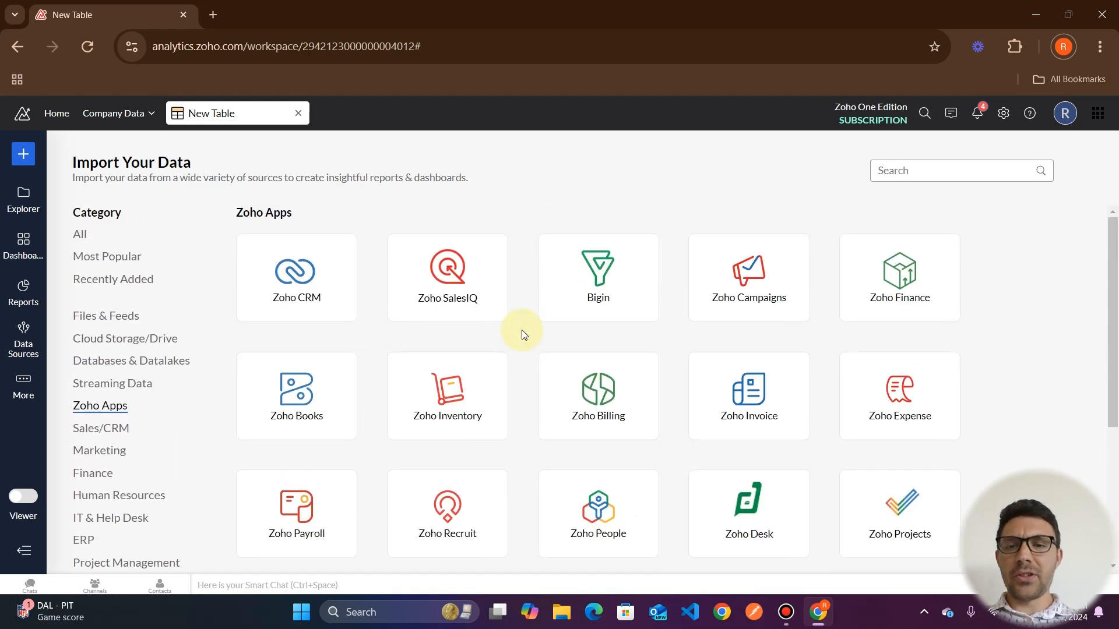
pyautogui.moveTo(203, 439)
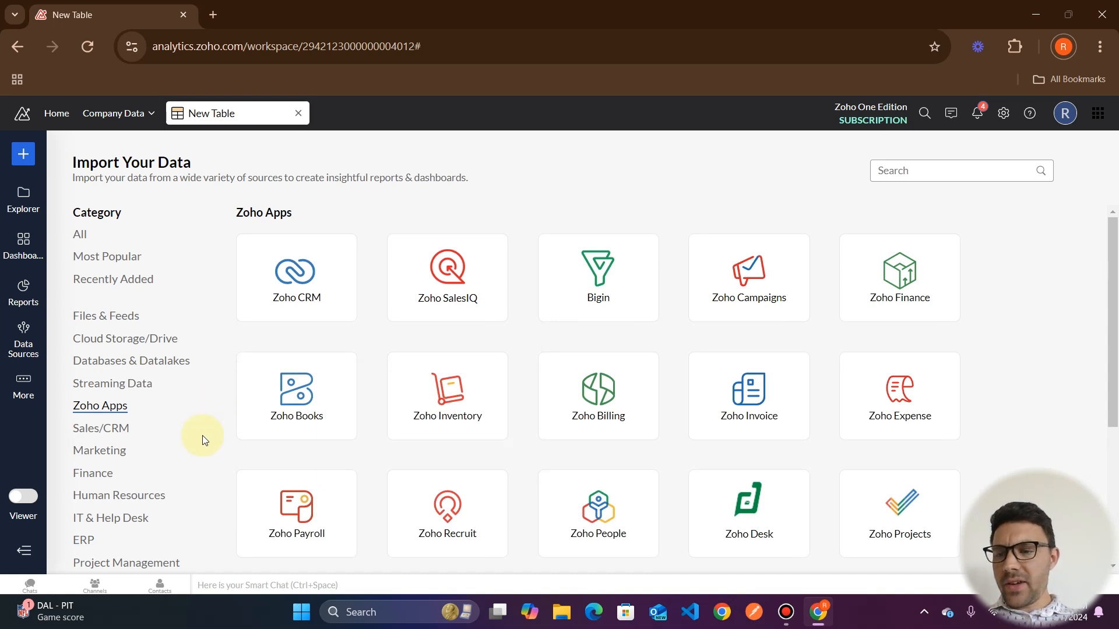
pyautogui.click(83, 539)
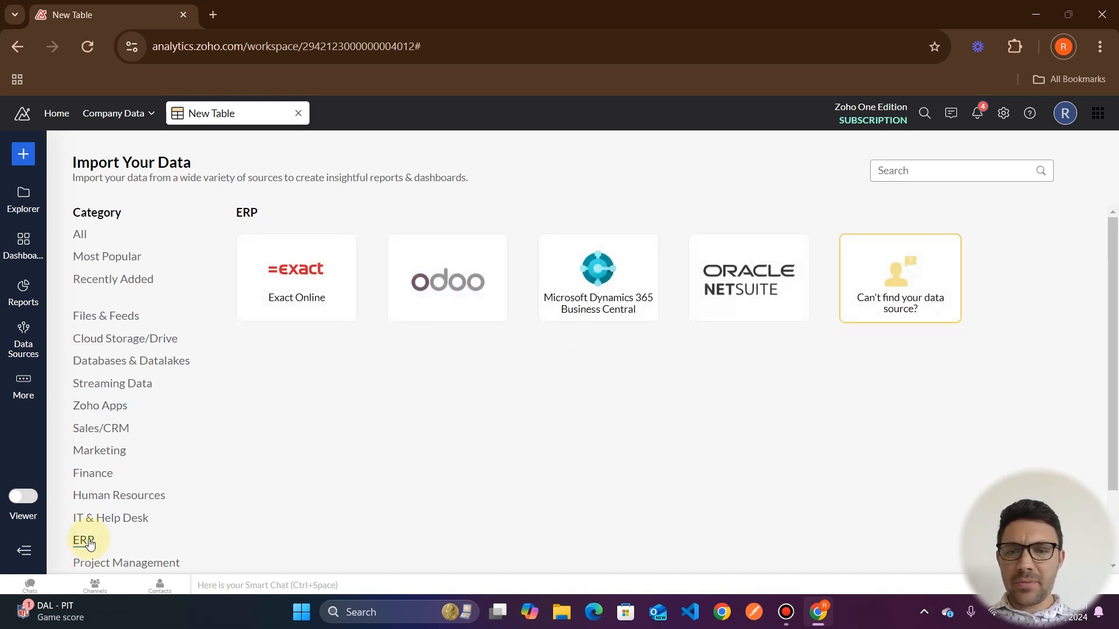
pyautogui.moveTo(734, 362)
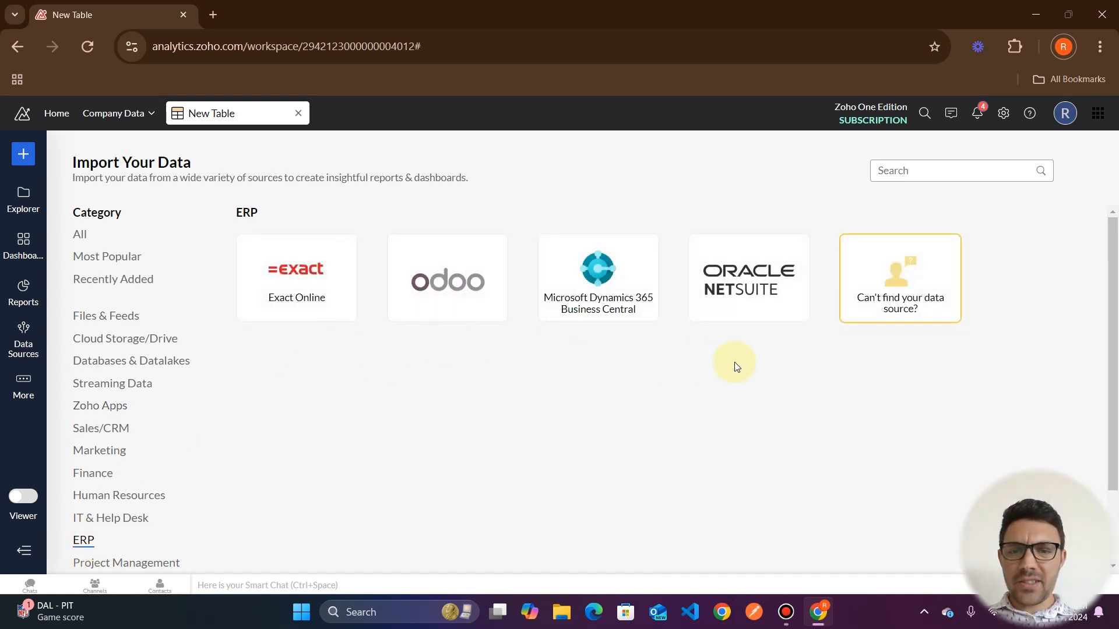
pyautogui.moveTo(350, 424)
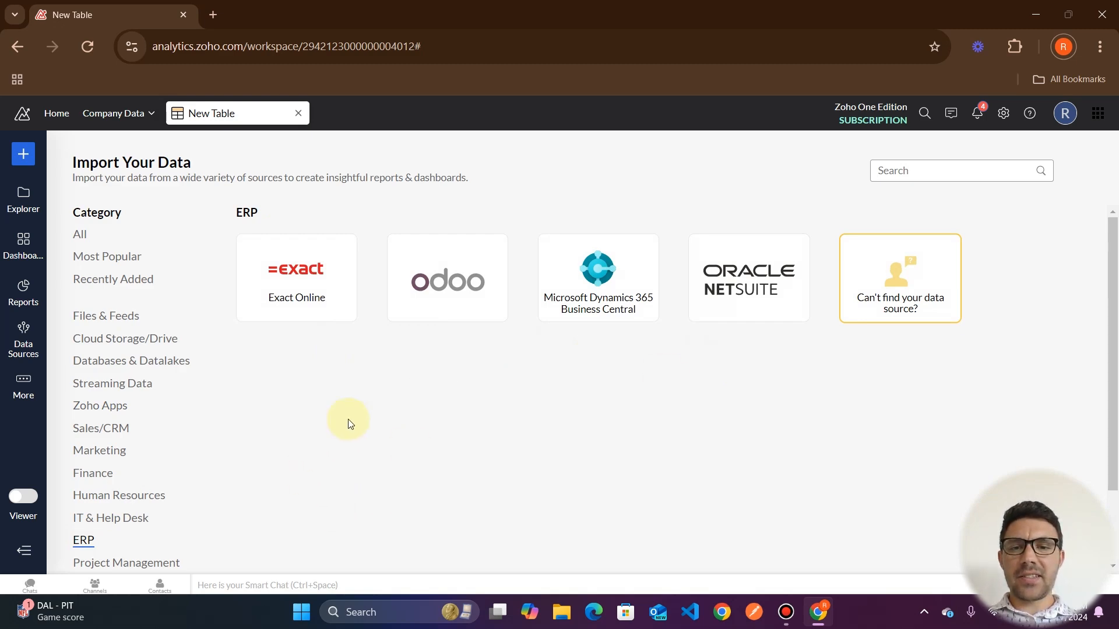
pyautogui.moveTo(401, 483)
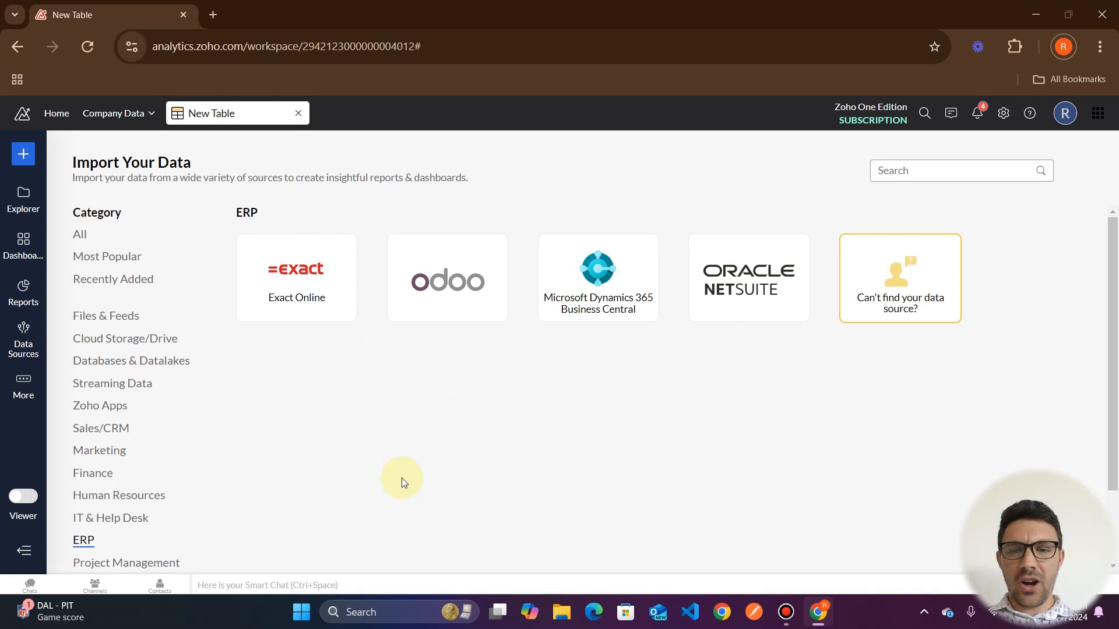
pyautogui.moveTo(420, 398)
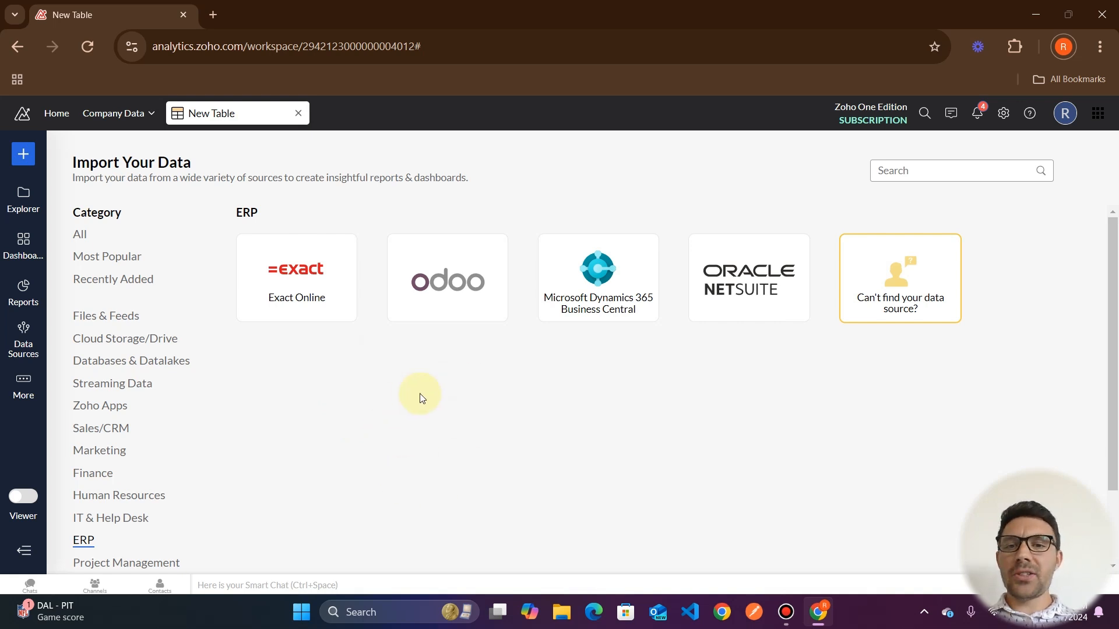
pyautogui.moveTo(749, 278)
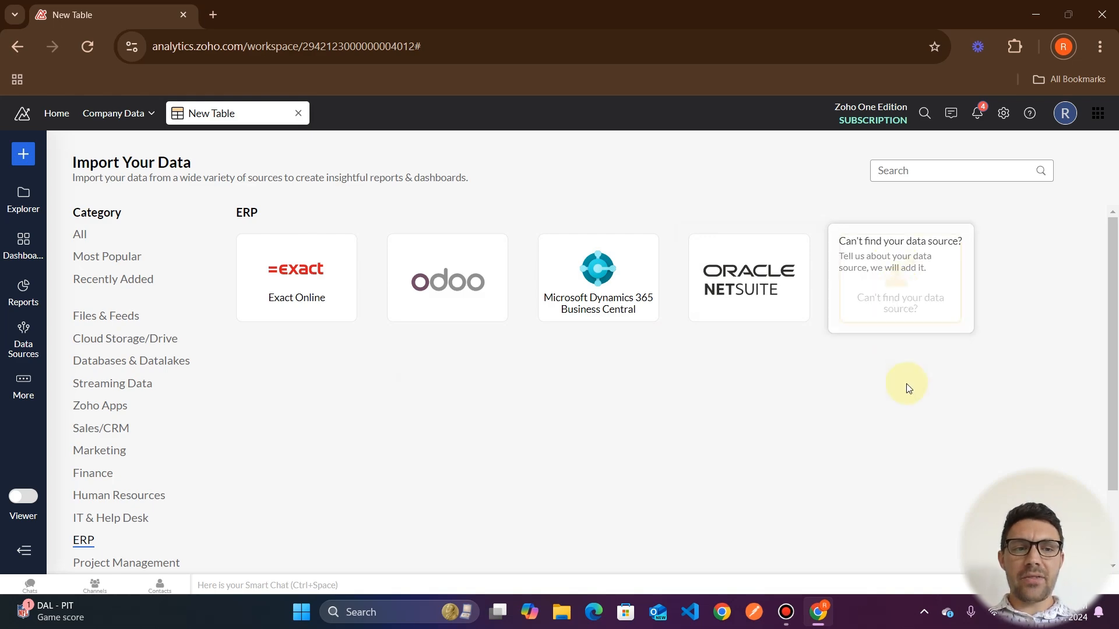
pyautogui.moveTo(763, 377)
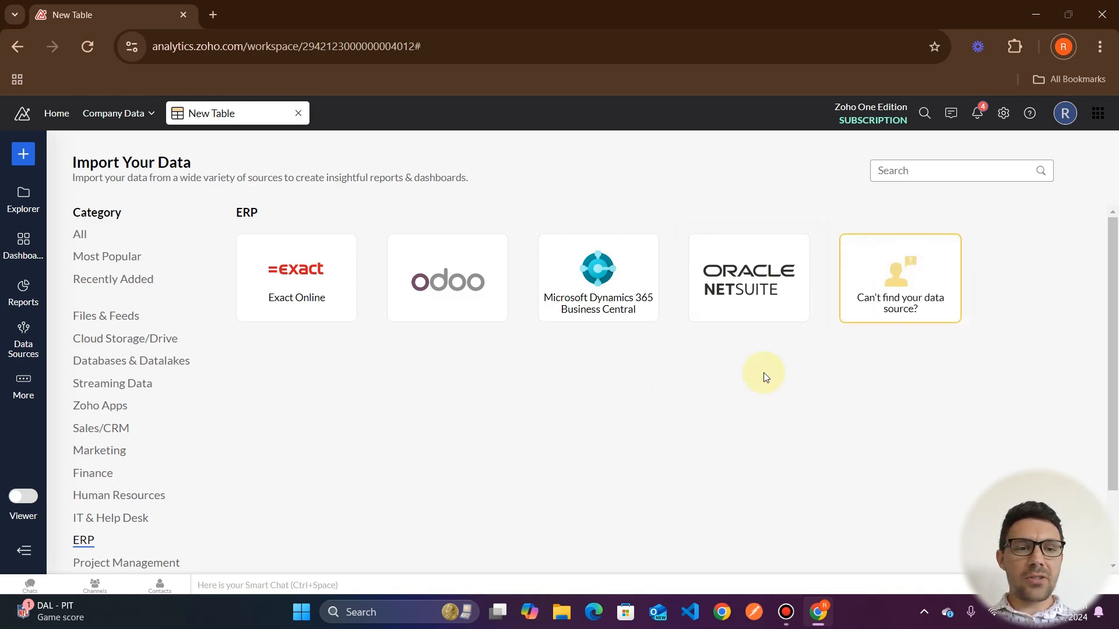
pyautogui.moveTo(890, 340)
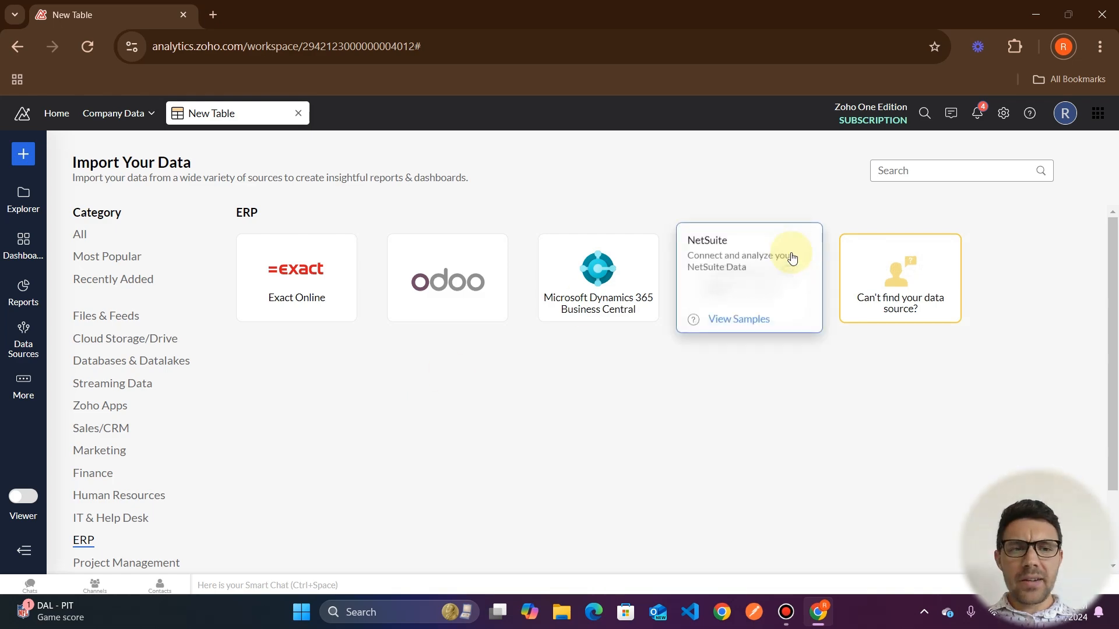
pyautogui.moveTo(80, 236)
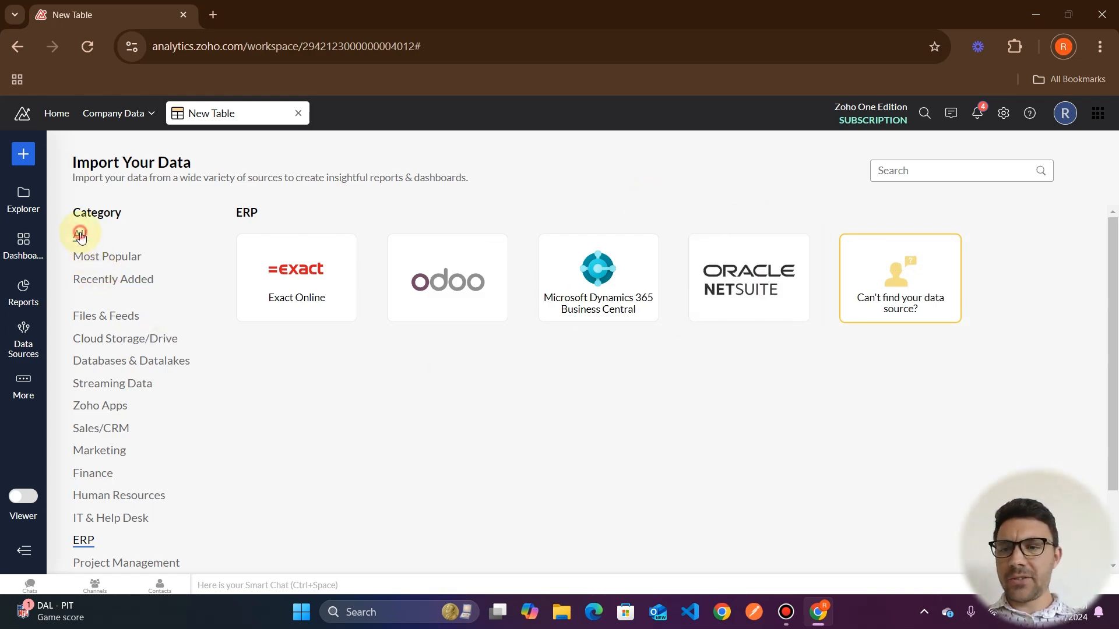
# - Under the All category, search connectors for 'desk', then clear the search
pyautogui.click(79, 235)
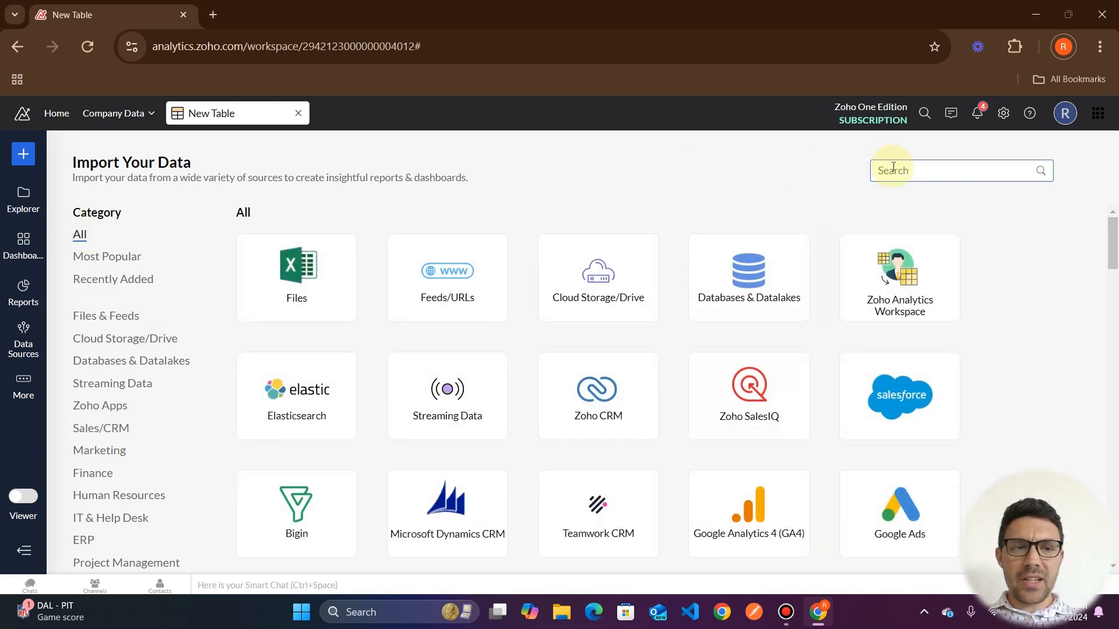
pyautogui.write('desk')
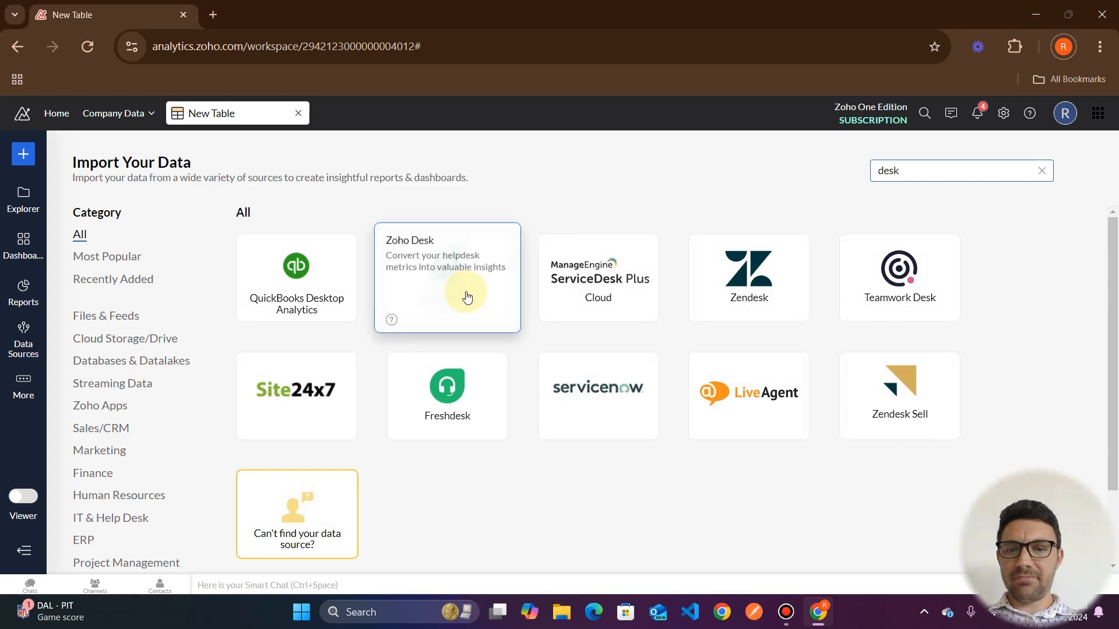
pyautogui.click(1042, 171)
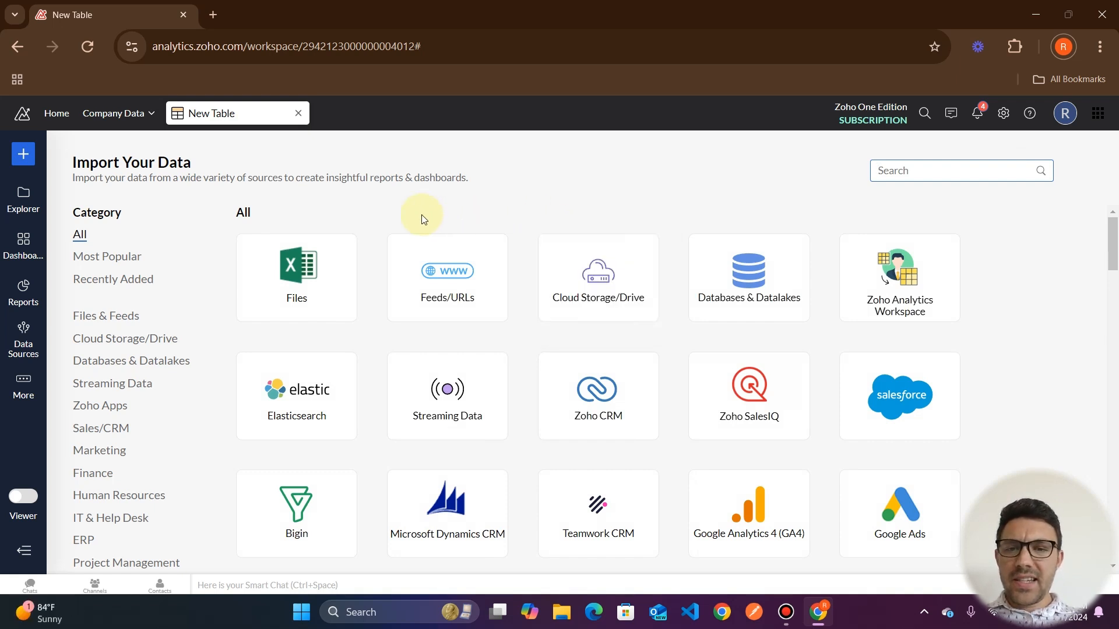
pyautogui.moveTo(515, 220)
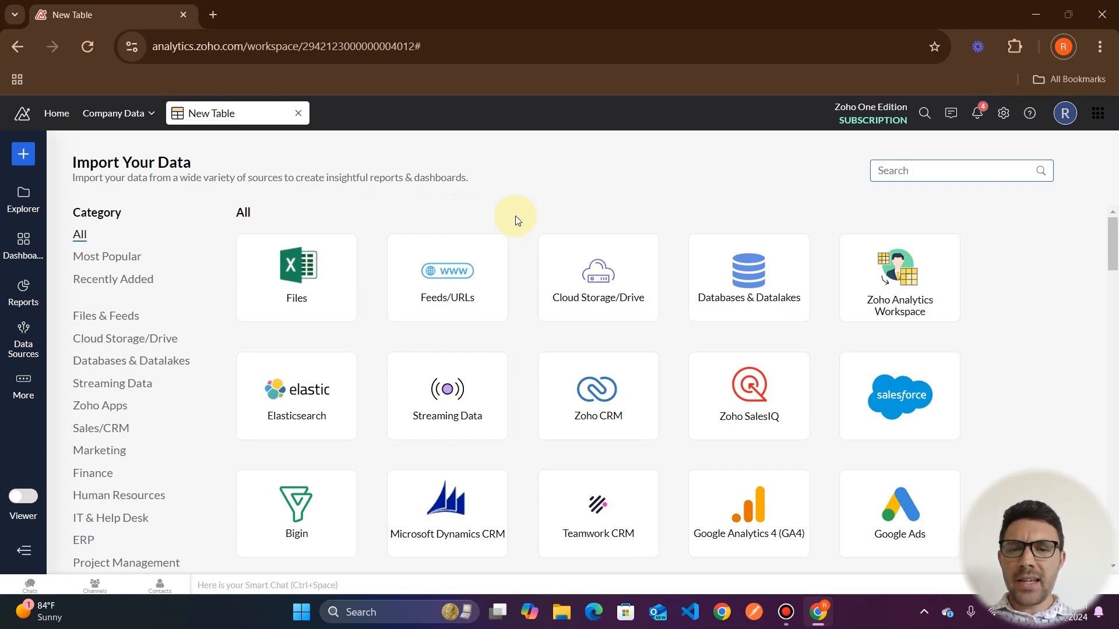
pyautogui.moveTo(464, 204)
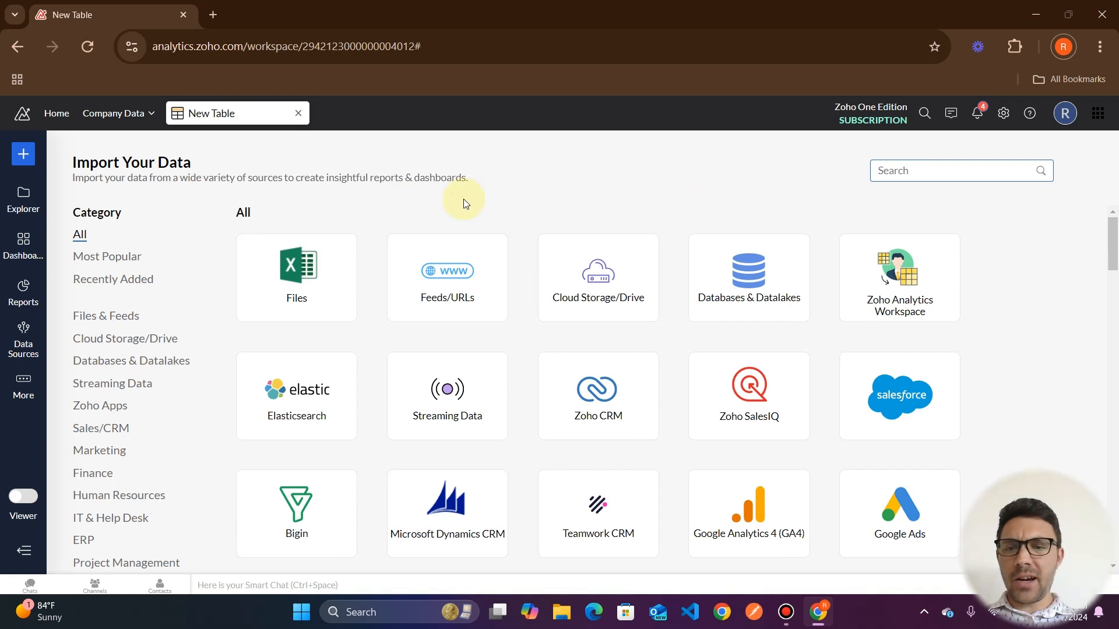
pyautogui.moveTo(296, 277)
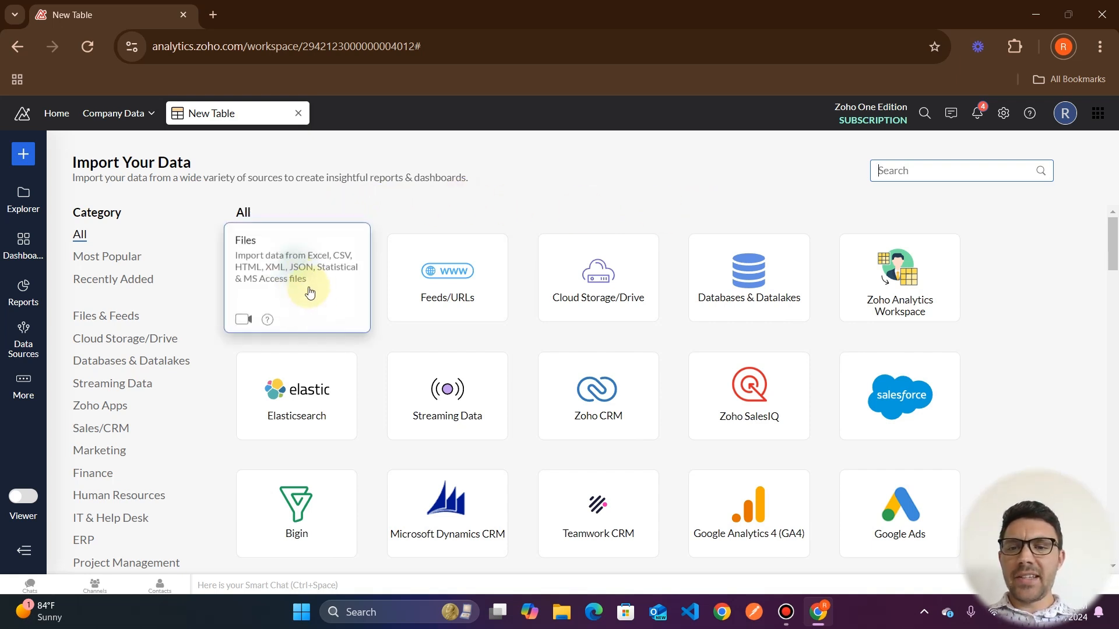
pyautogui.moveTo(416, 207)
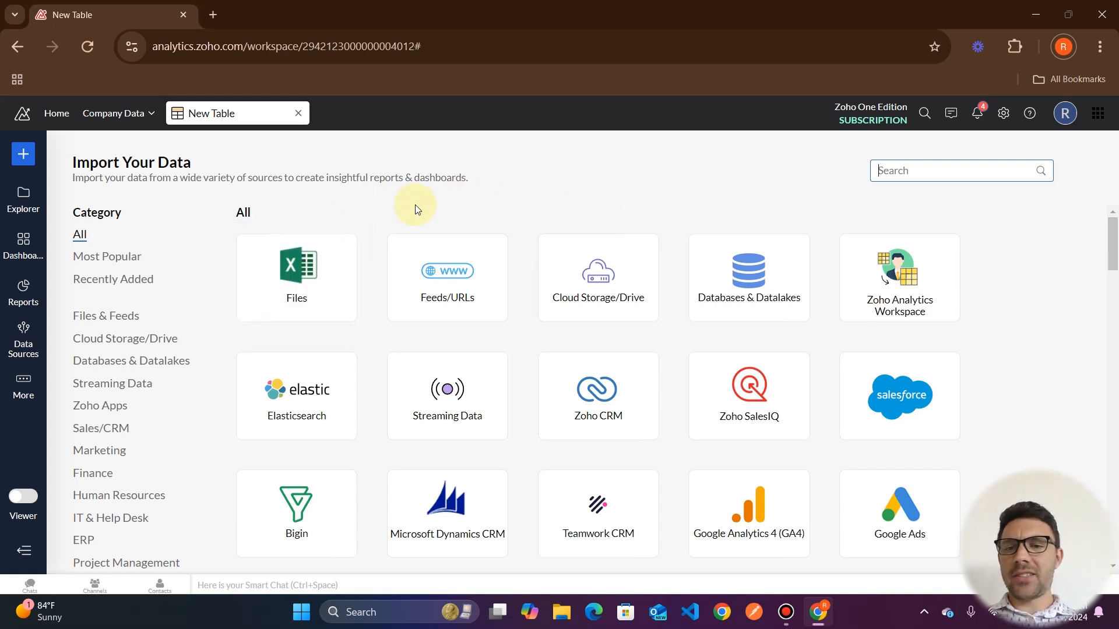
pyautogui.moveTo(460, 217)
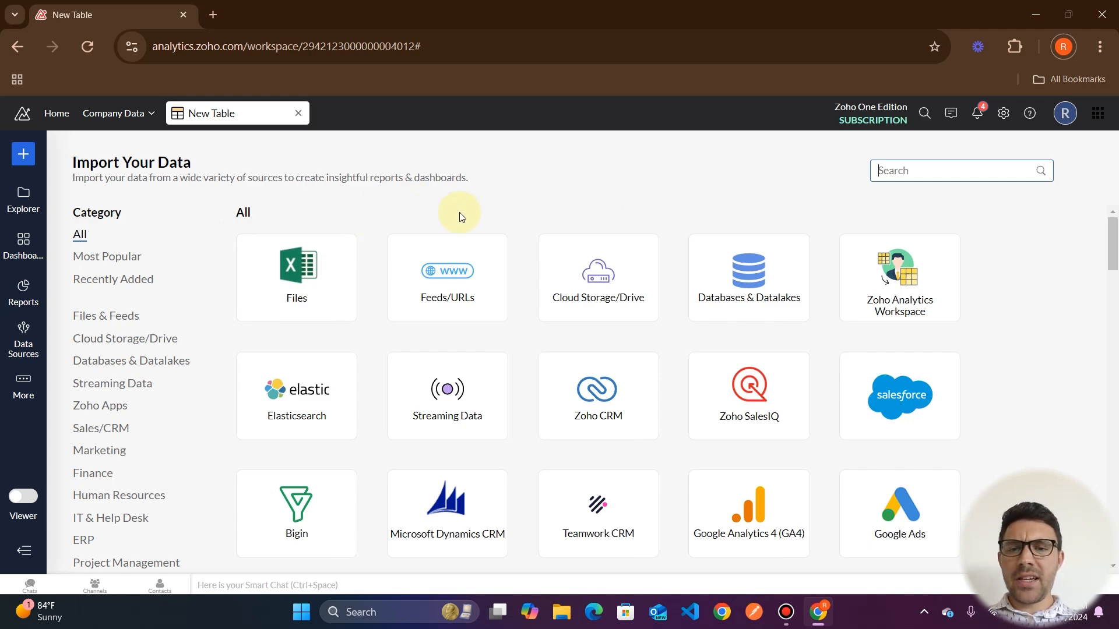
pyautogui.moveTo(598, 276)
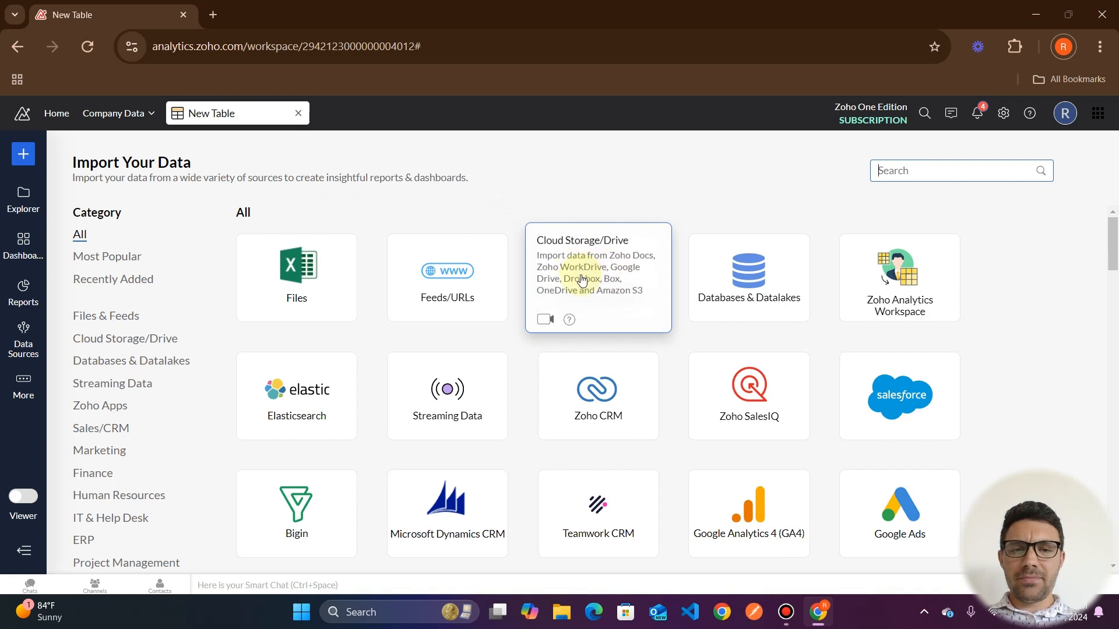
pyautogui.moveTo(590, 285)
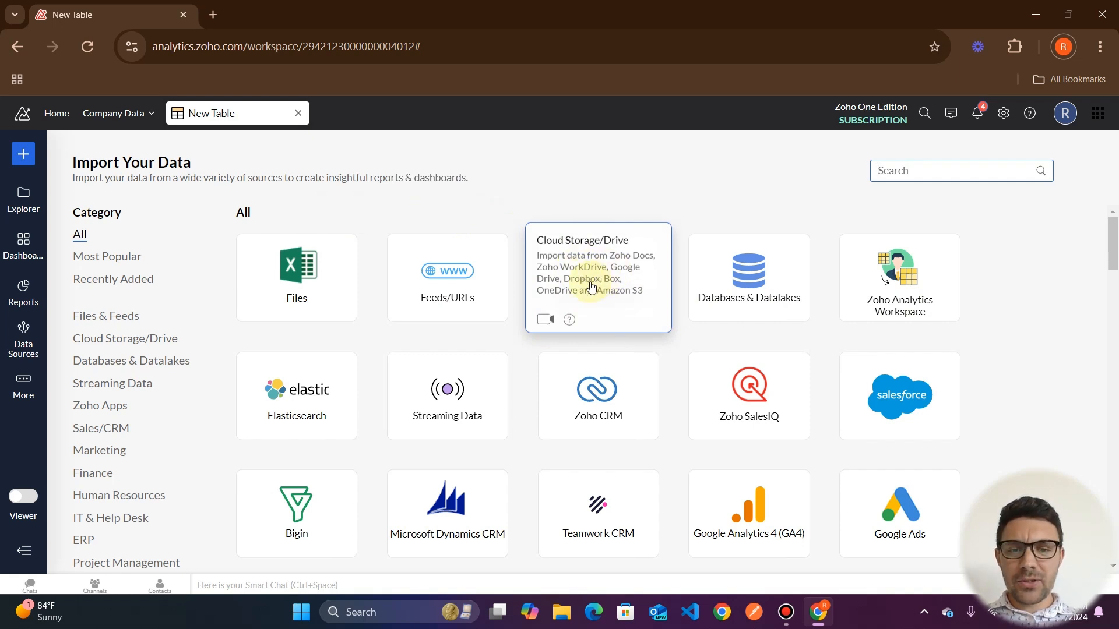
pyautogui.moveTo(629, 206)
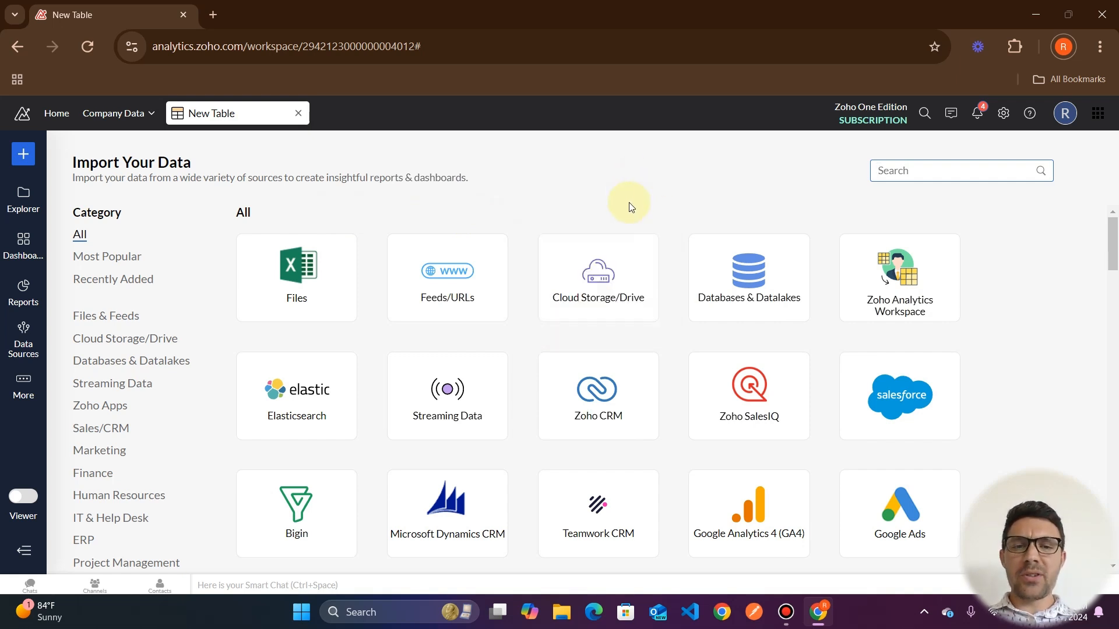
pyautogui.moveTo(704, 239)
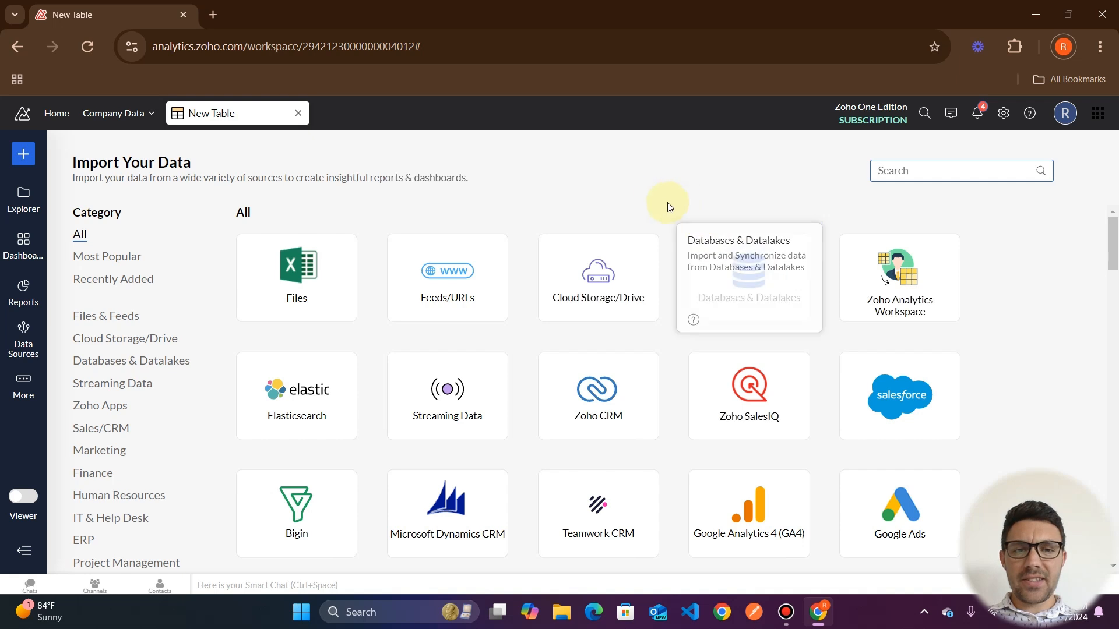
pyautogui.moveTo(671, 245)
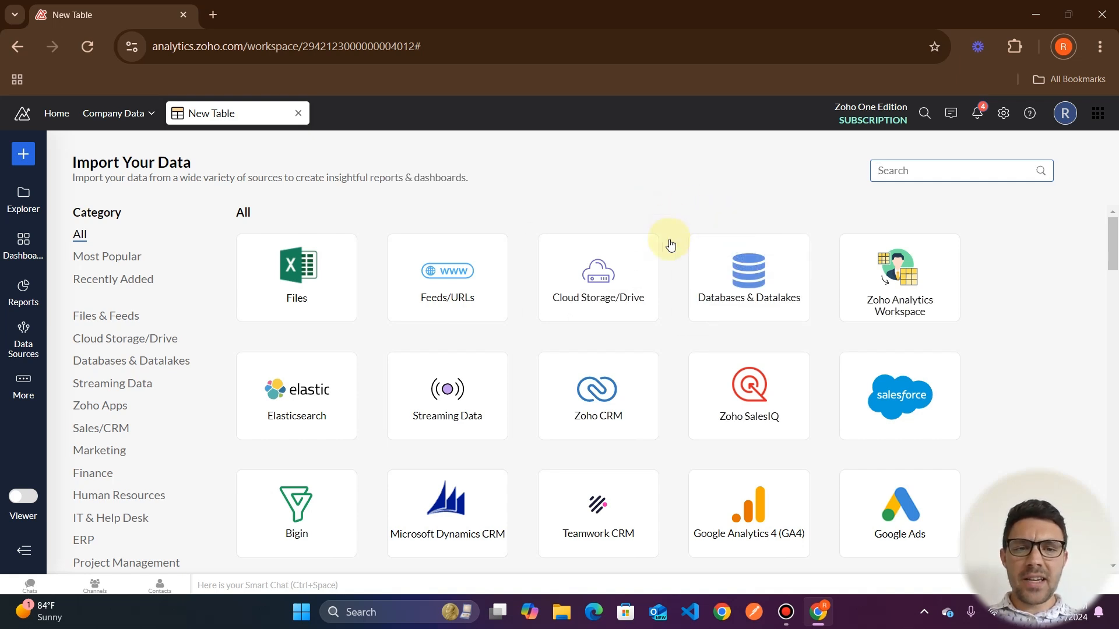
pyautogui.moveTo(676, 273)
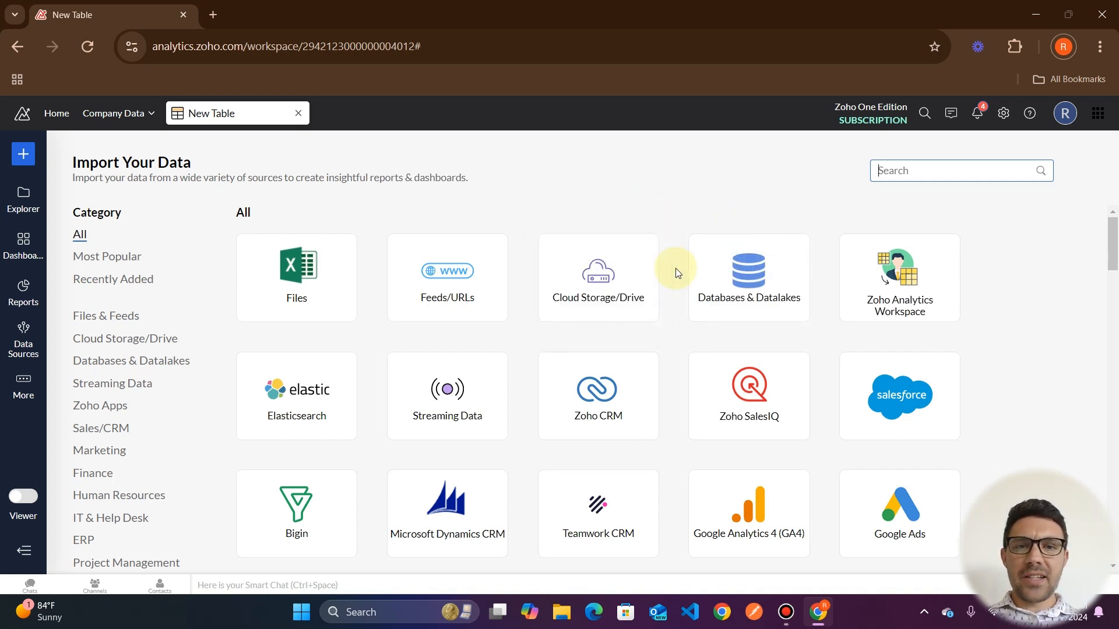
pyautogui.moveTo(528, 246)
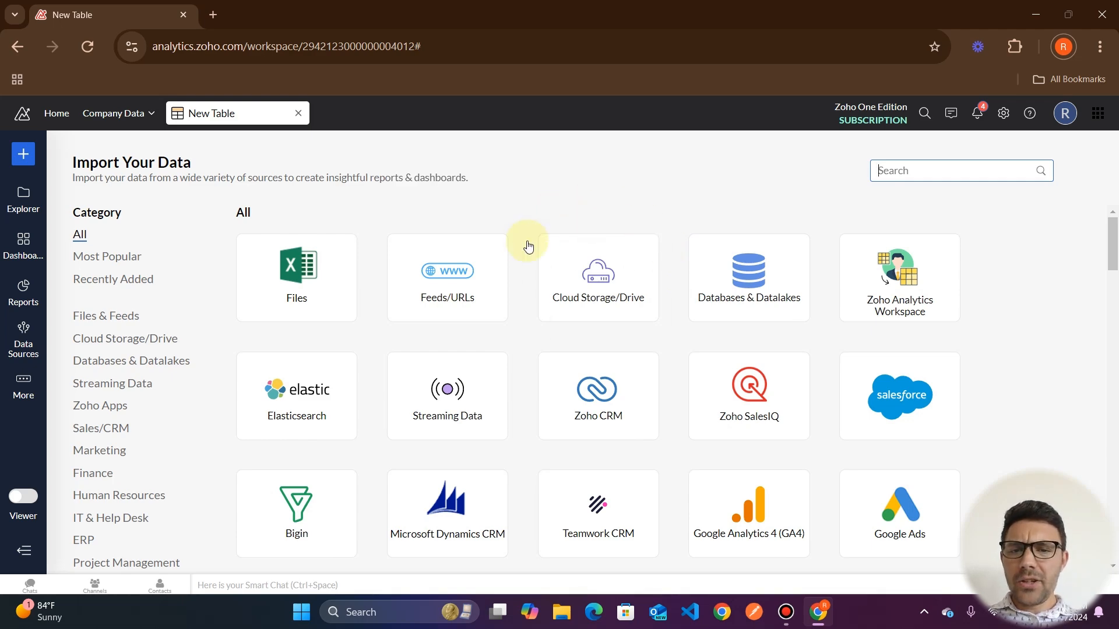
pyautogui.scroll(-3)
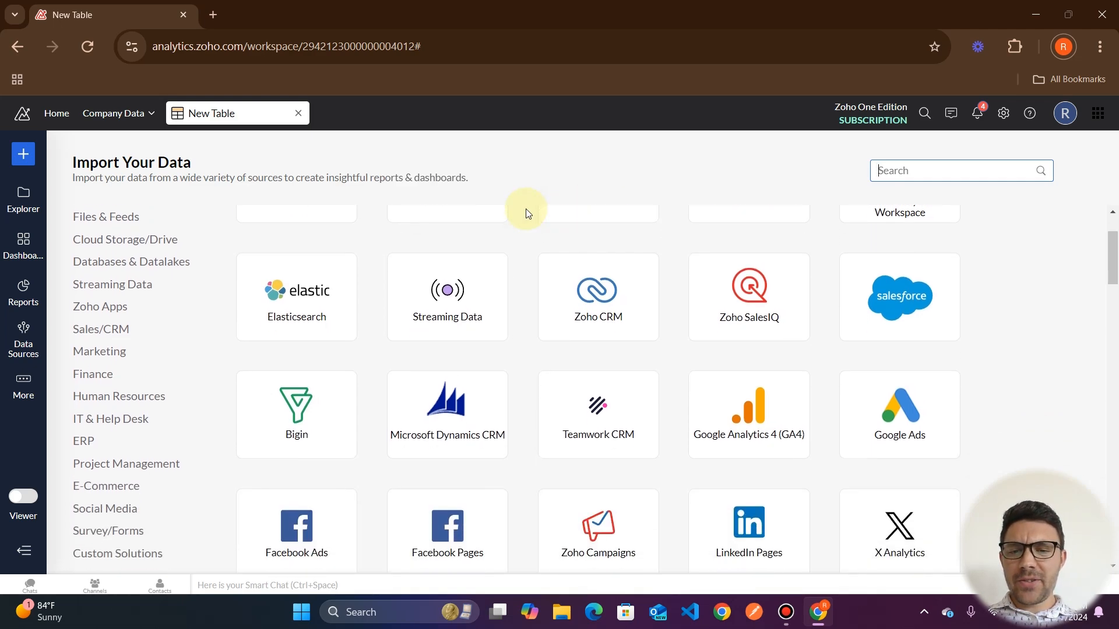
pyautogui.scroll(-3)
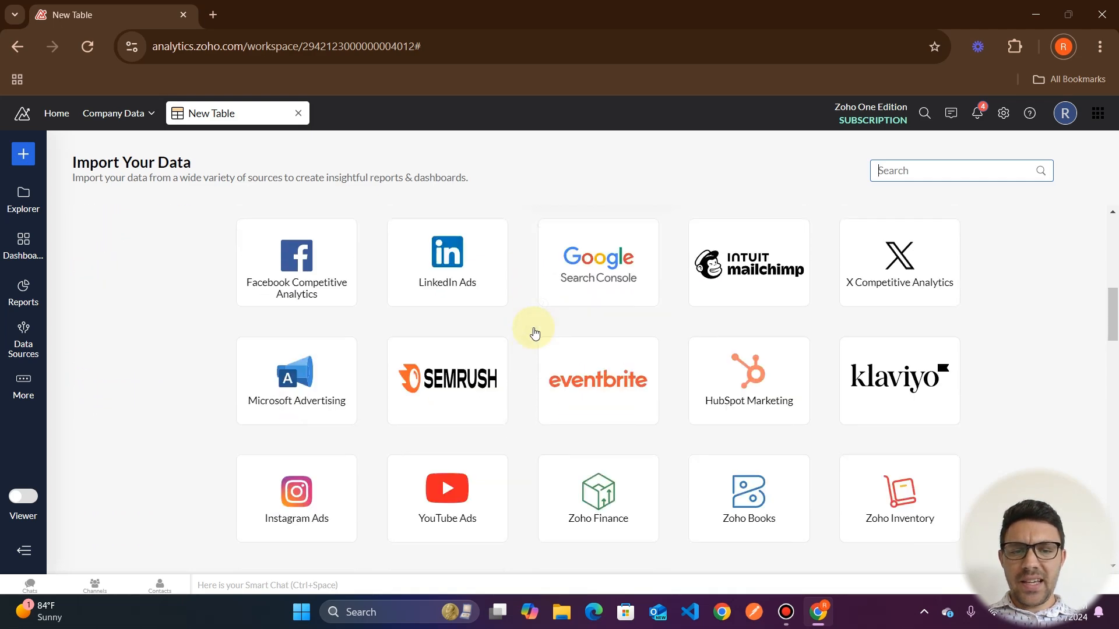
pyautogui.scroll(-3)
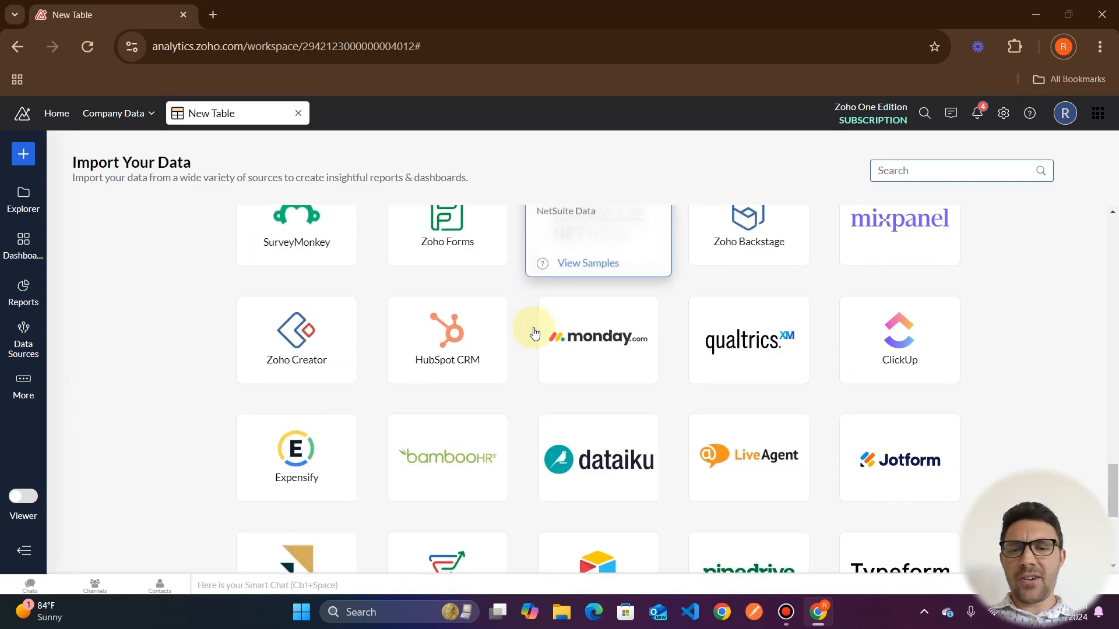
pyautogui.scroll(-3)
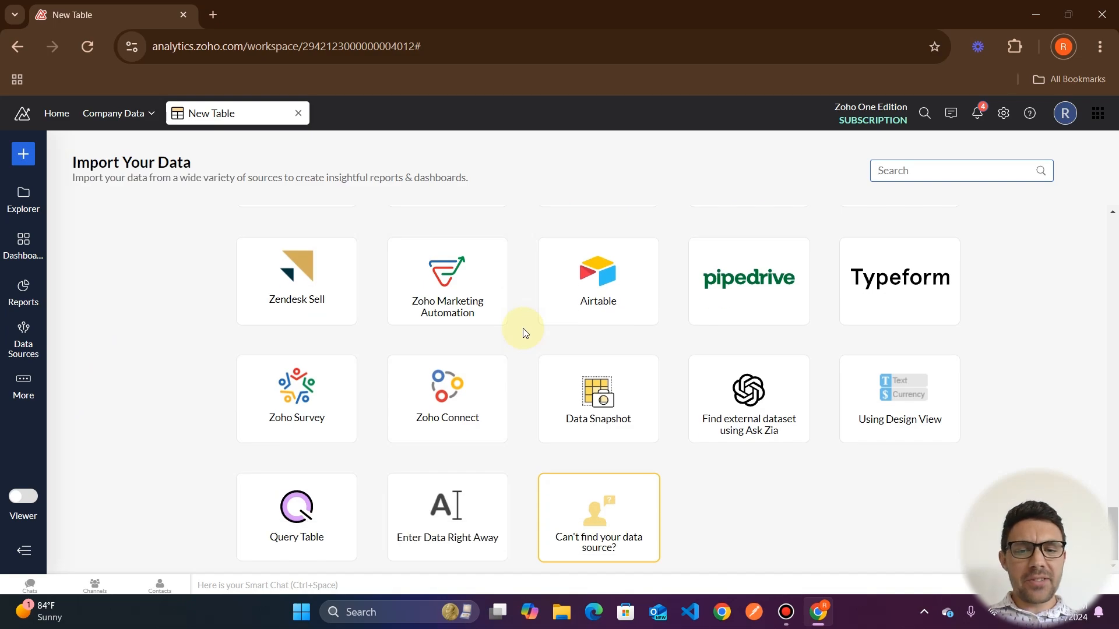
pyautogui.scroll(3)
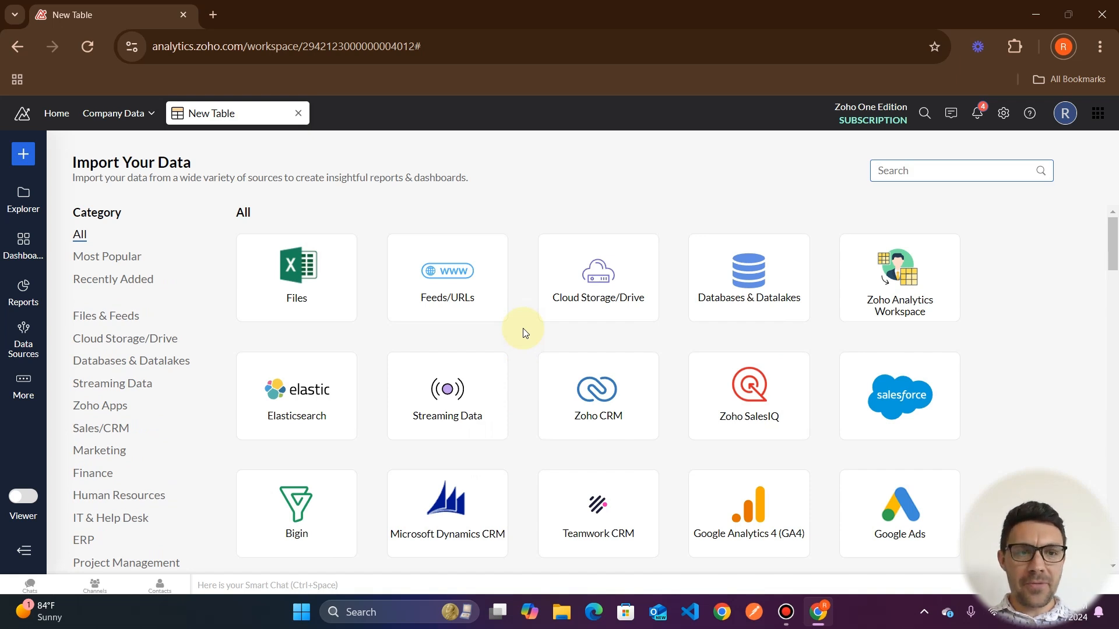
pyautogui.moveTo(512, 198)
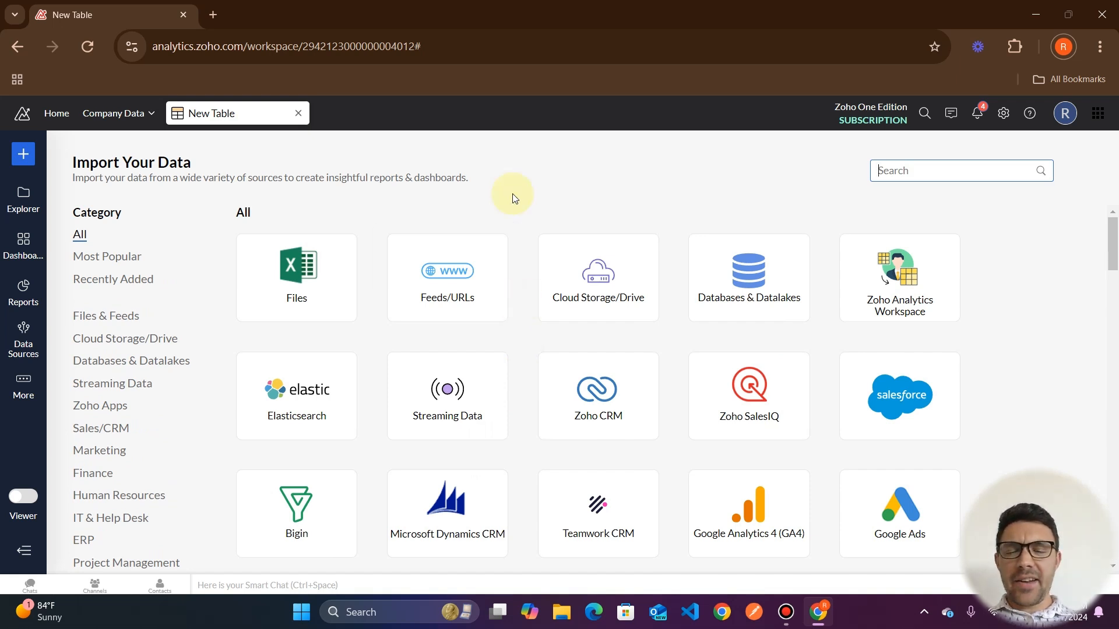
pyautogui.moveTo(332, 214)
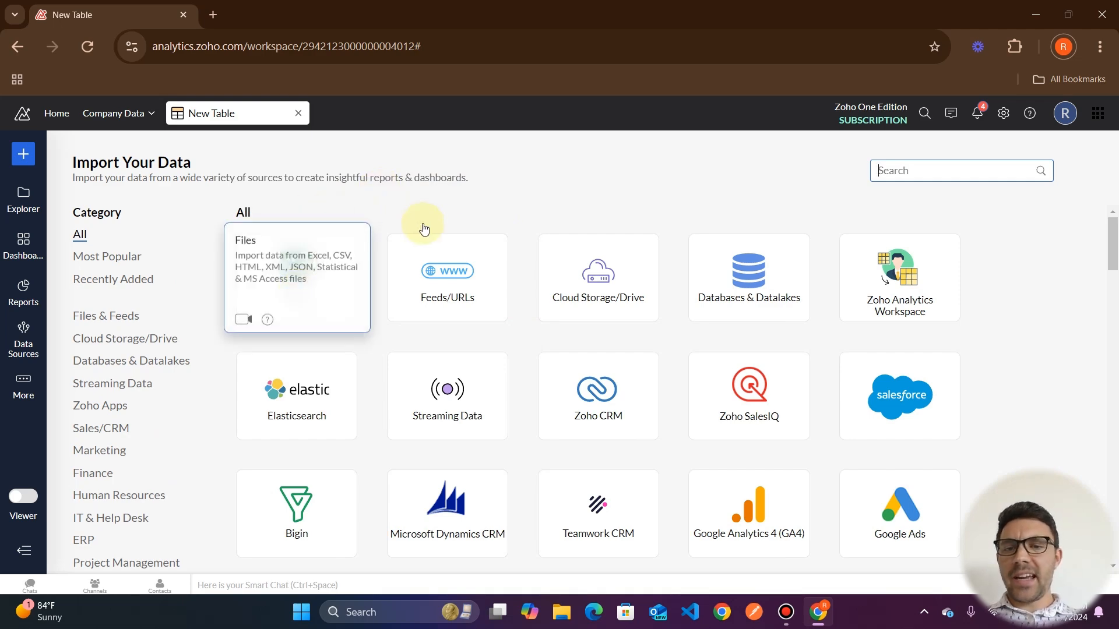
pyautogui.moveTo(571, 191)
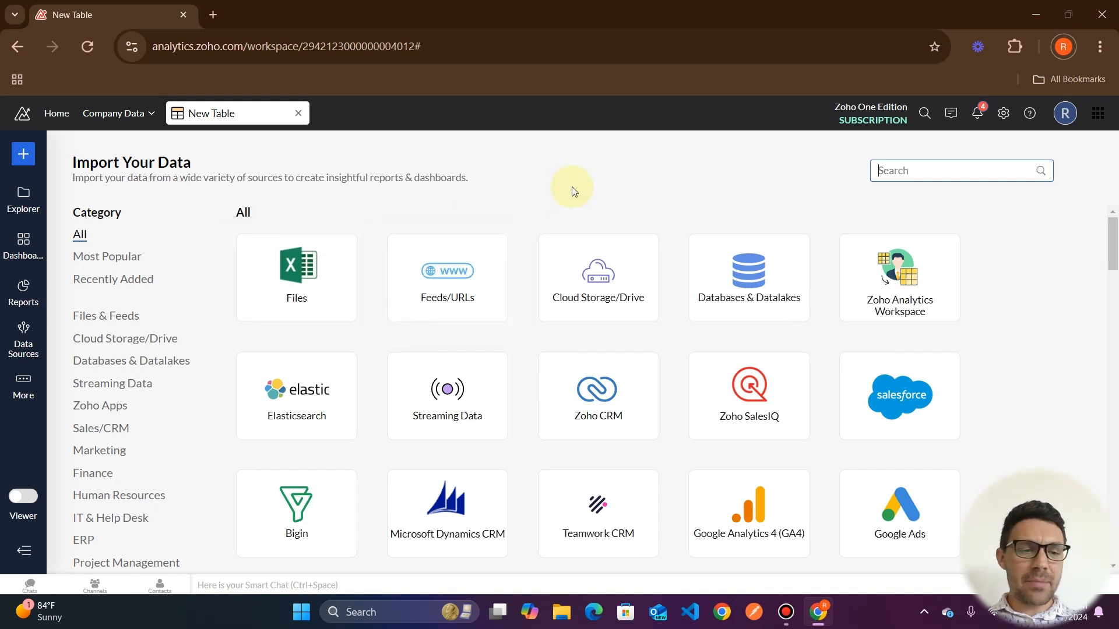
pyautogui.moveTo(528, 198)
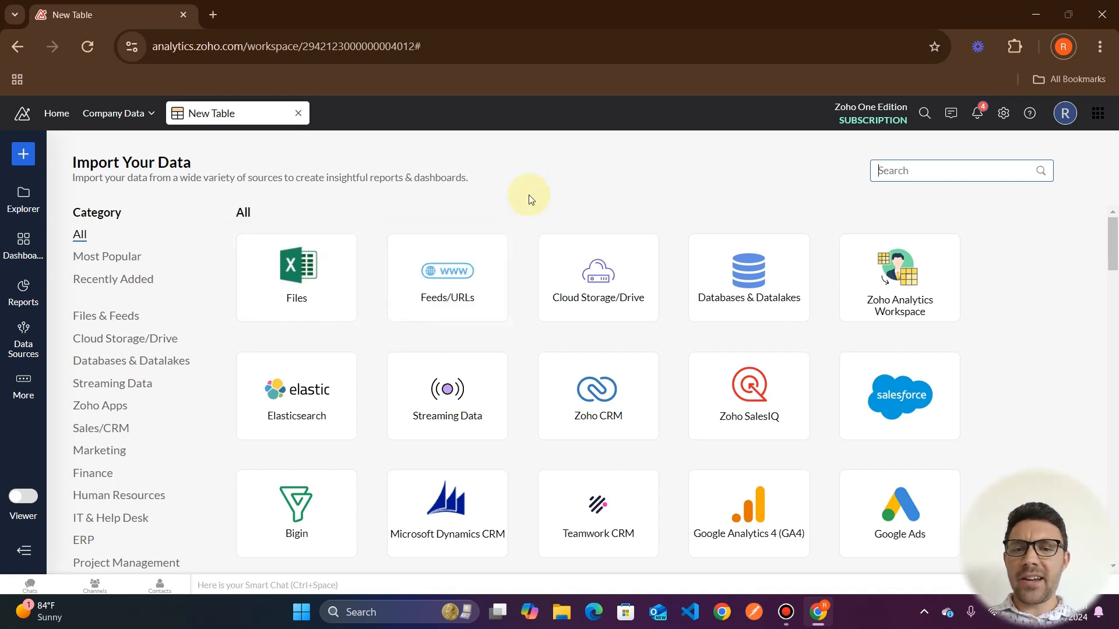
pyautogui.moveTo(668, 215)
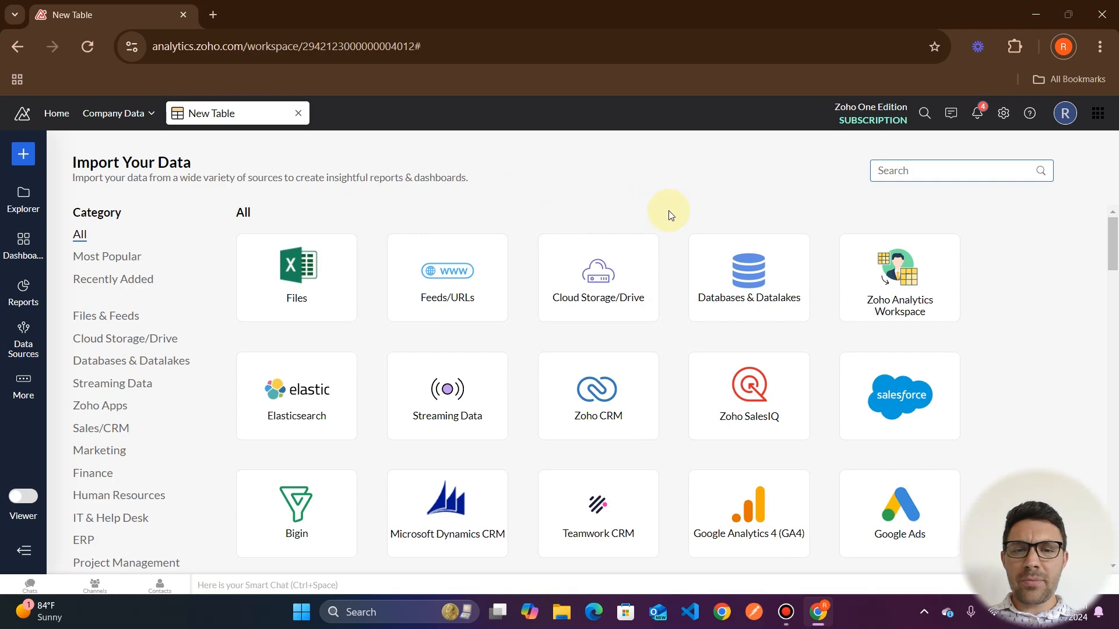